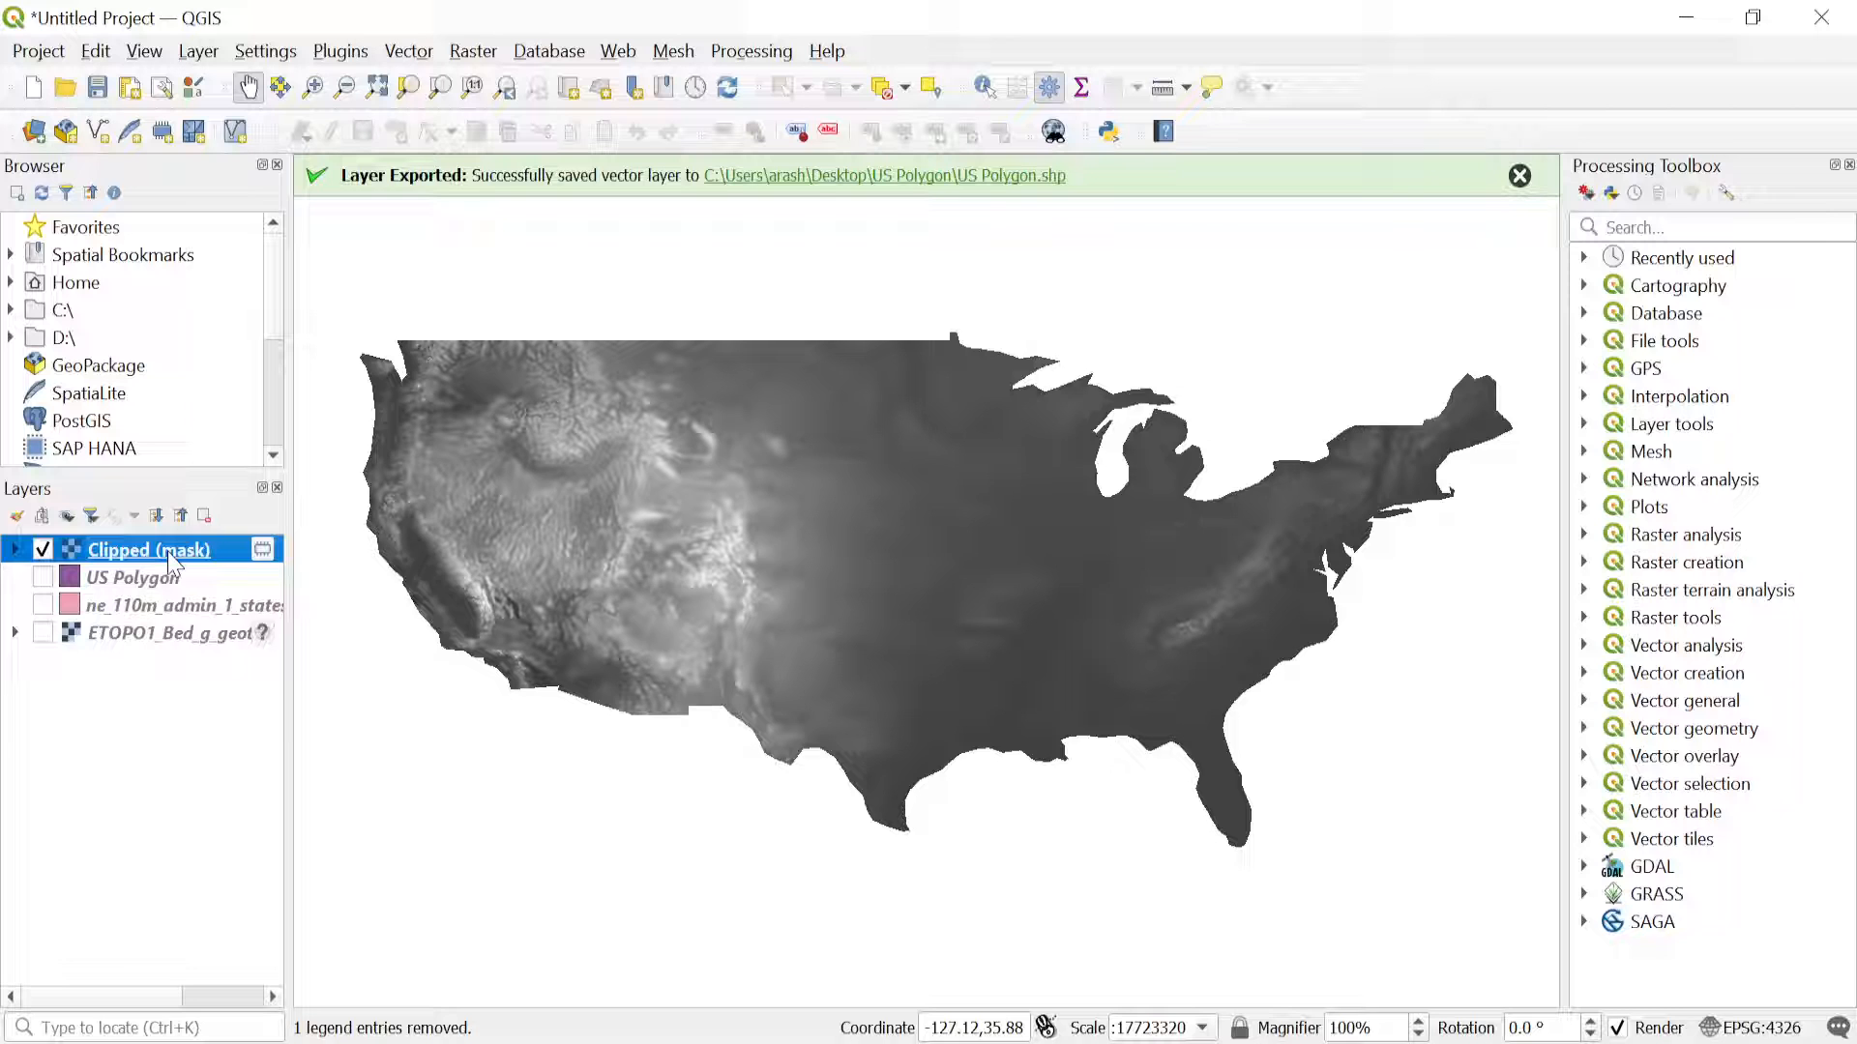
Render the Clipped (mask) elevation layer as Hillshade with Z factor 0.0003.
right_click(149, 549)
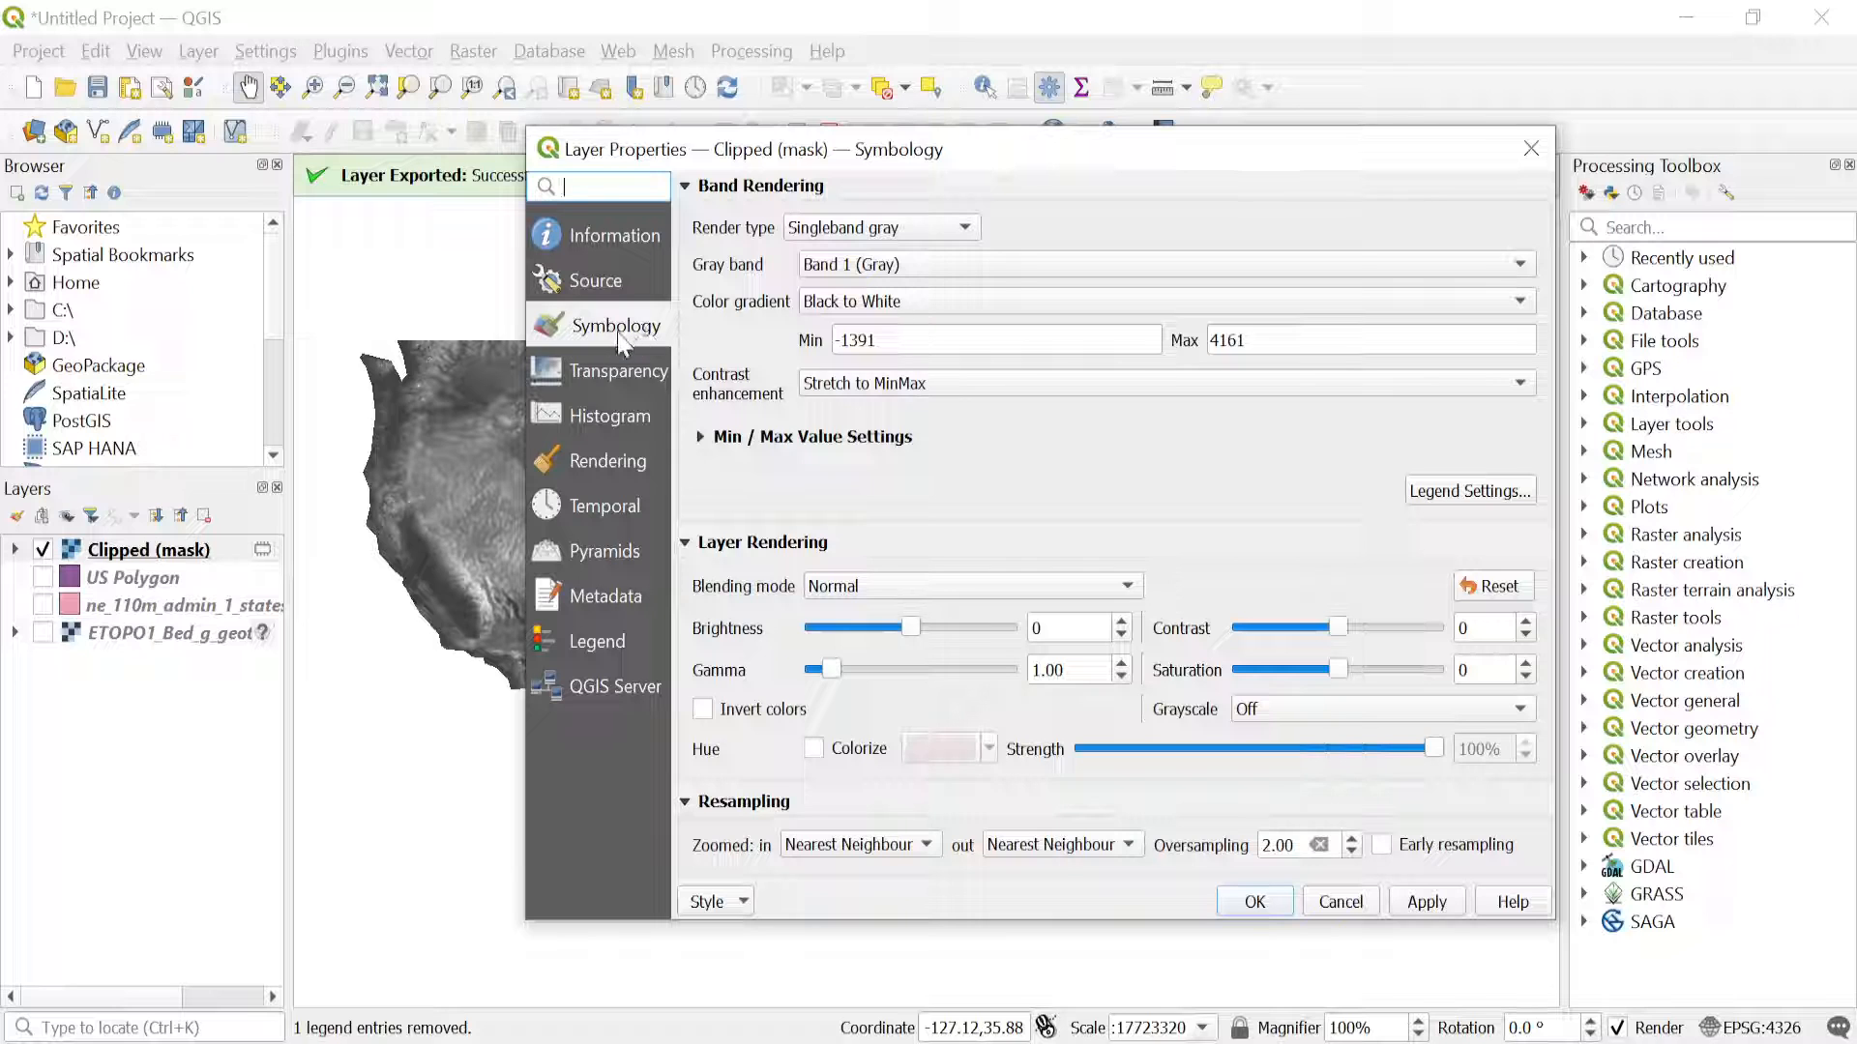
left_click(878, 229)
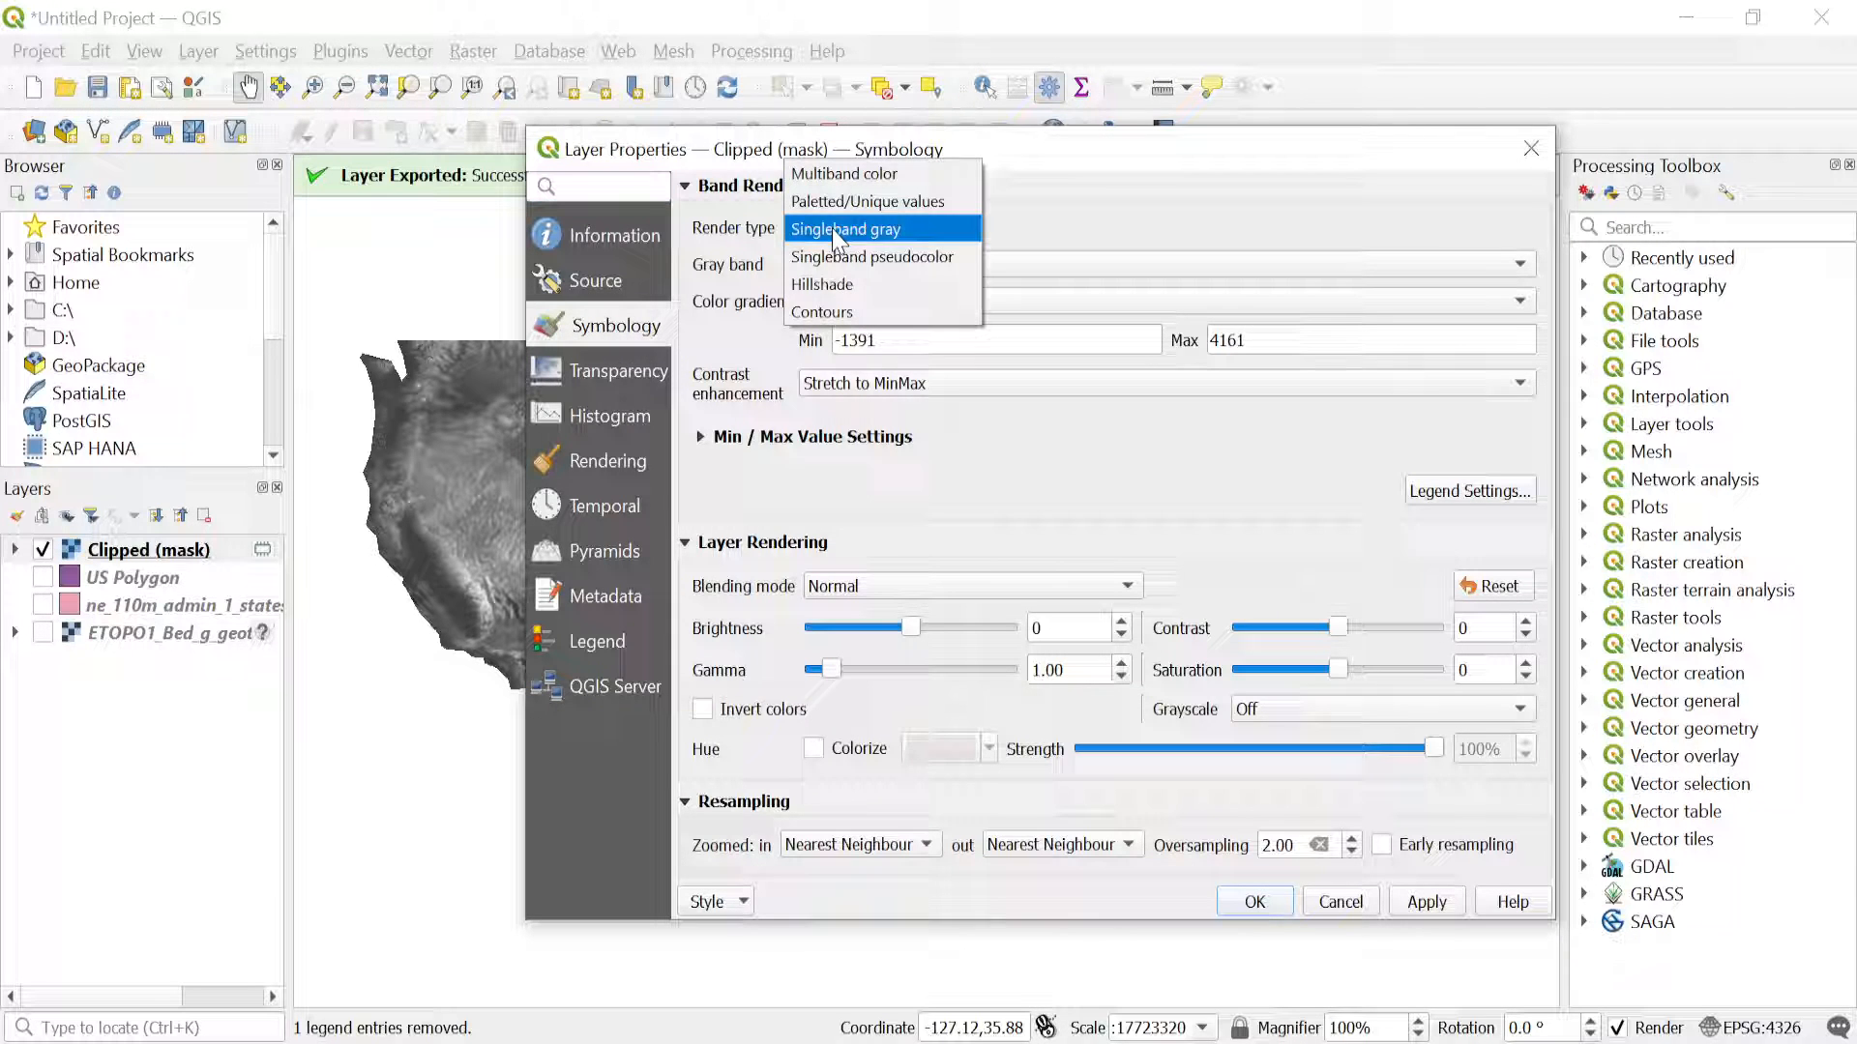
left_click(820, 285)
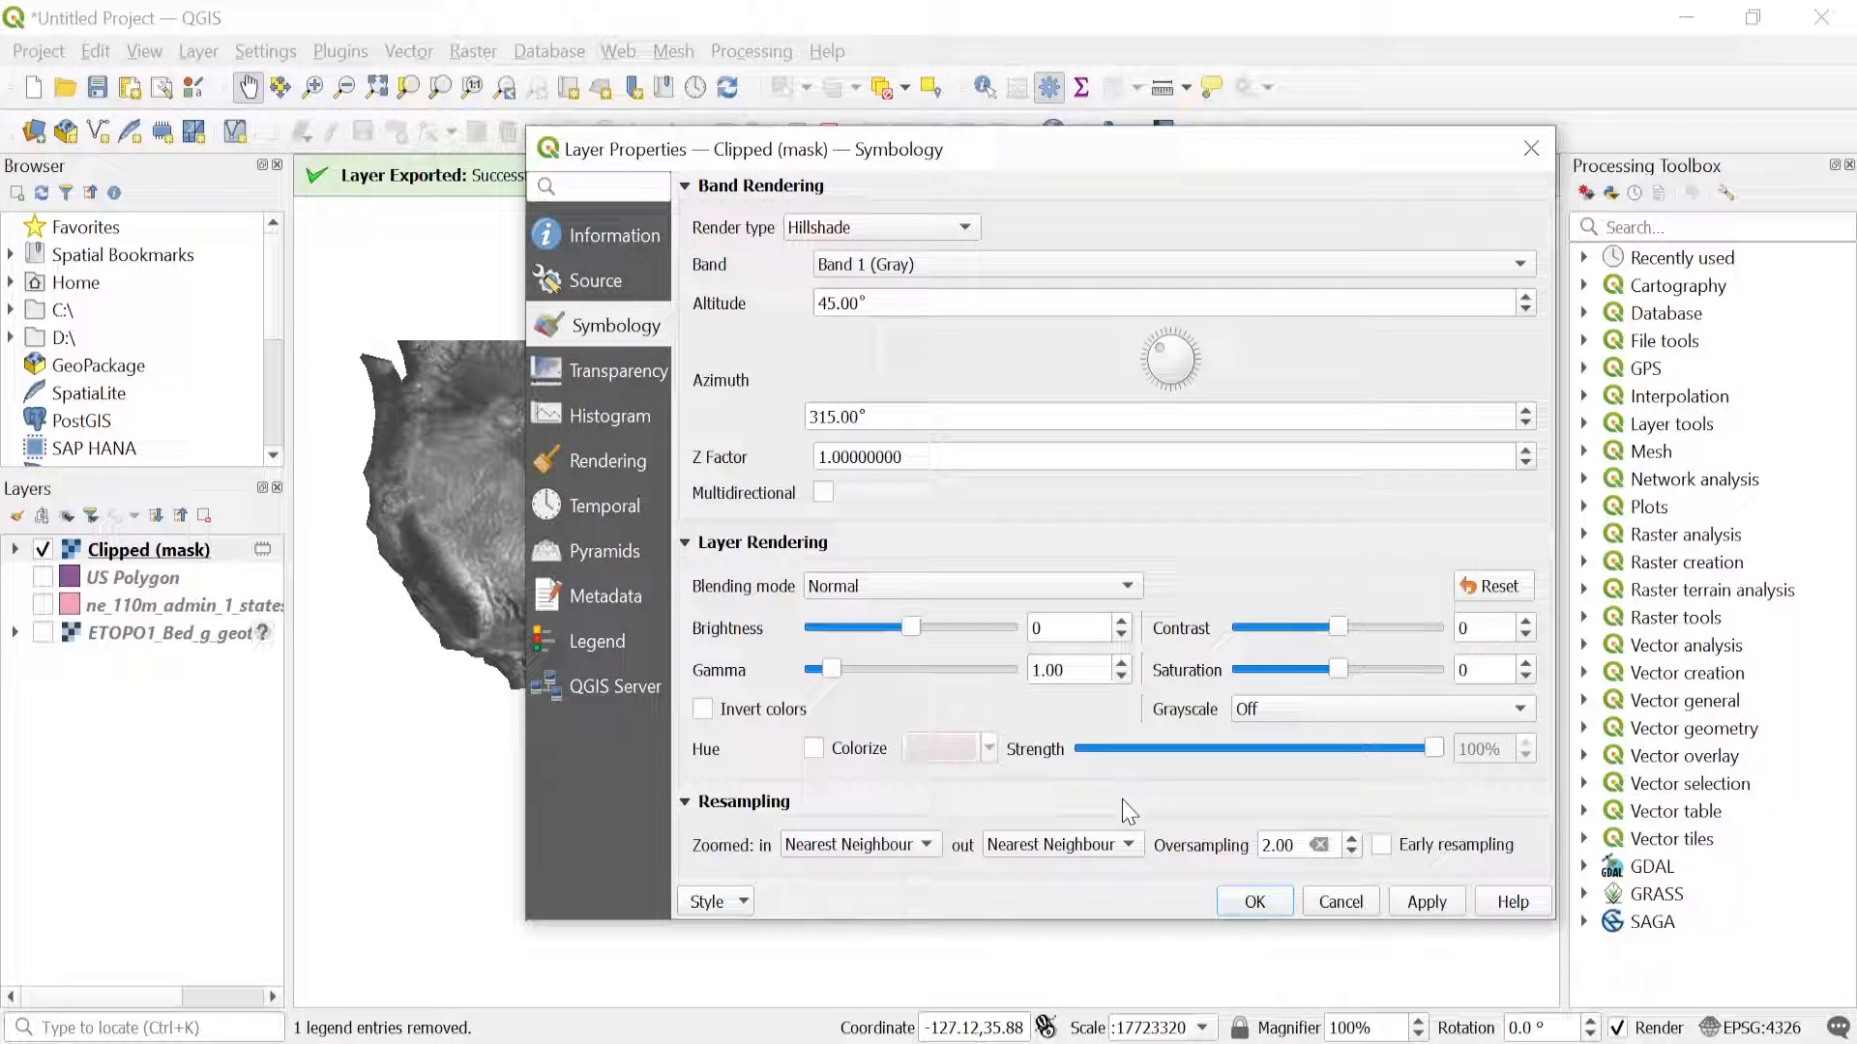
mouse_move(1041, 98)
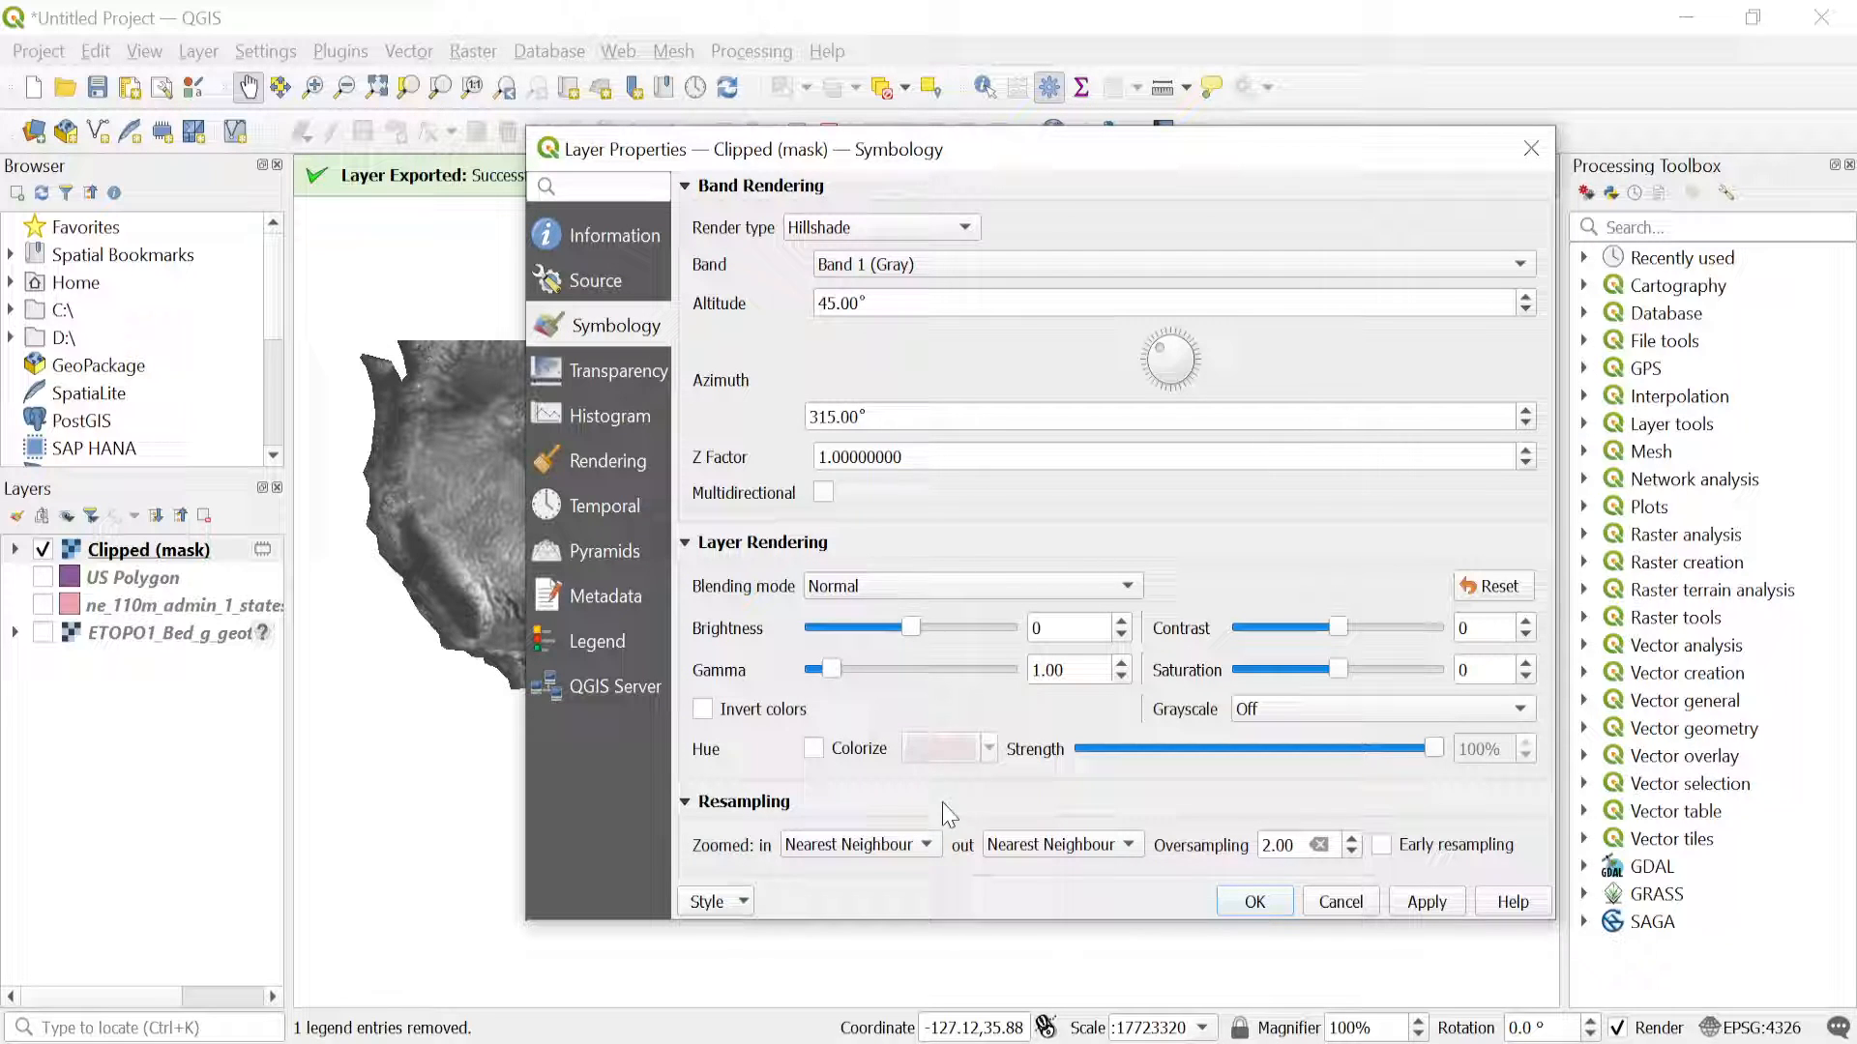
mouse_move(977, 408)
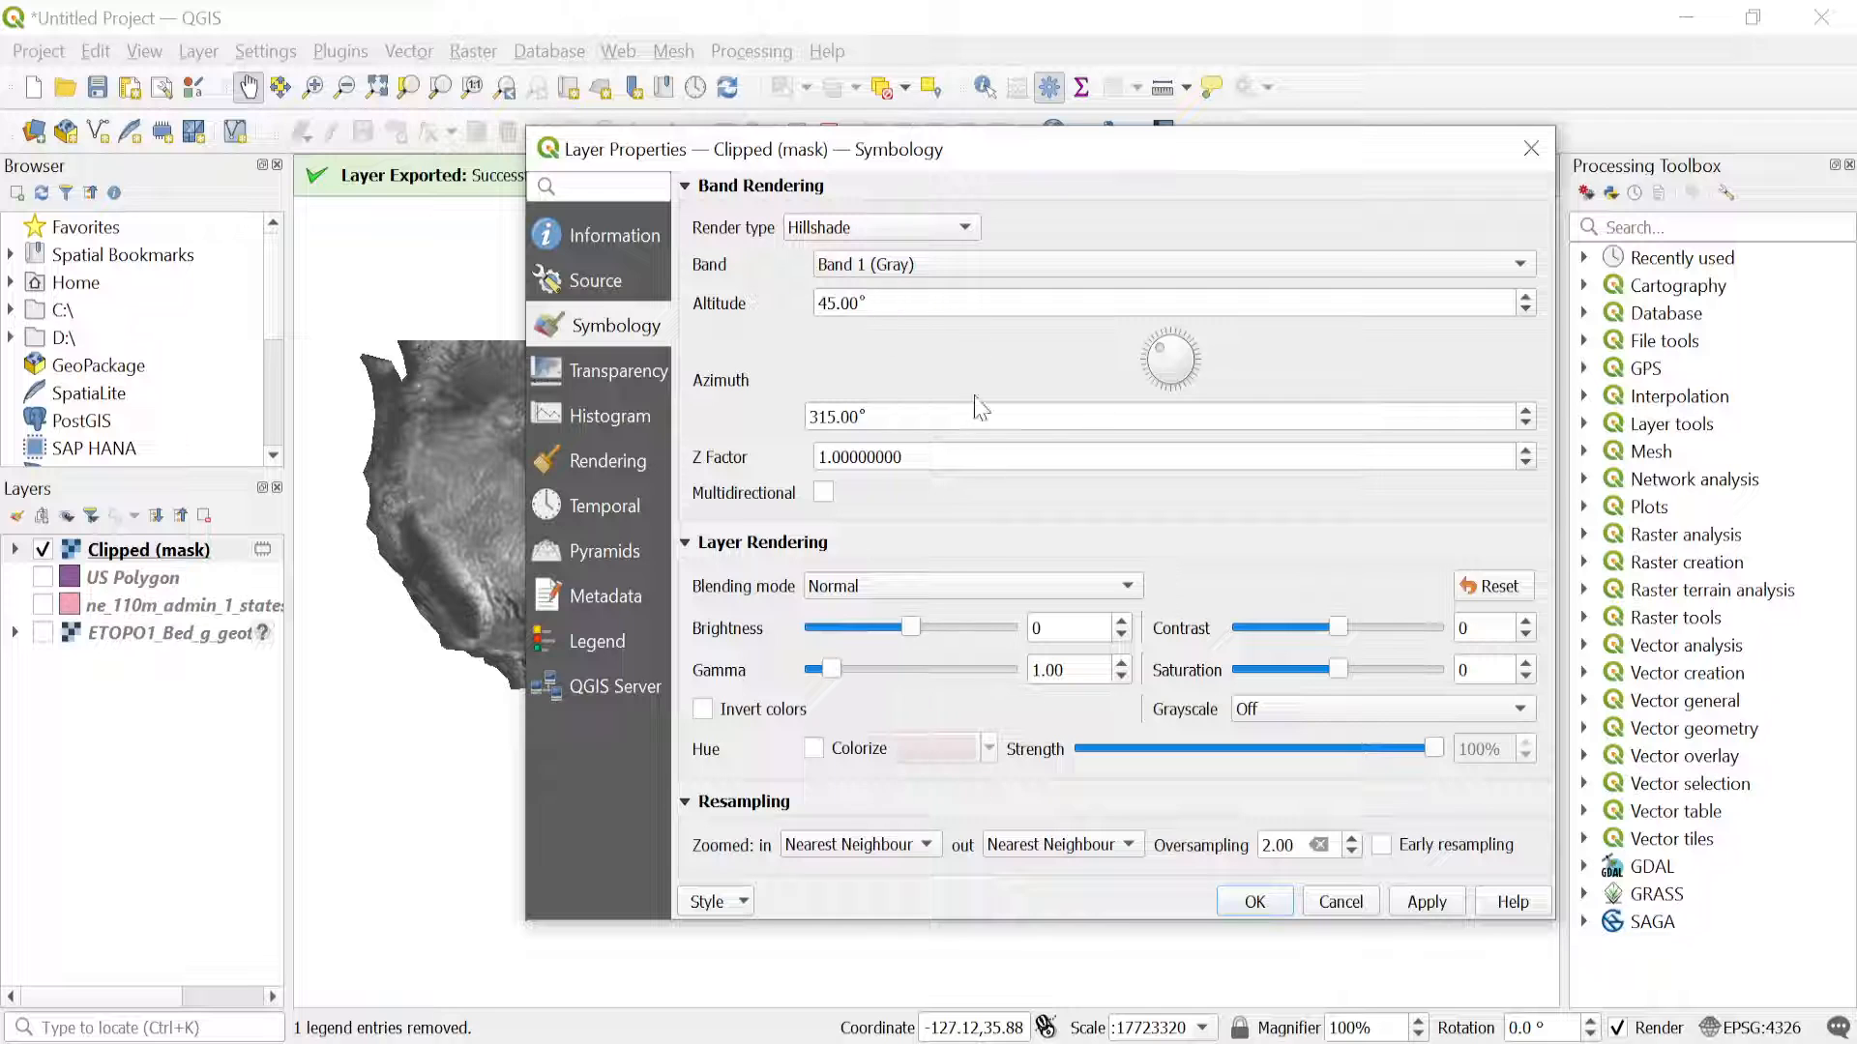
mouse_move(976, 484)
type("0.00030000")
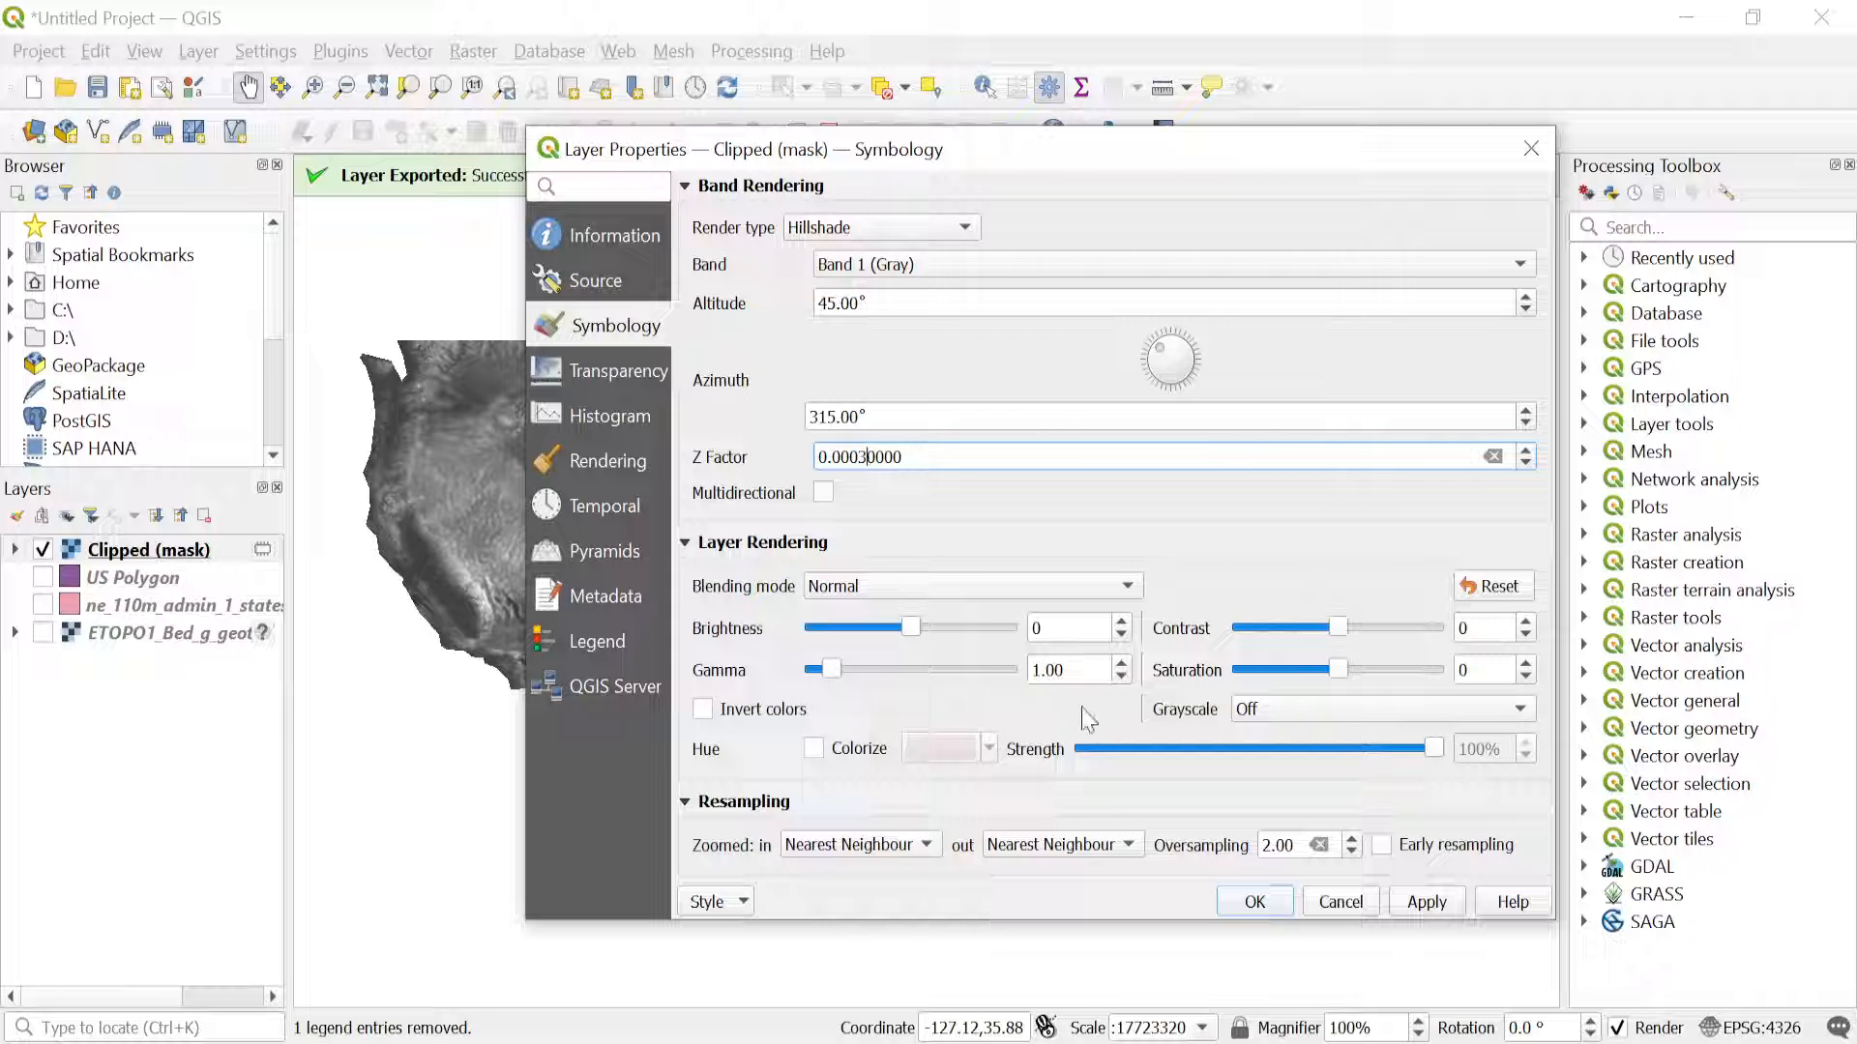
left_click(1254, 901)
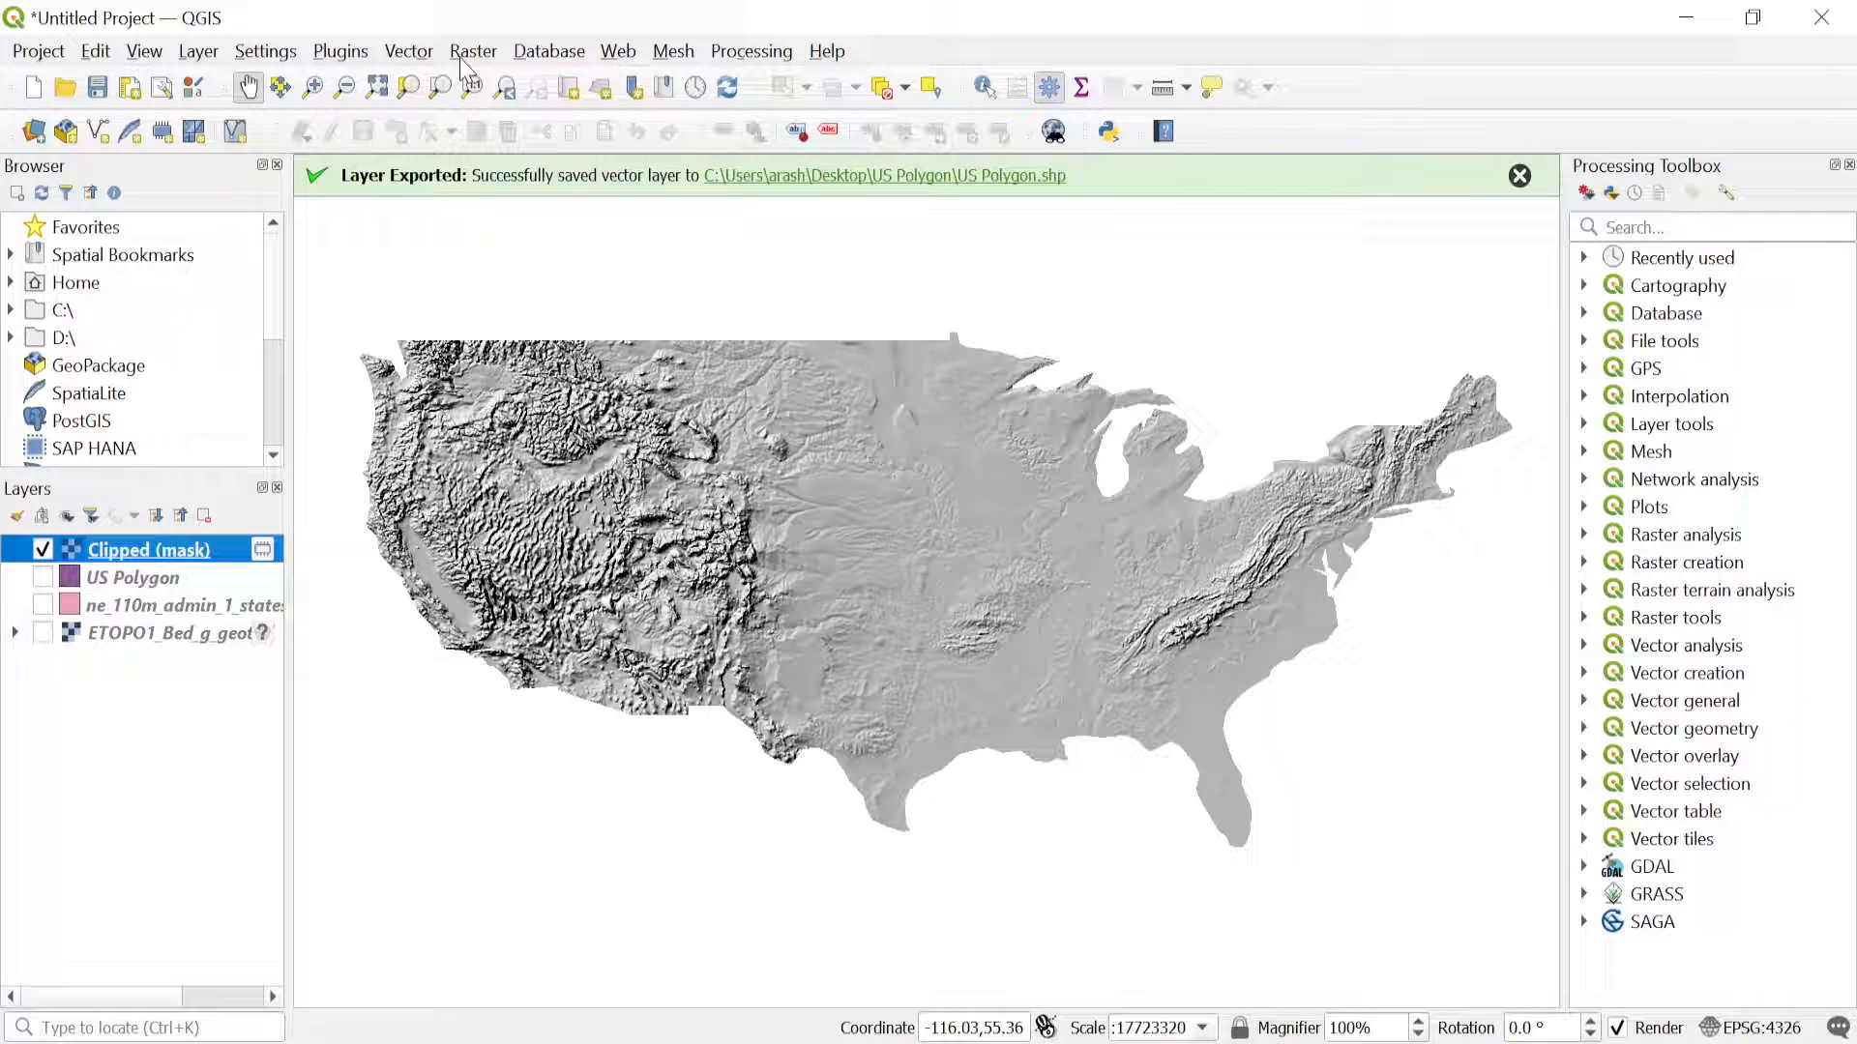
Generate a Hillshade raster from Clipped (mask) via Raster > Analysis with Z factor 0.0003.
left_click(472, 50)
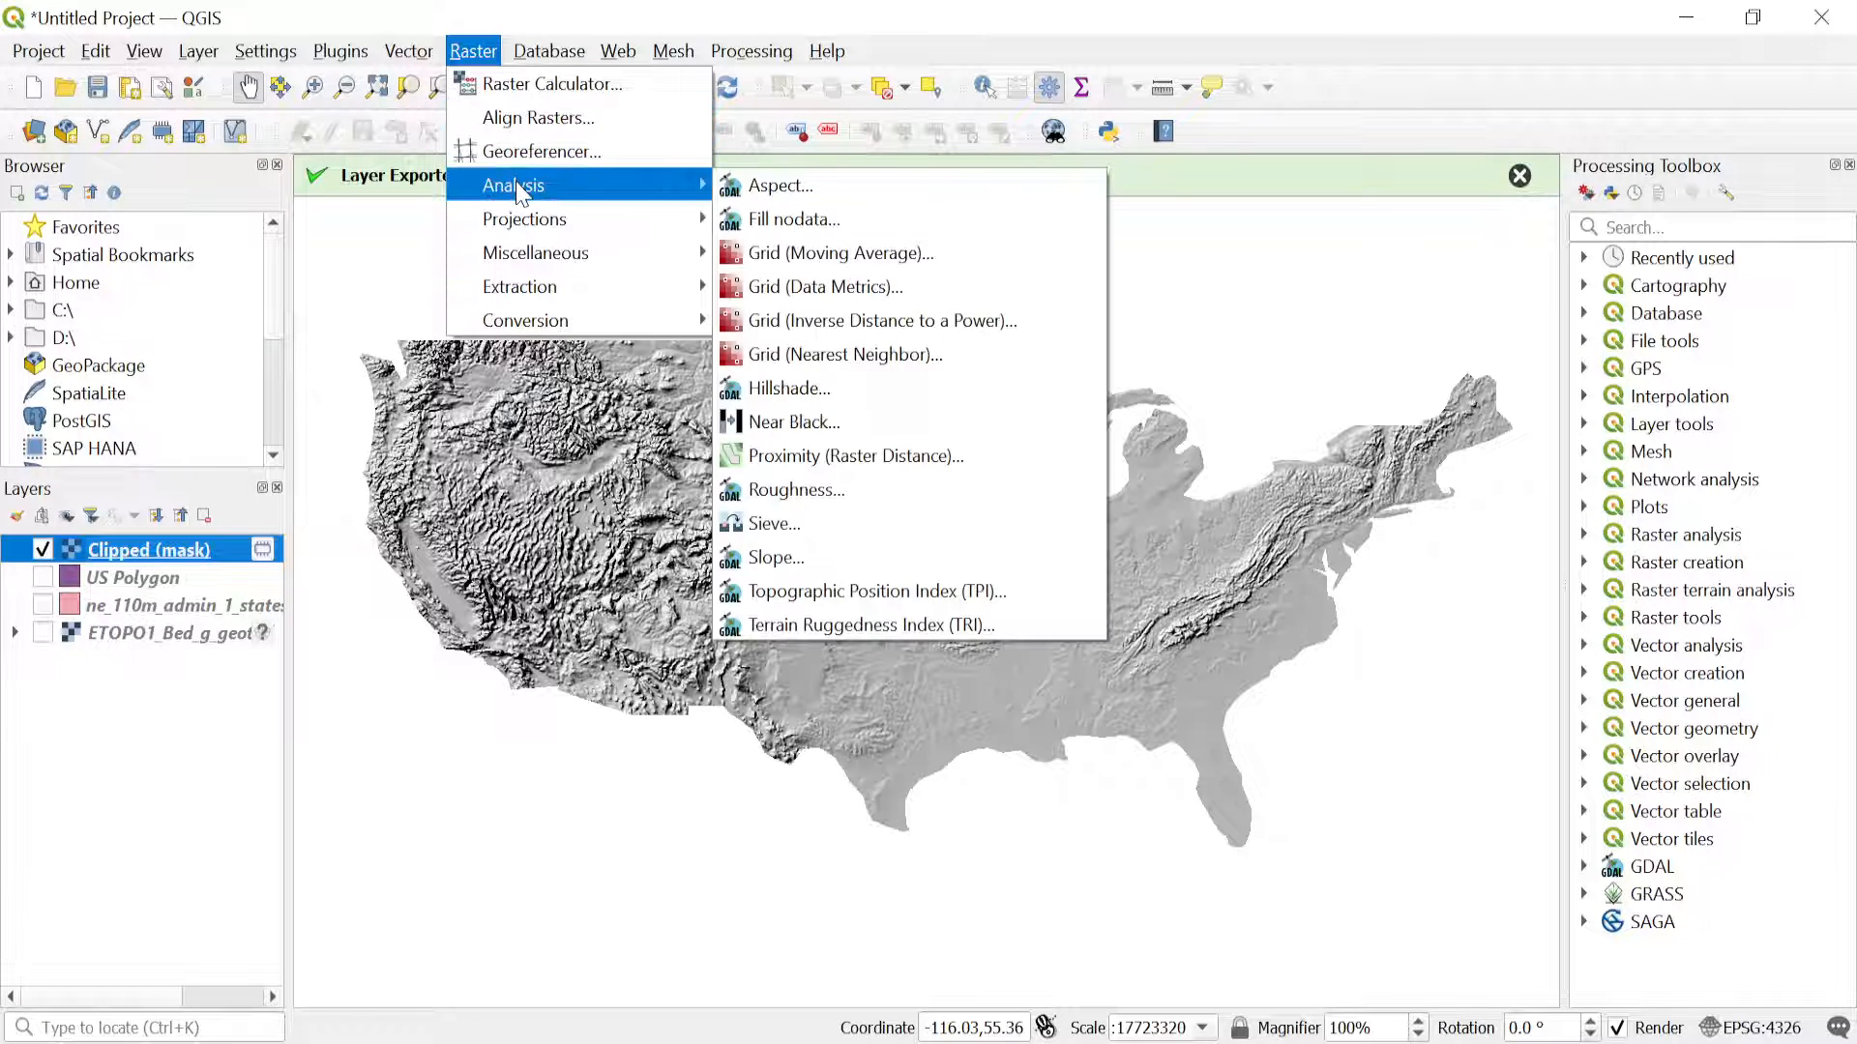
mouse_move(710, 224)
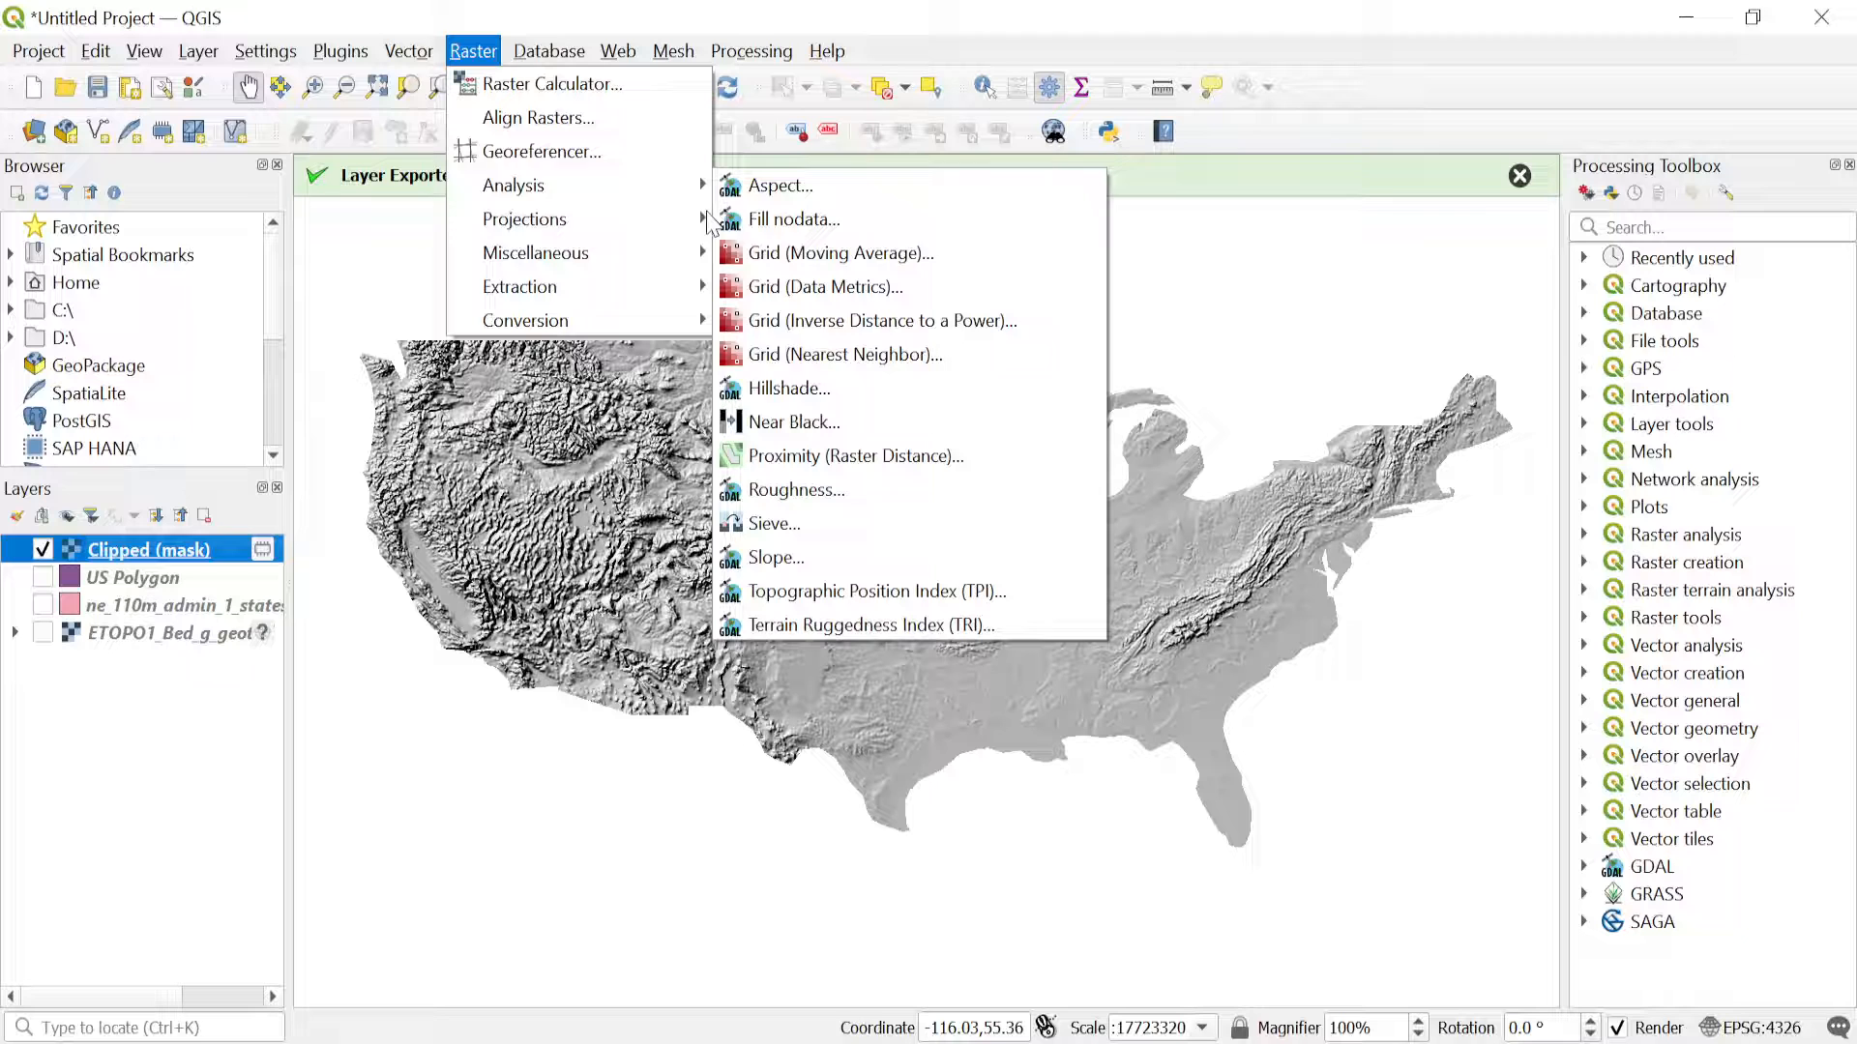
mouse_move(788, 389)
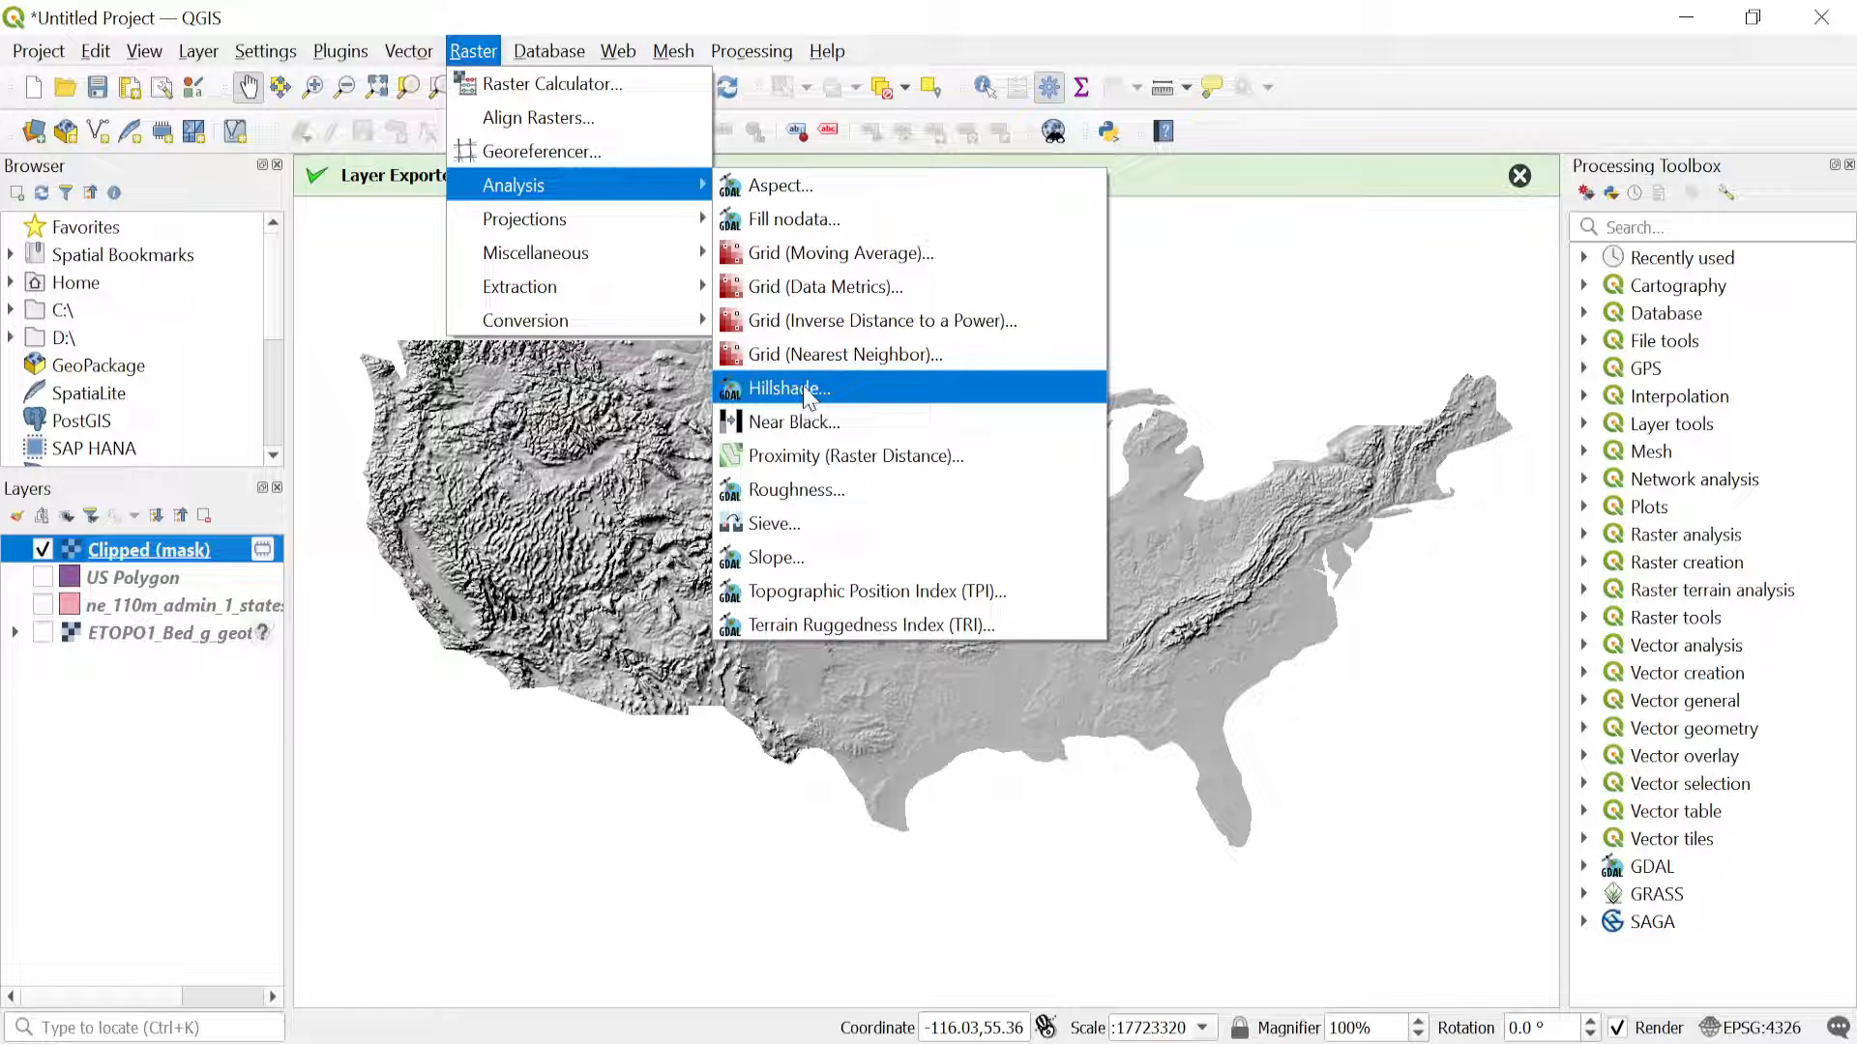
left_click(788, 389)
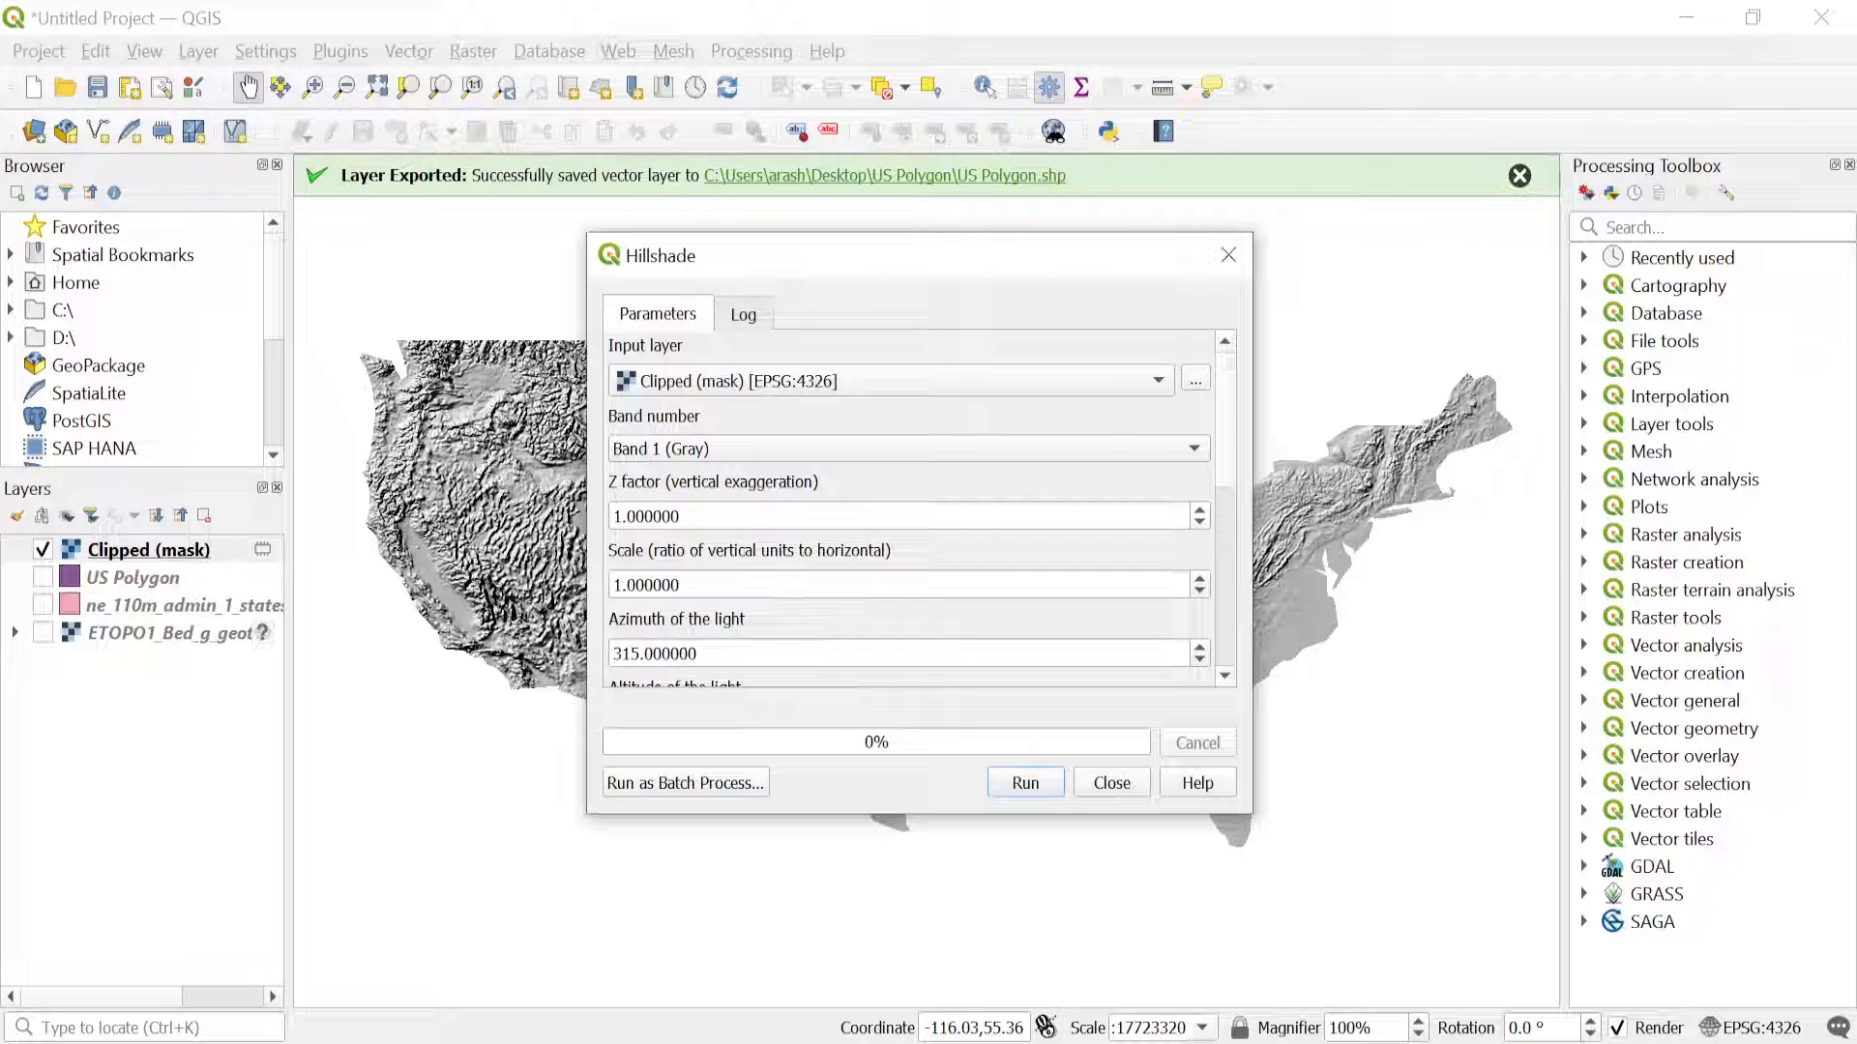
left_click(905, 514)
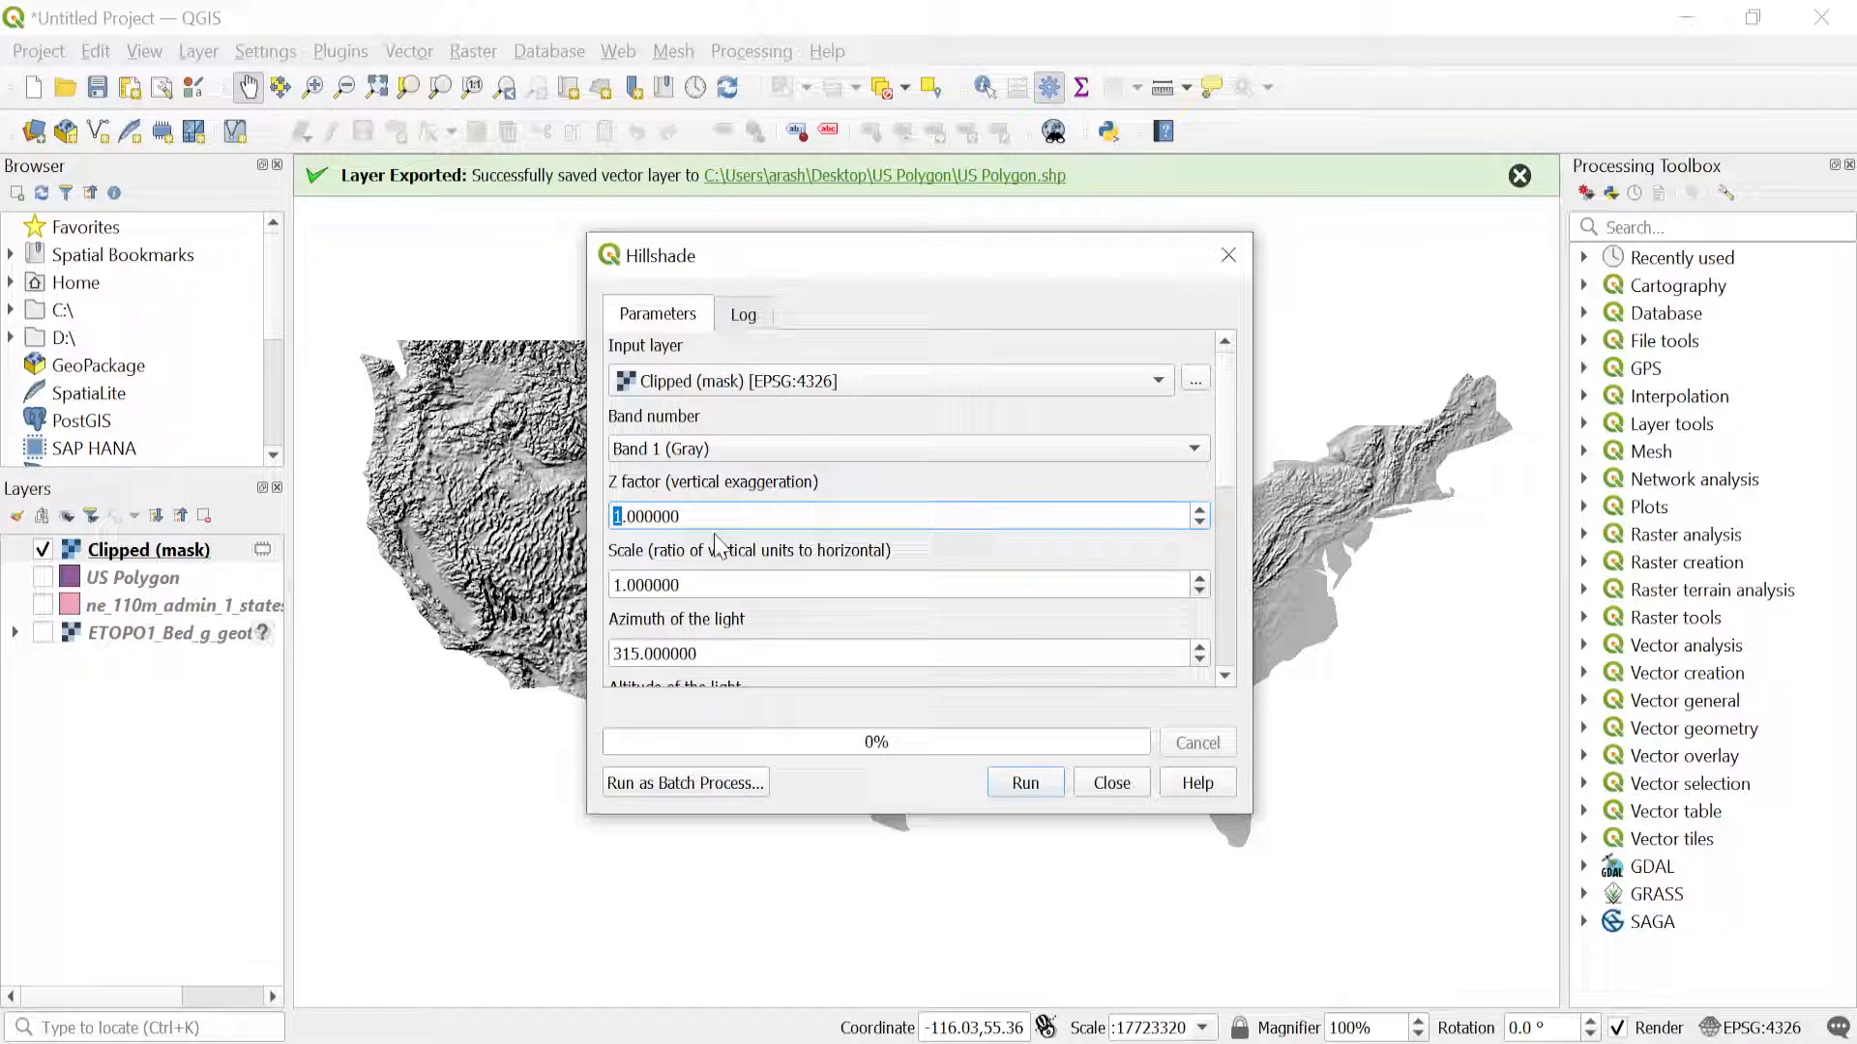
type("0.000000")
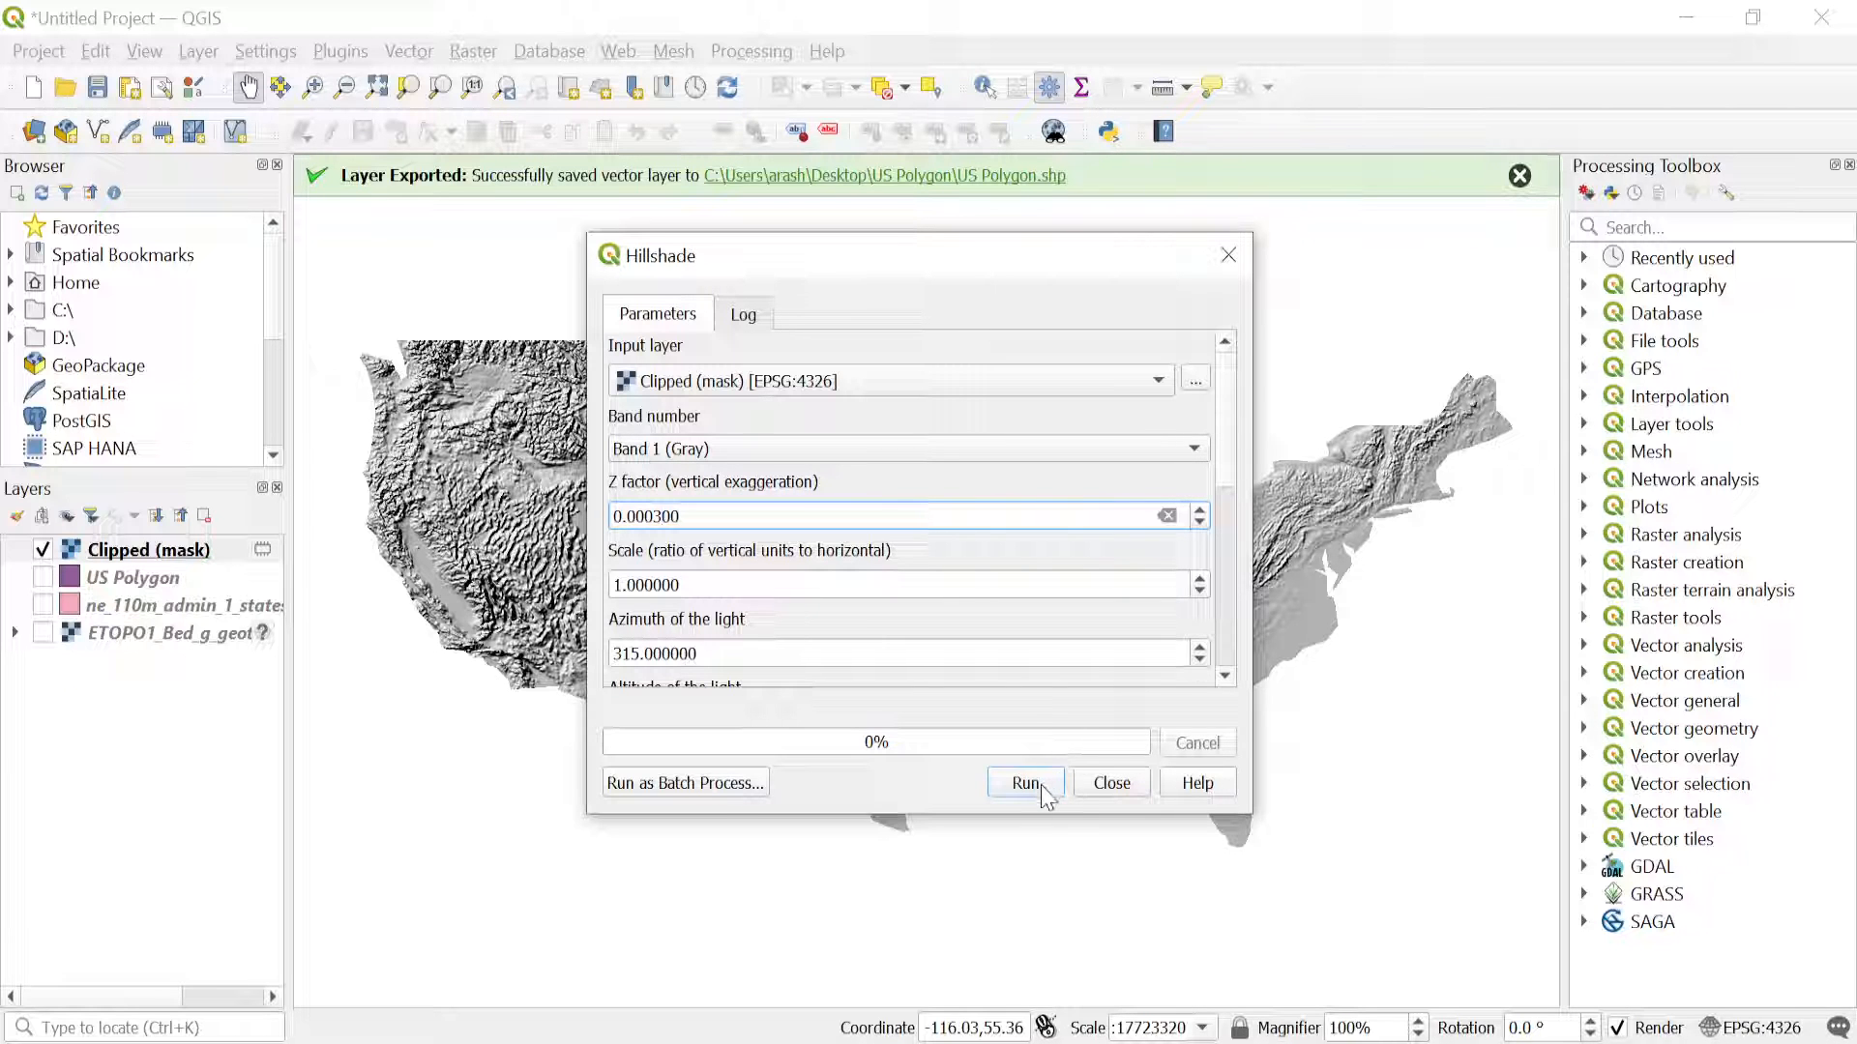
left_click(1025, 784)
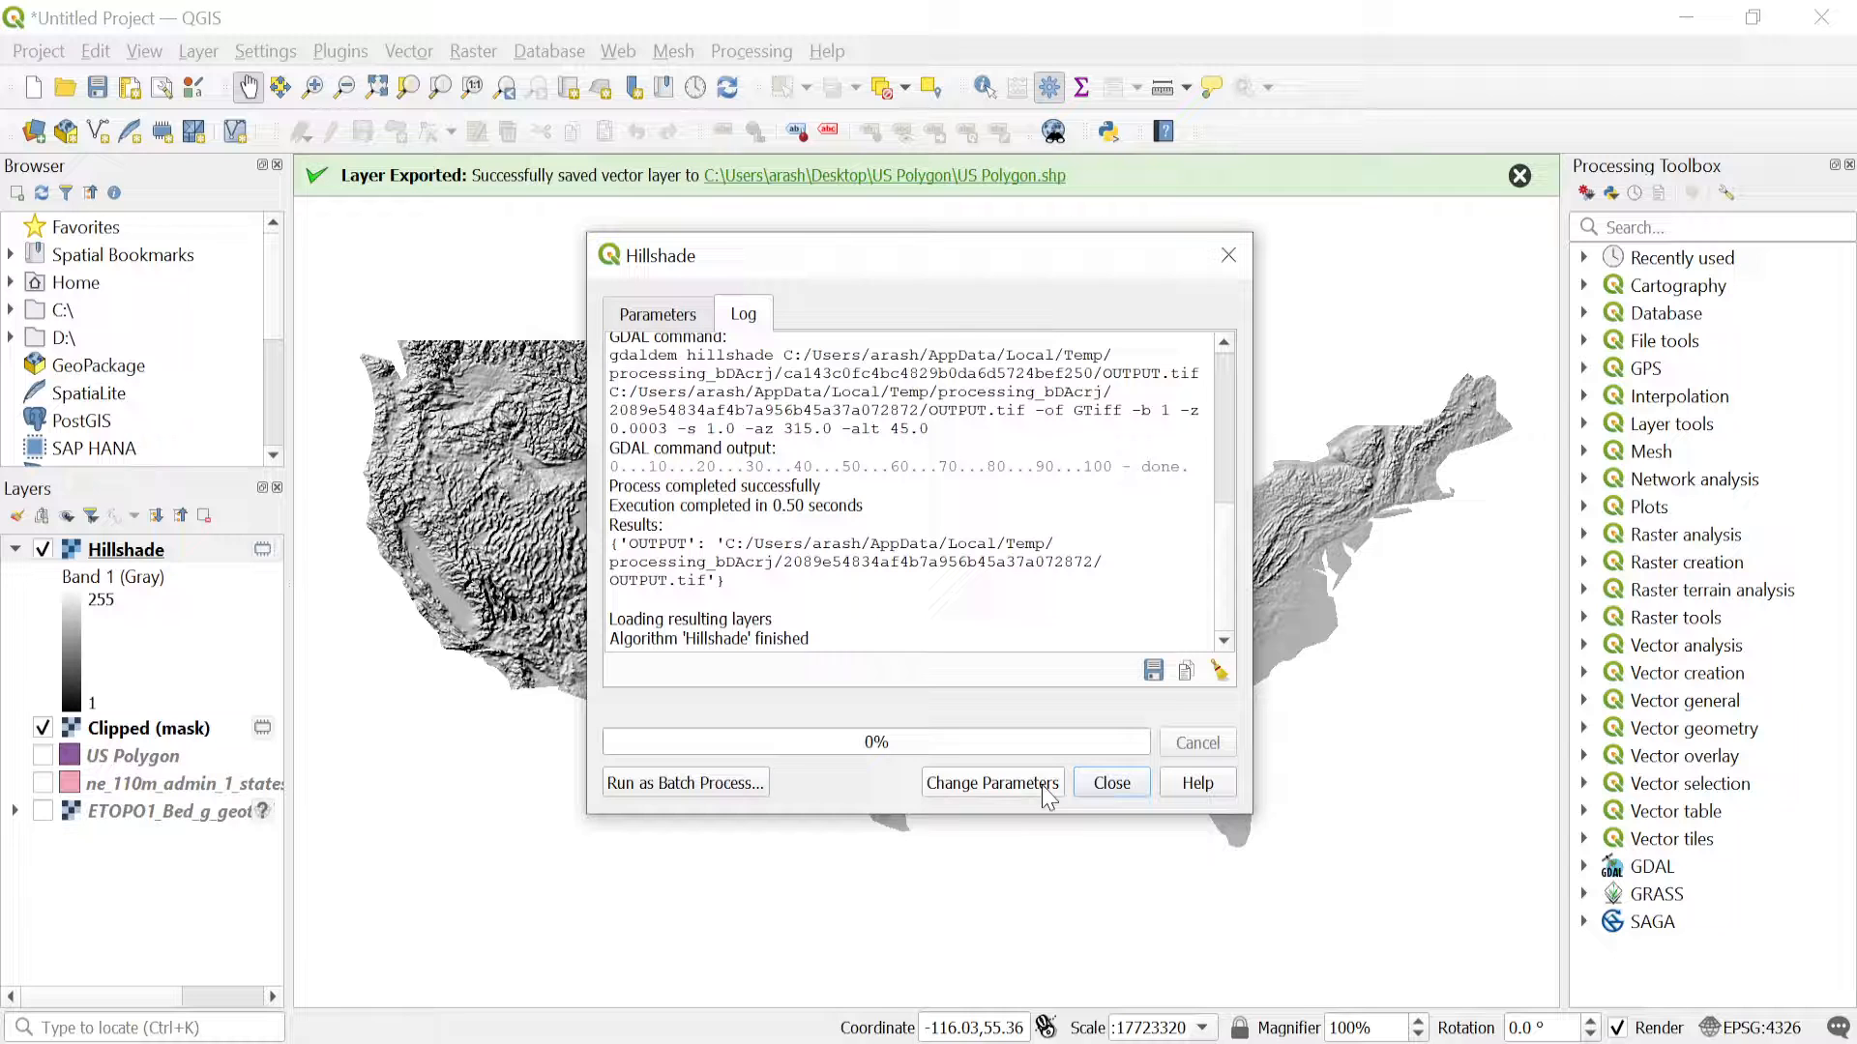
left_click(1110, 783)
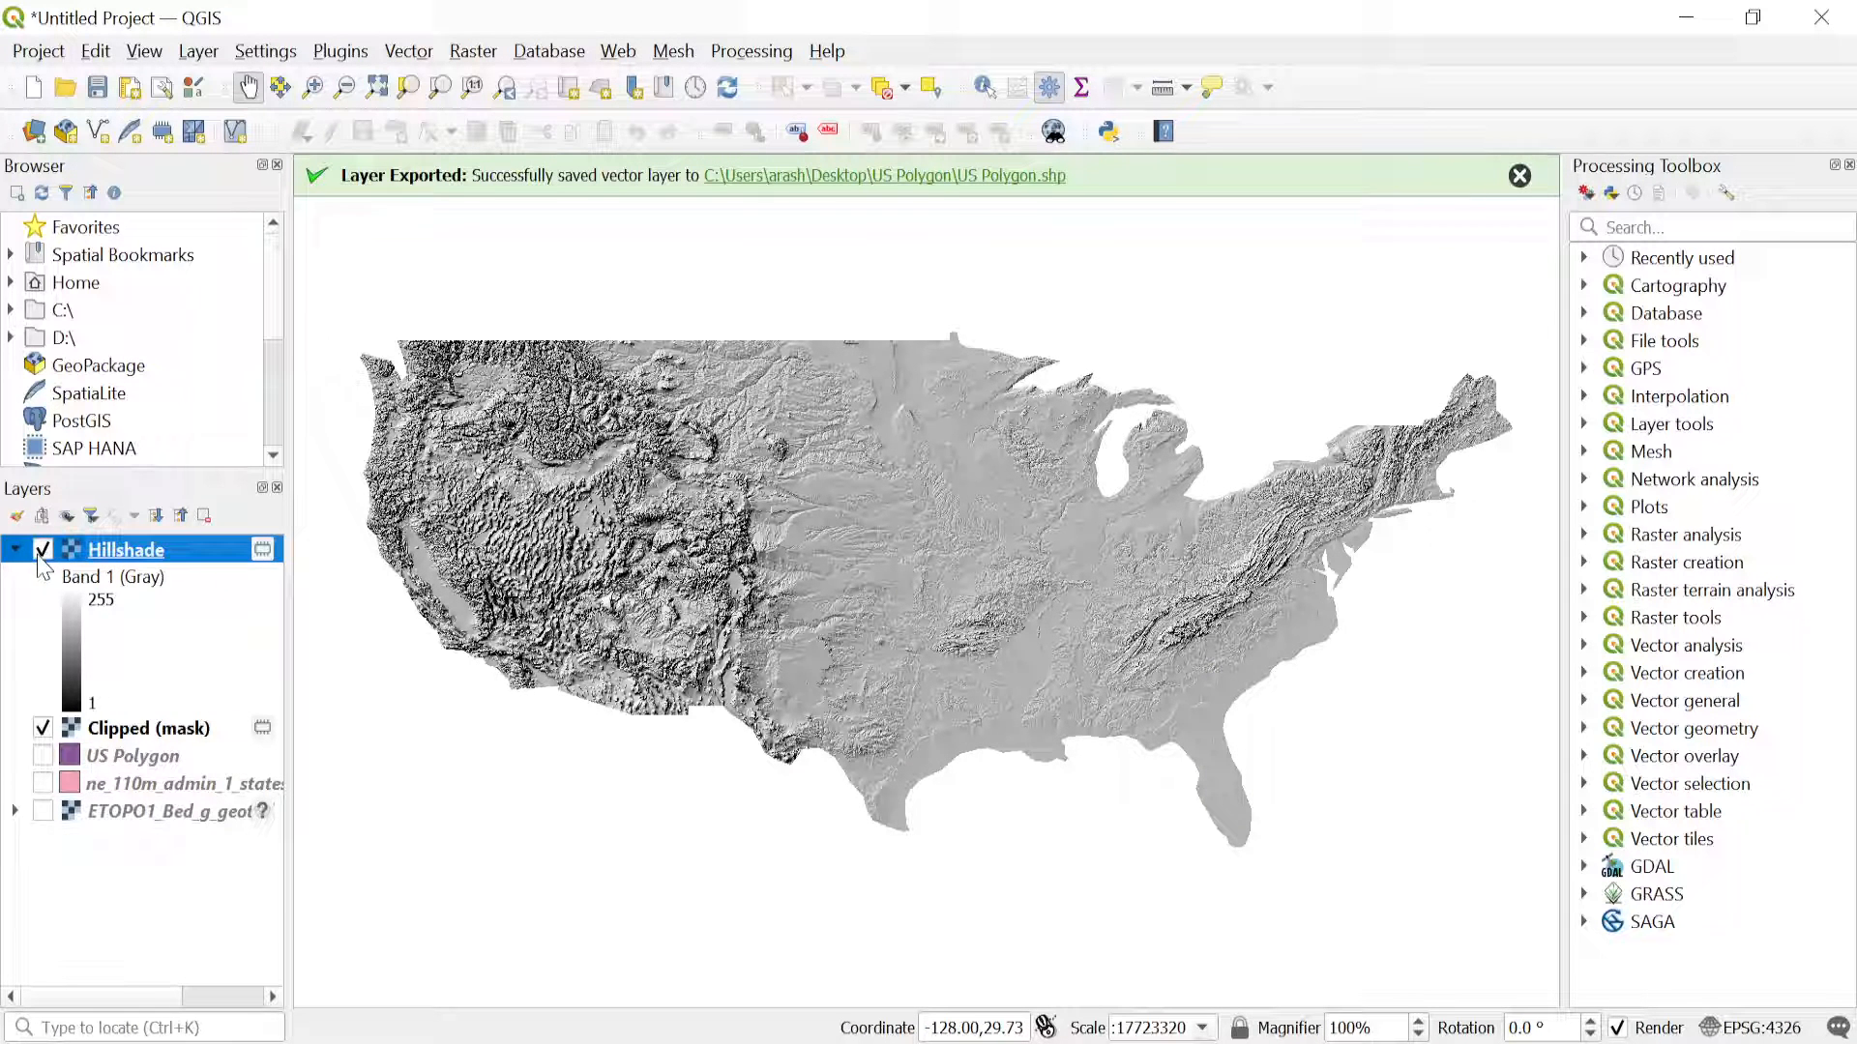
Switch Clipped (mask) symbology to Singleband pseudocolor on Band 1 and browse the color ramps.
left_click(15, 548)
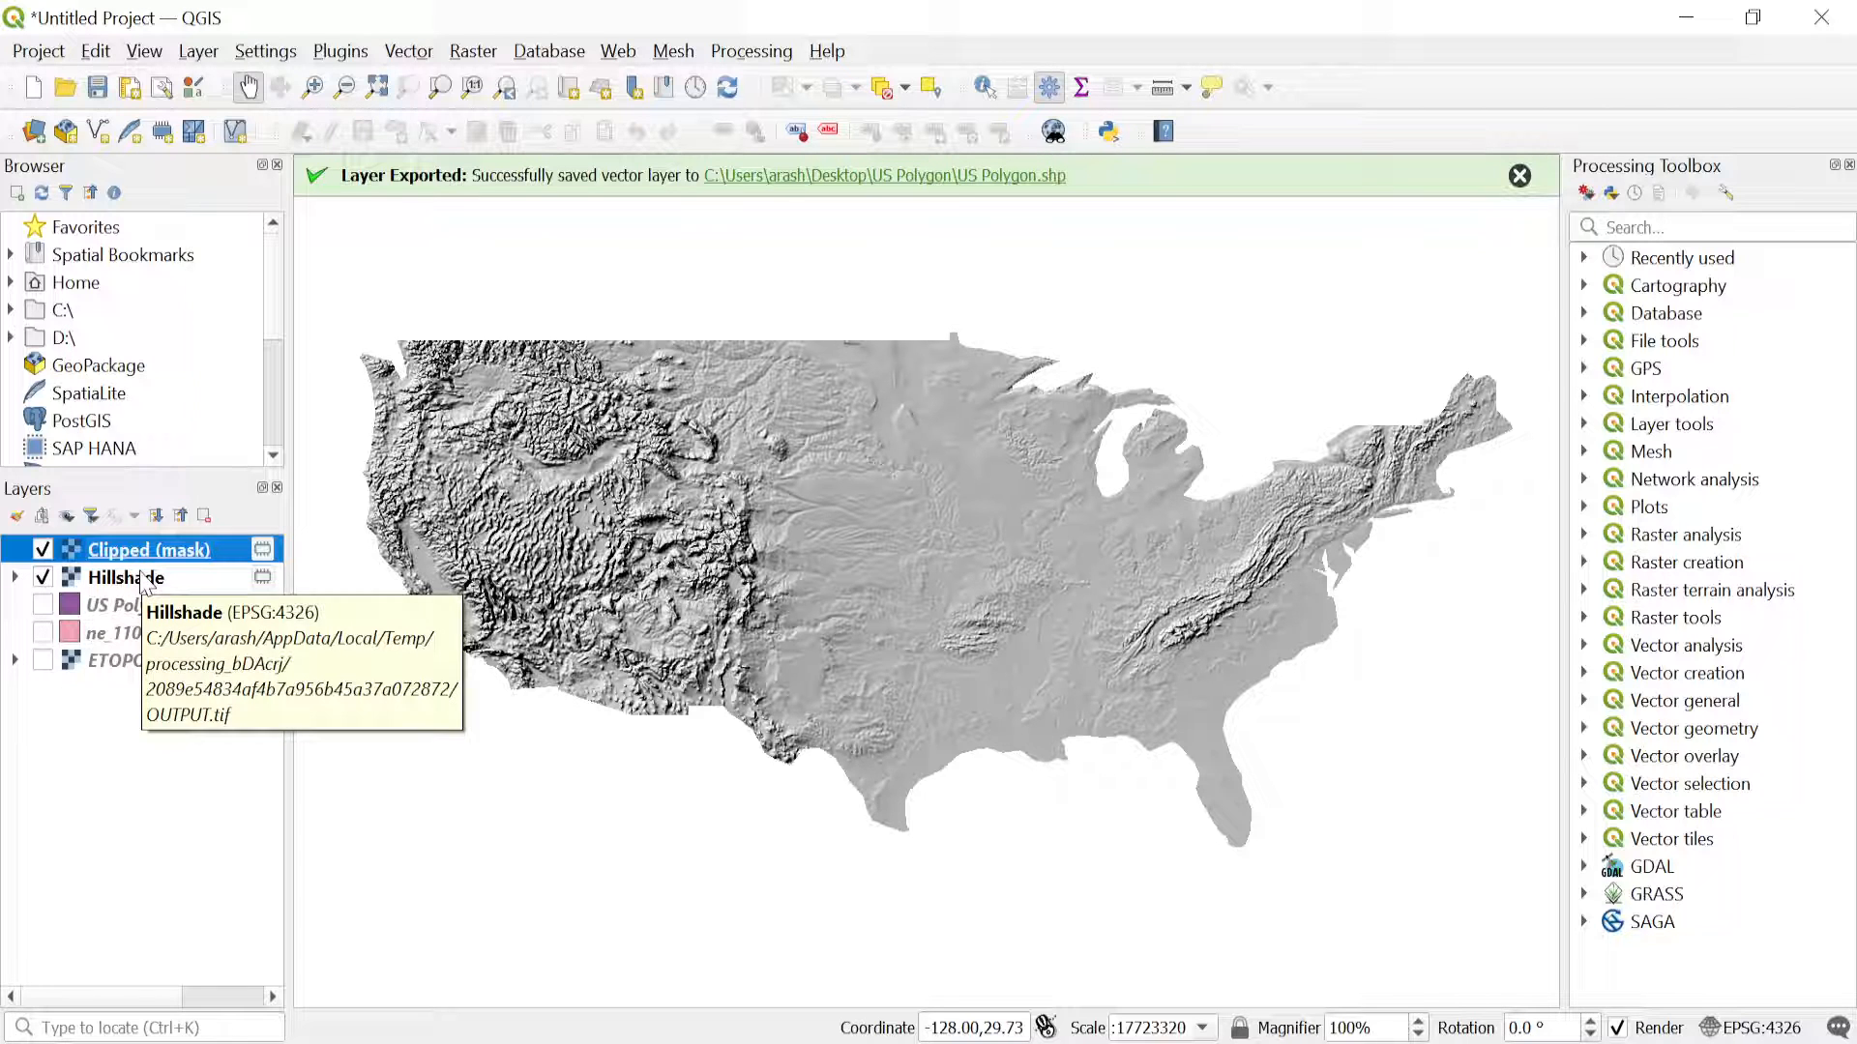
right_click(147, 548)
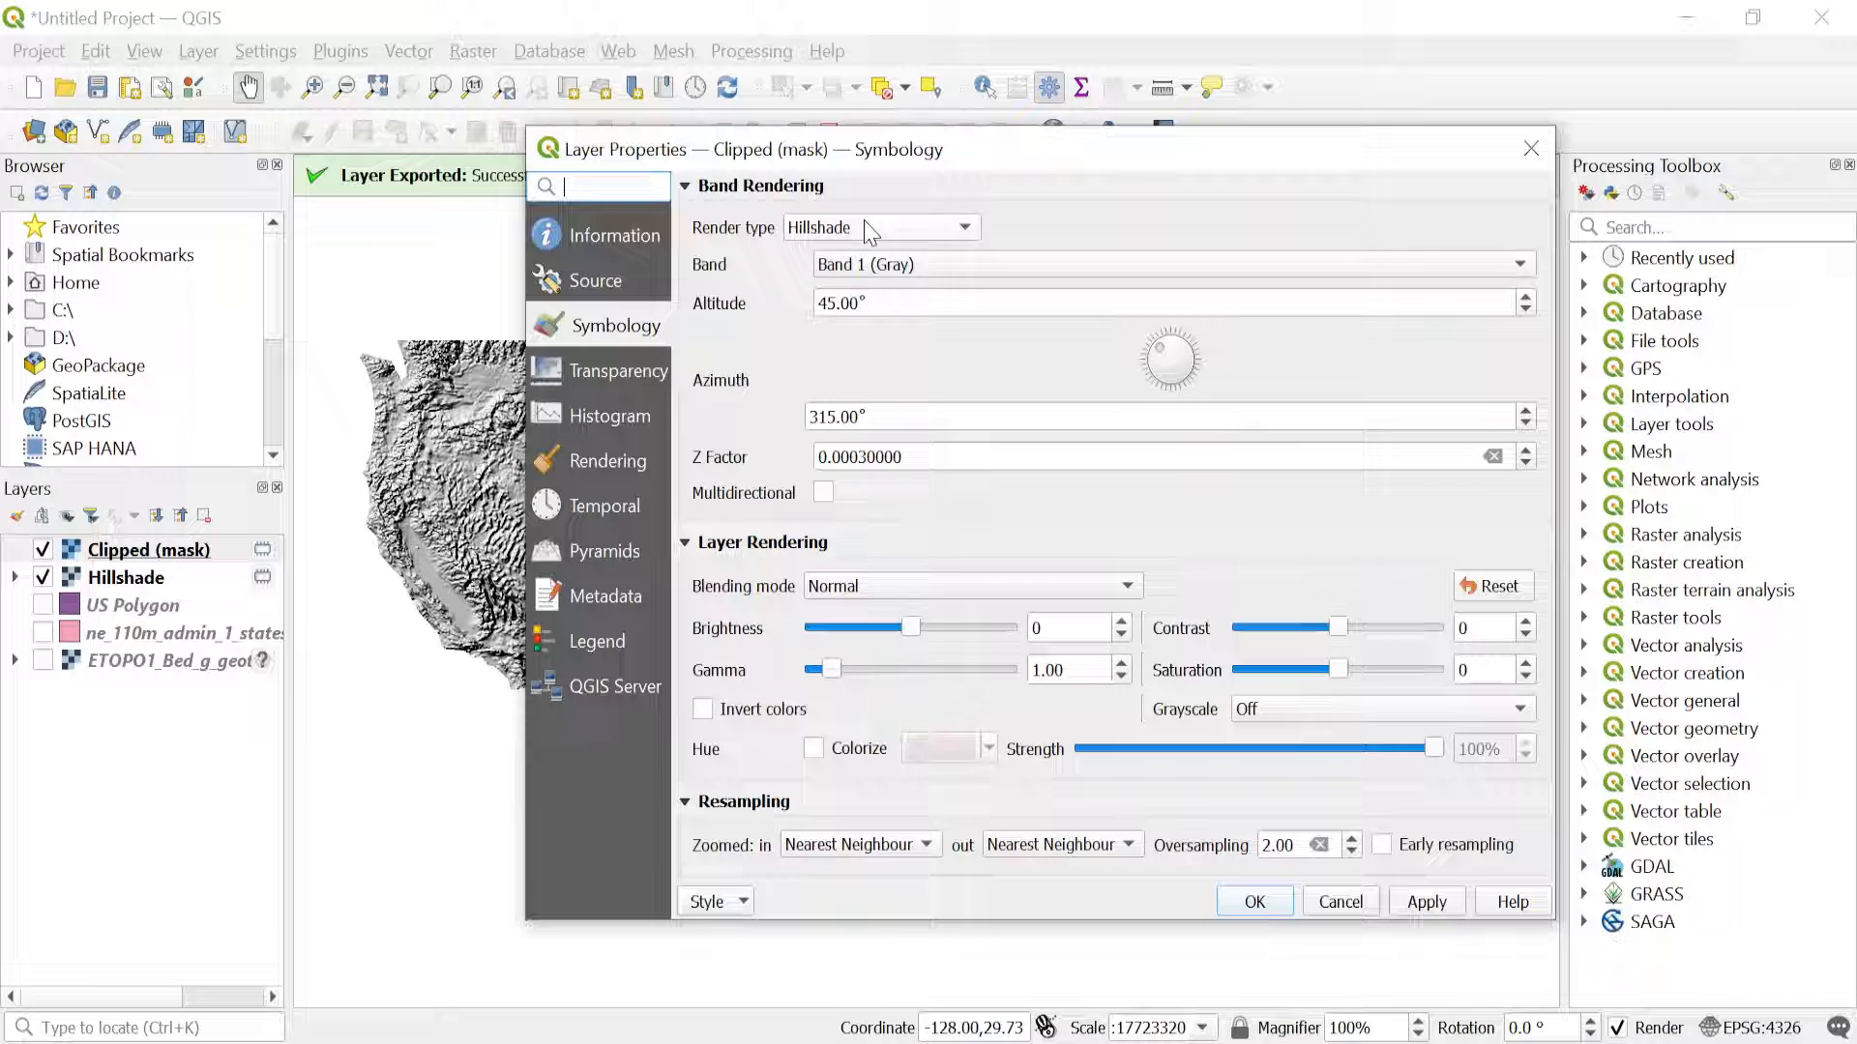
left_click(880, 228)
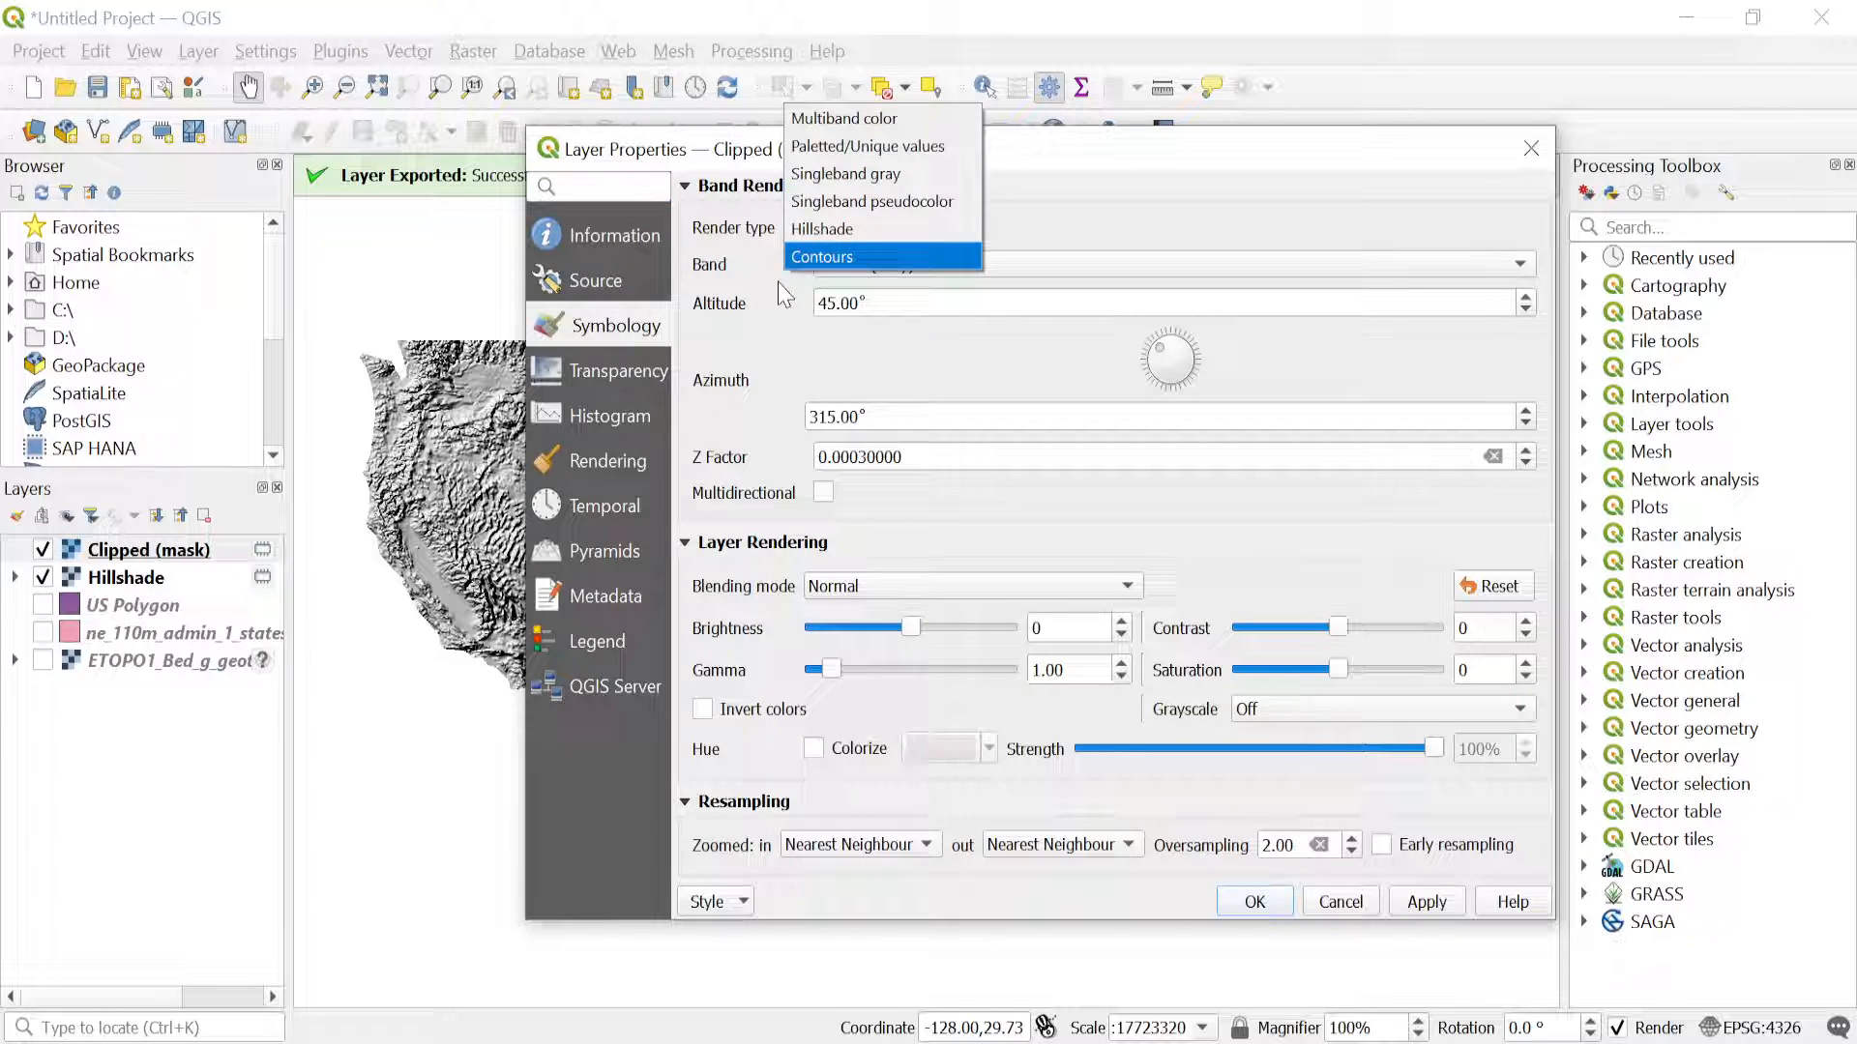
mouse_move(870, 201)
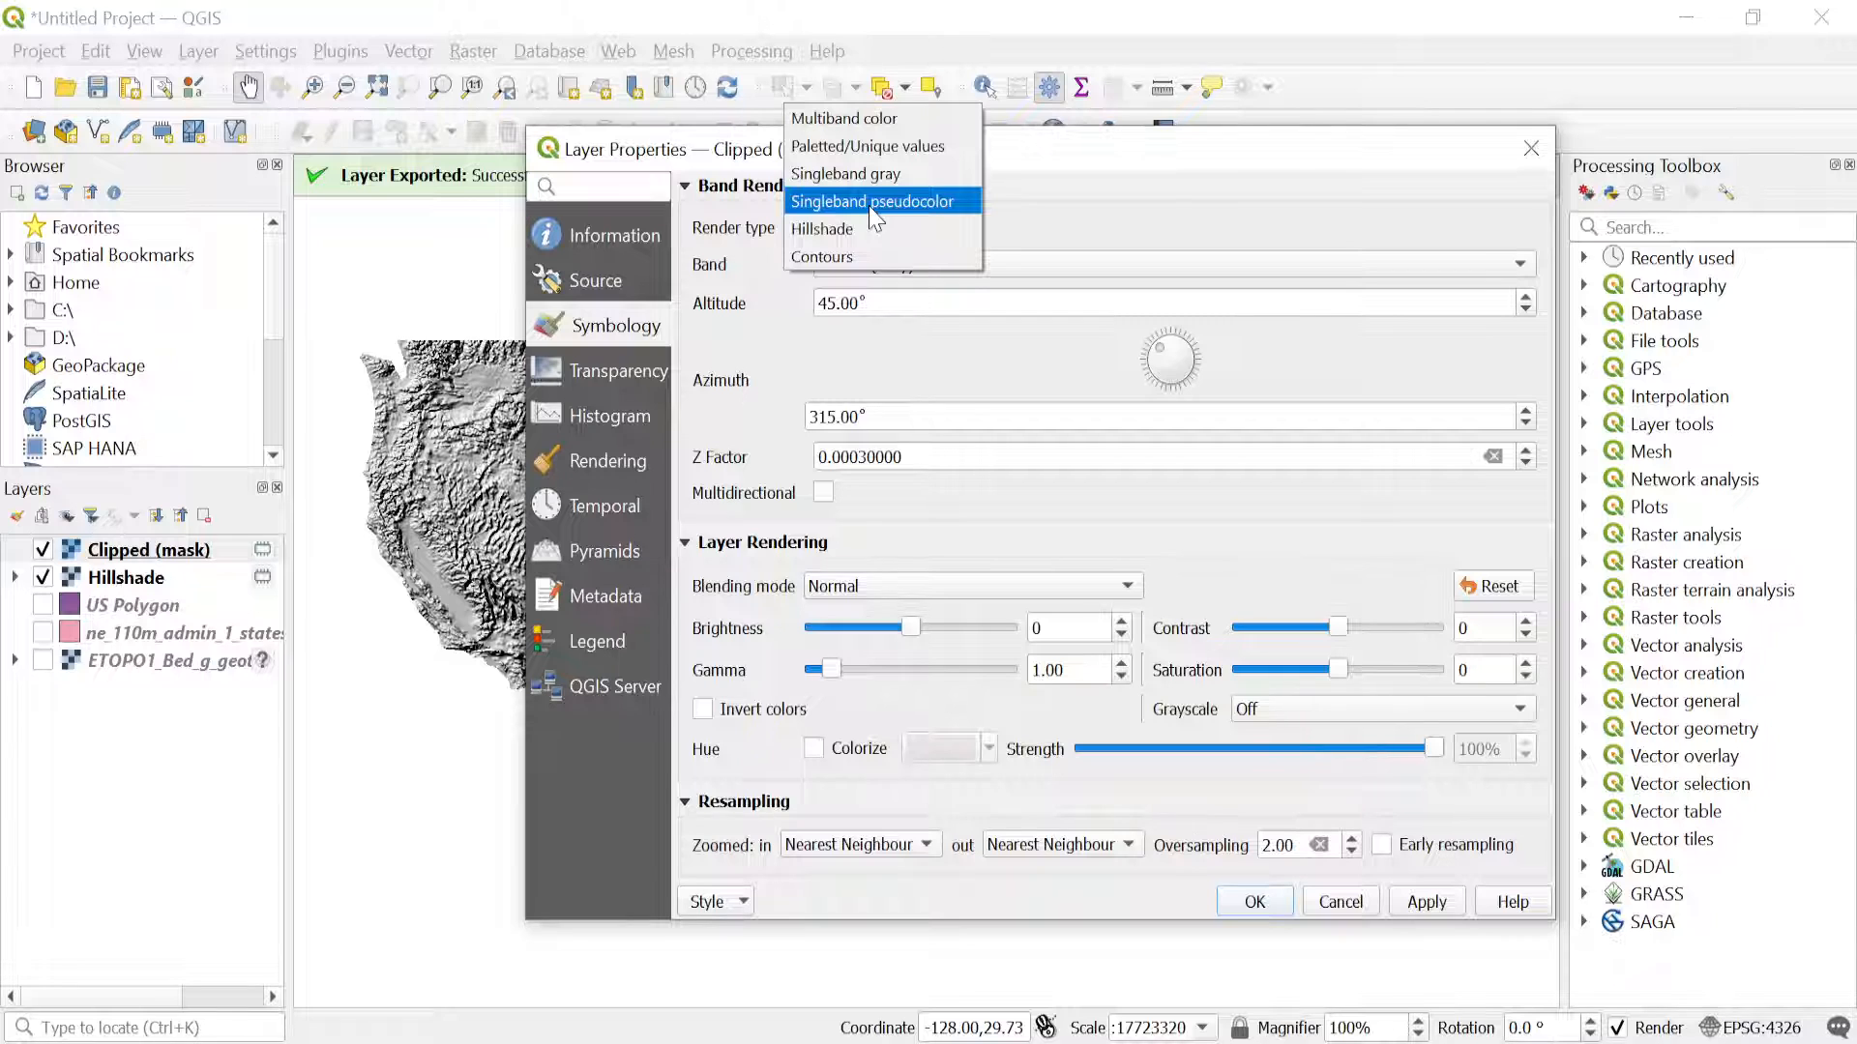
left_click(873, 201)
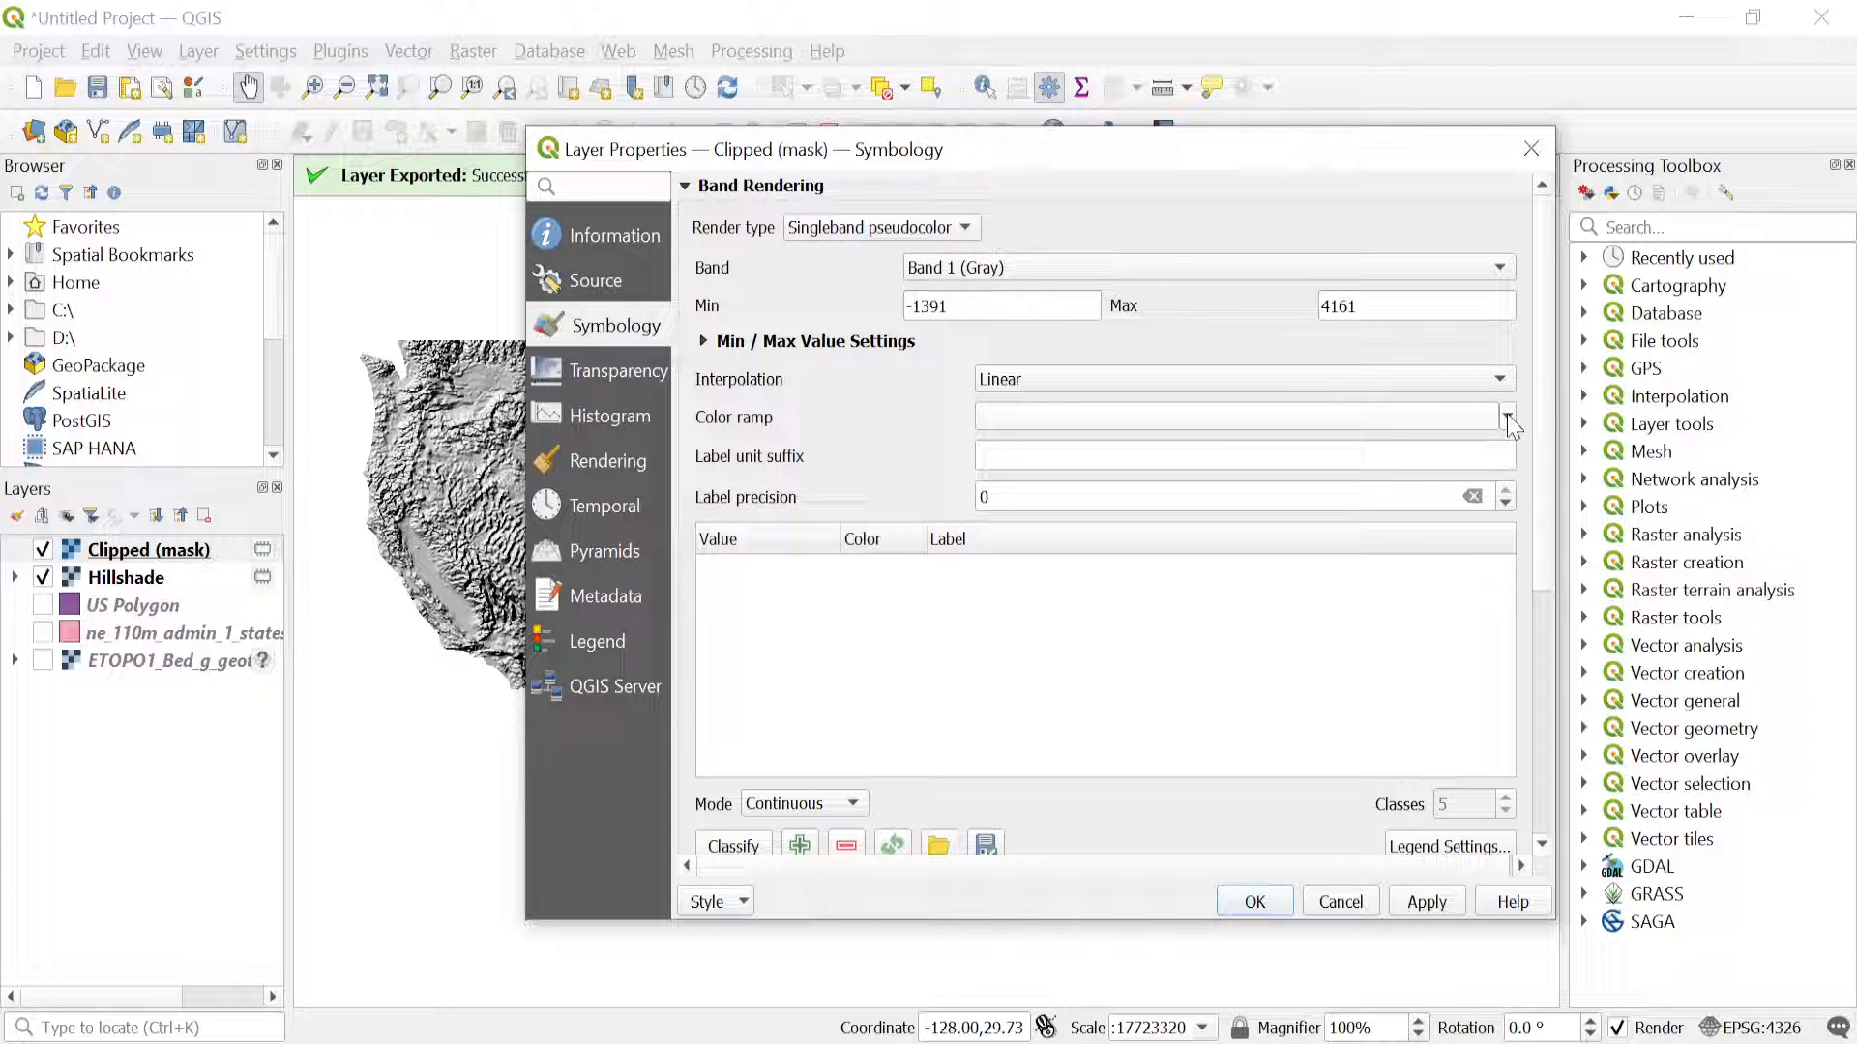
left_click(1507, 417)
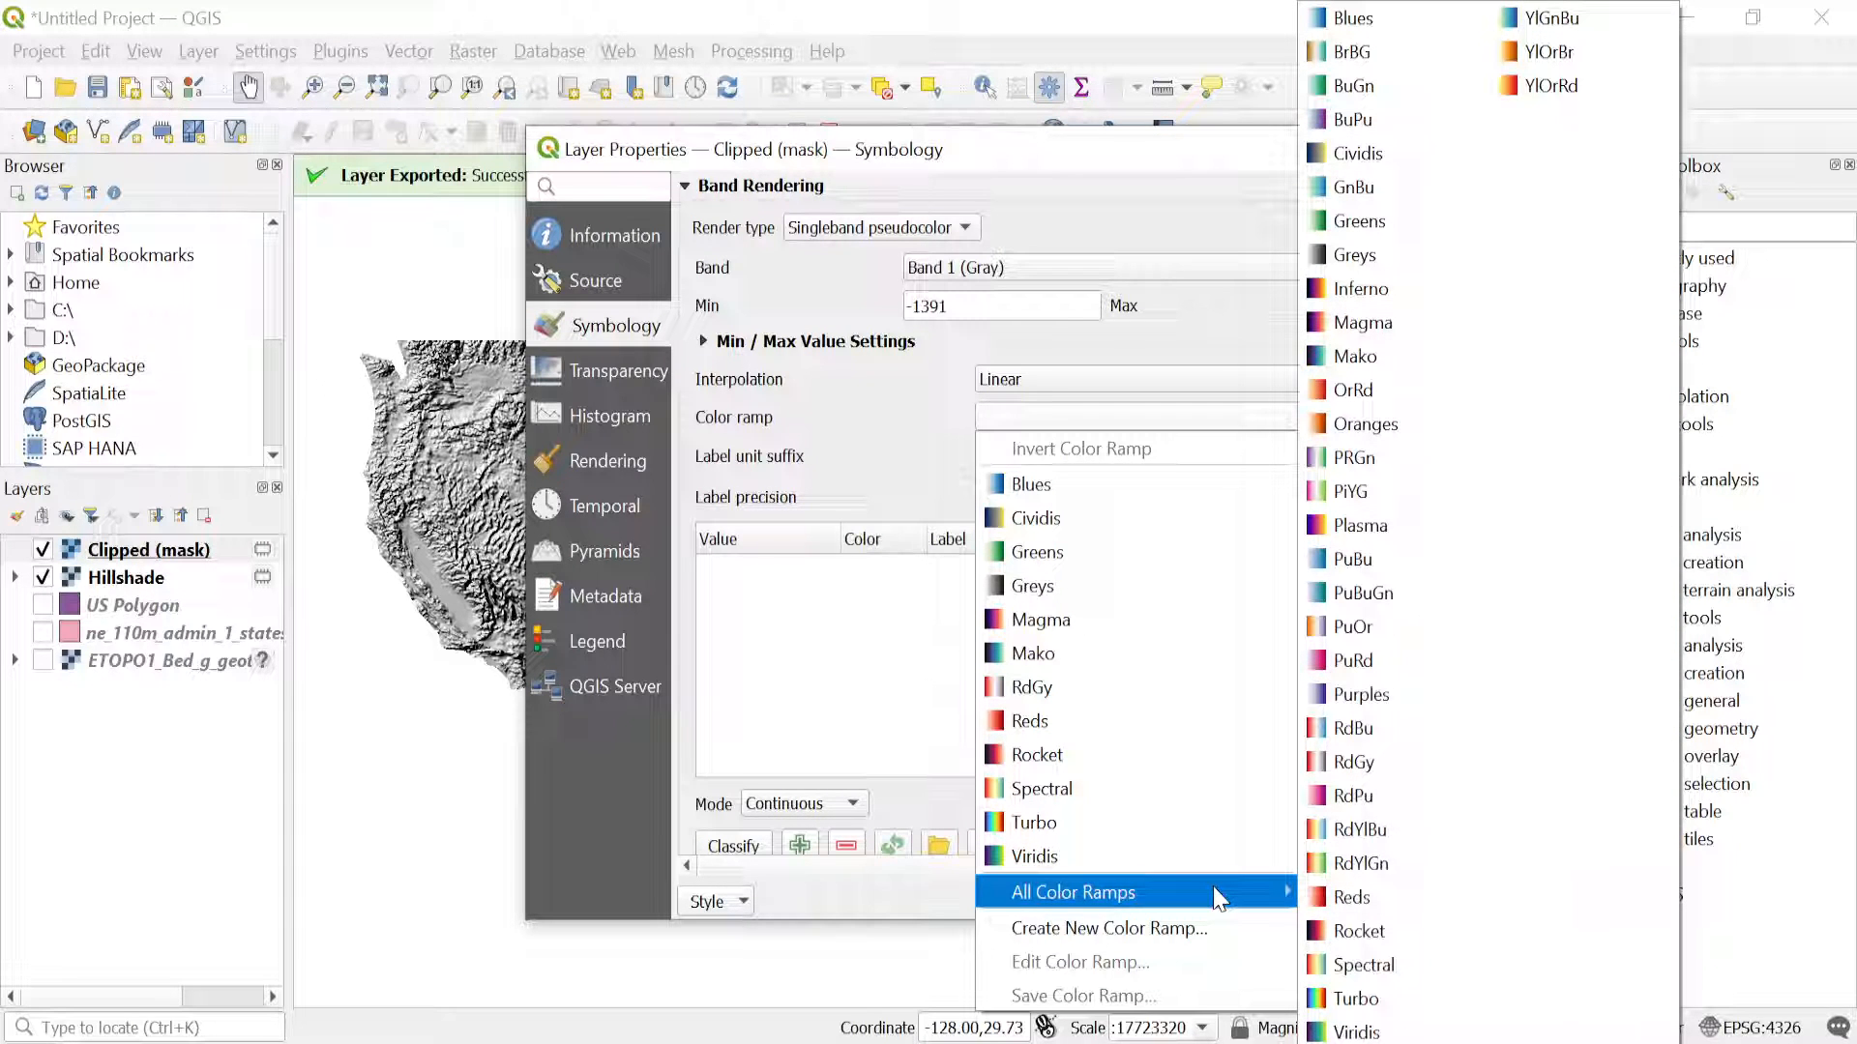
mouse_move(1110, 929)
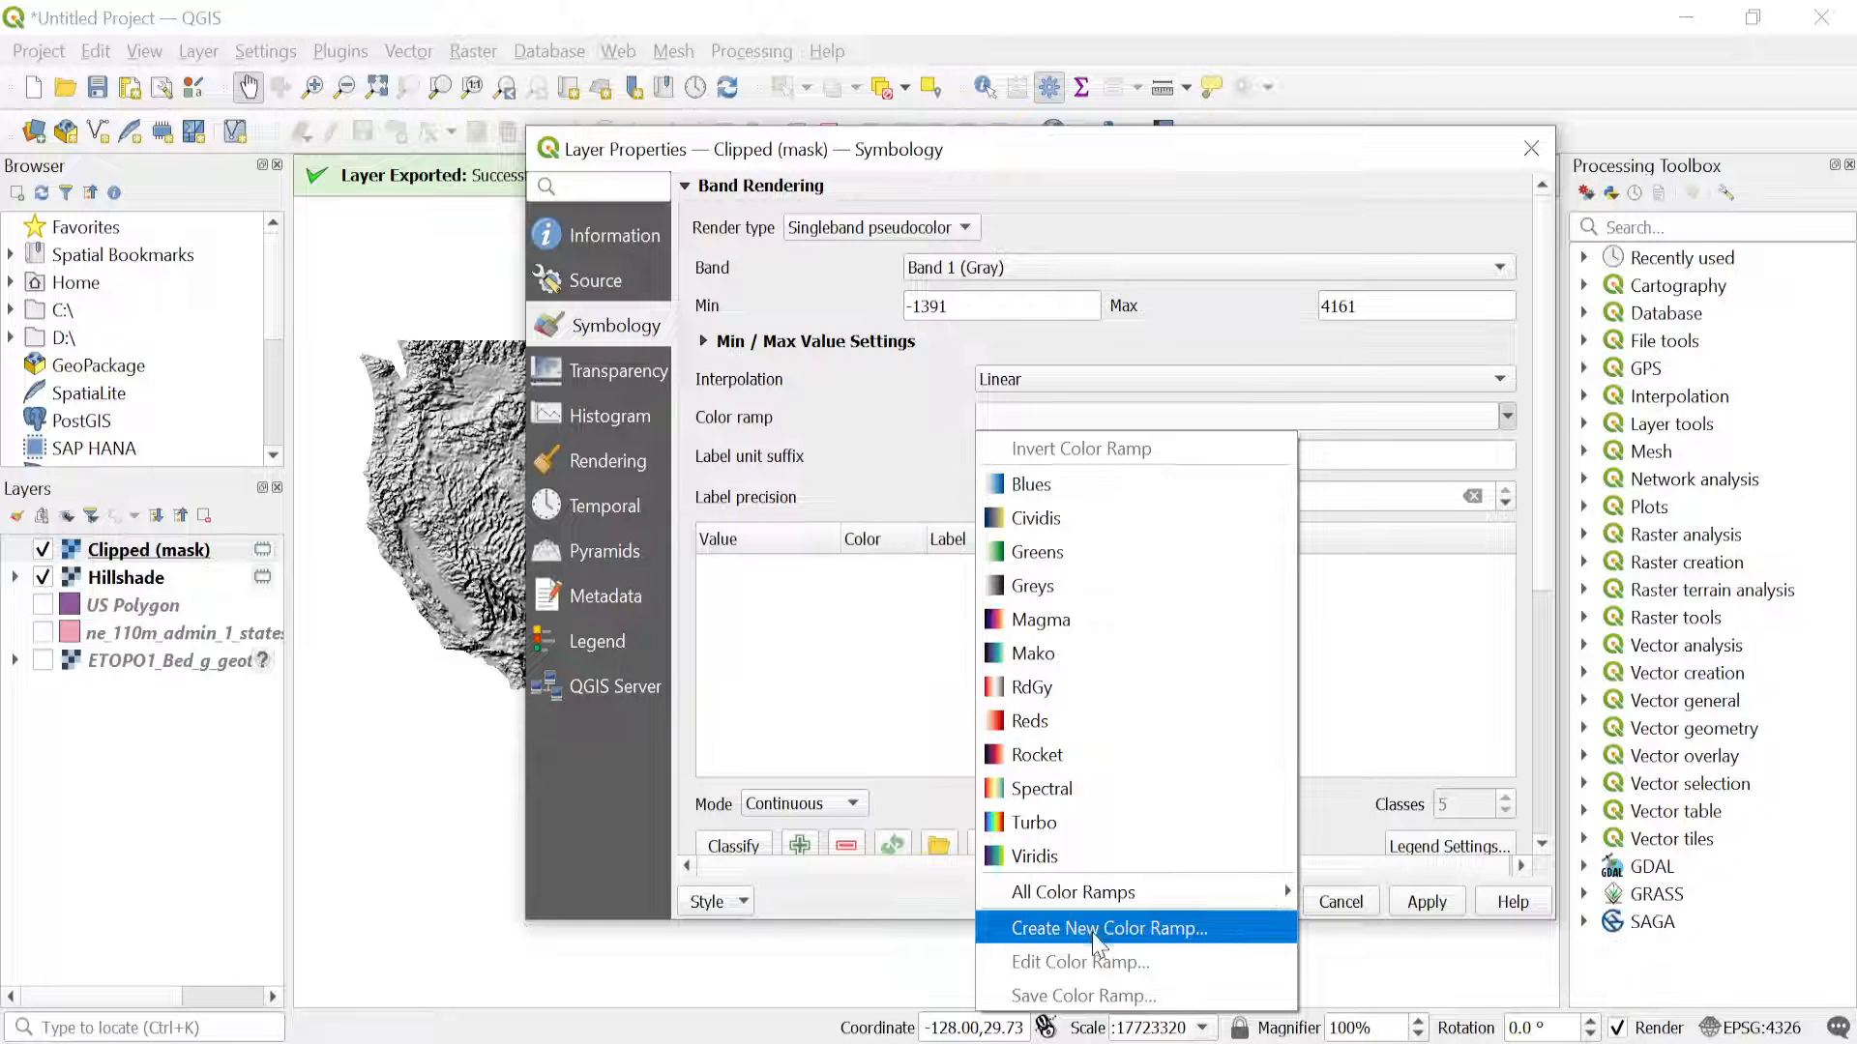
Create a new ramp from the cpt-city catalog: Topography > wiki-schwarzwald-cont.
left_click(1106, 928)
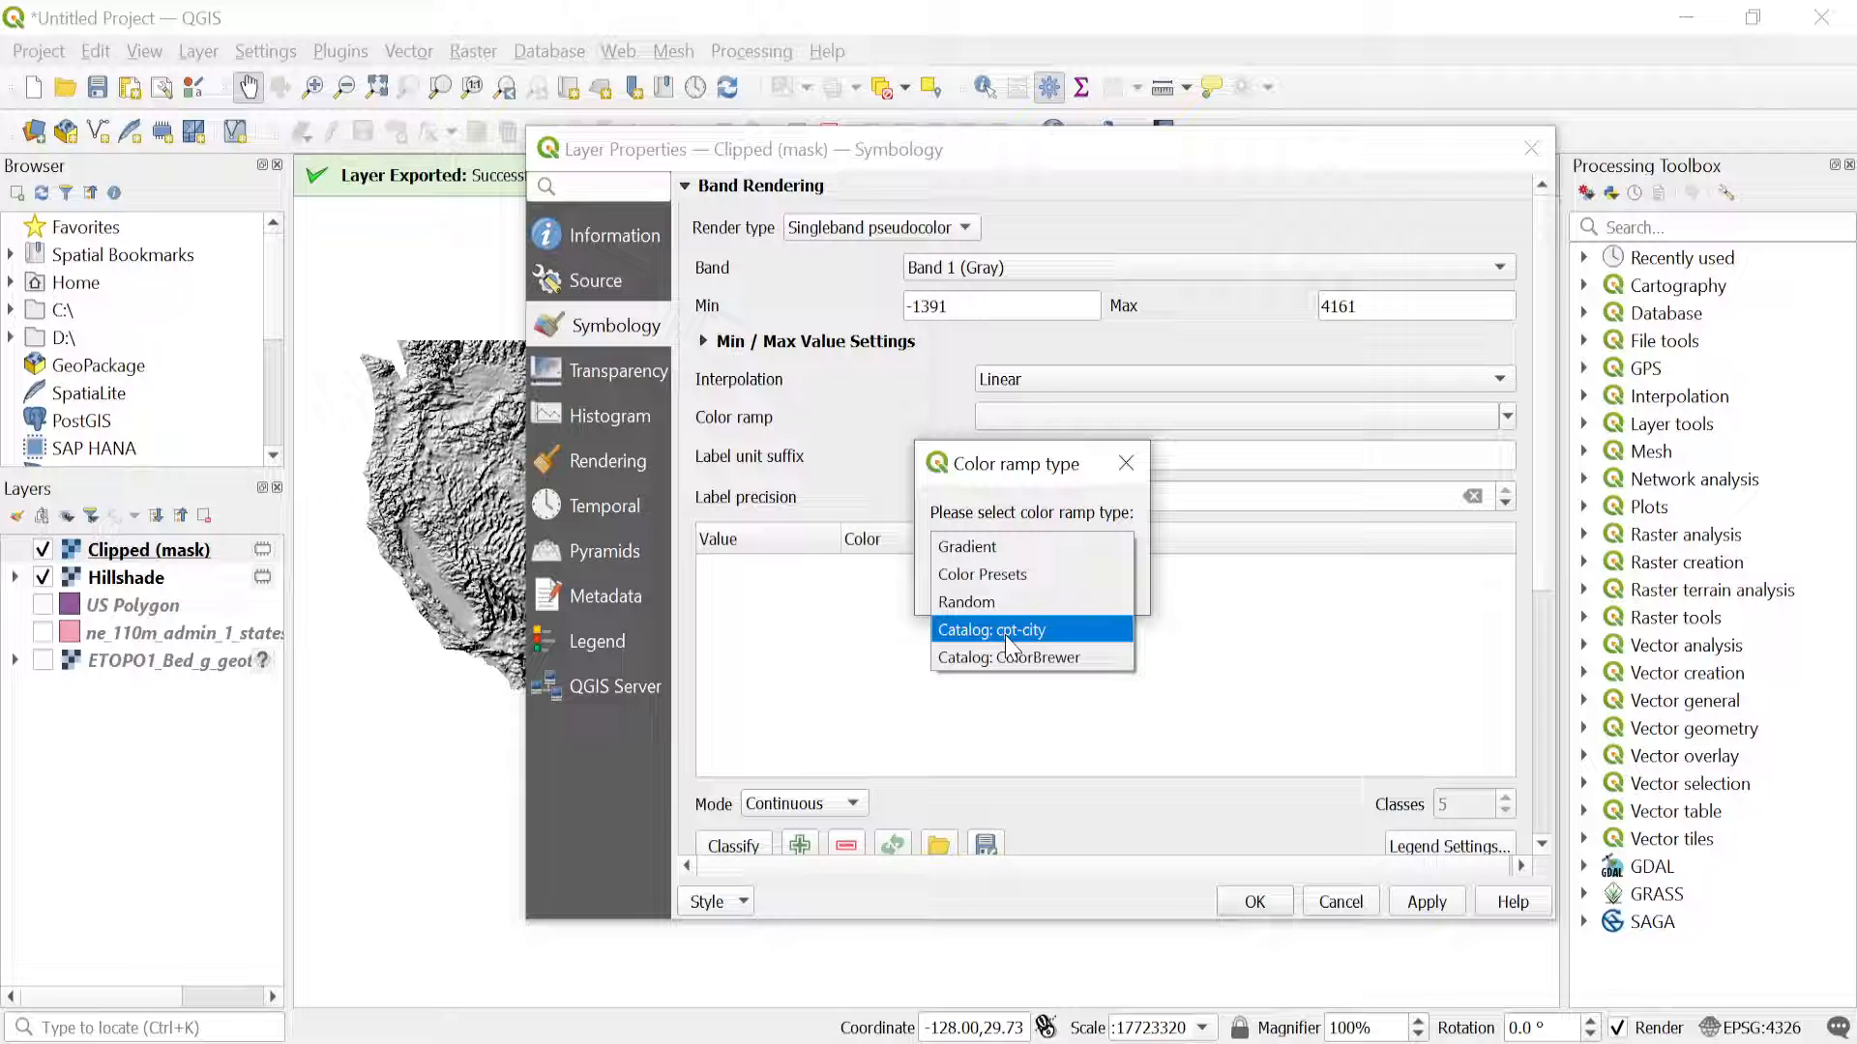
left_click(991, 629)
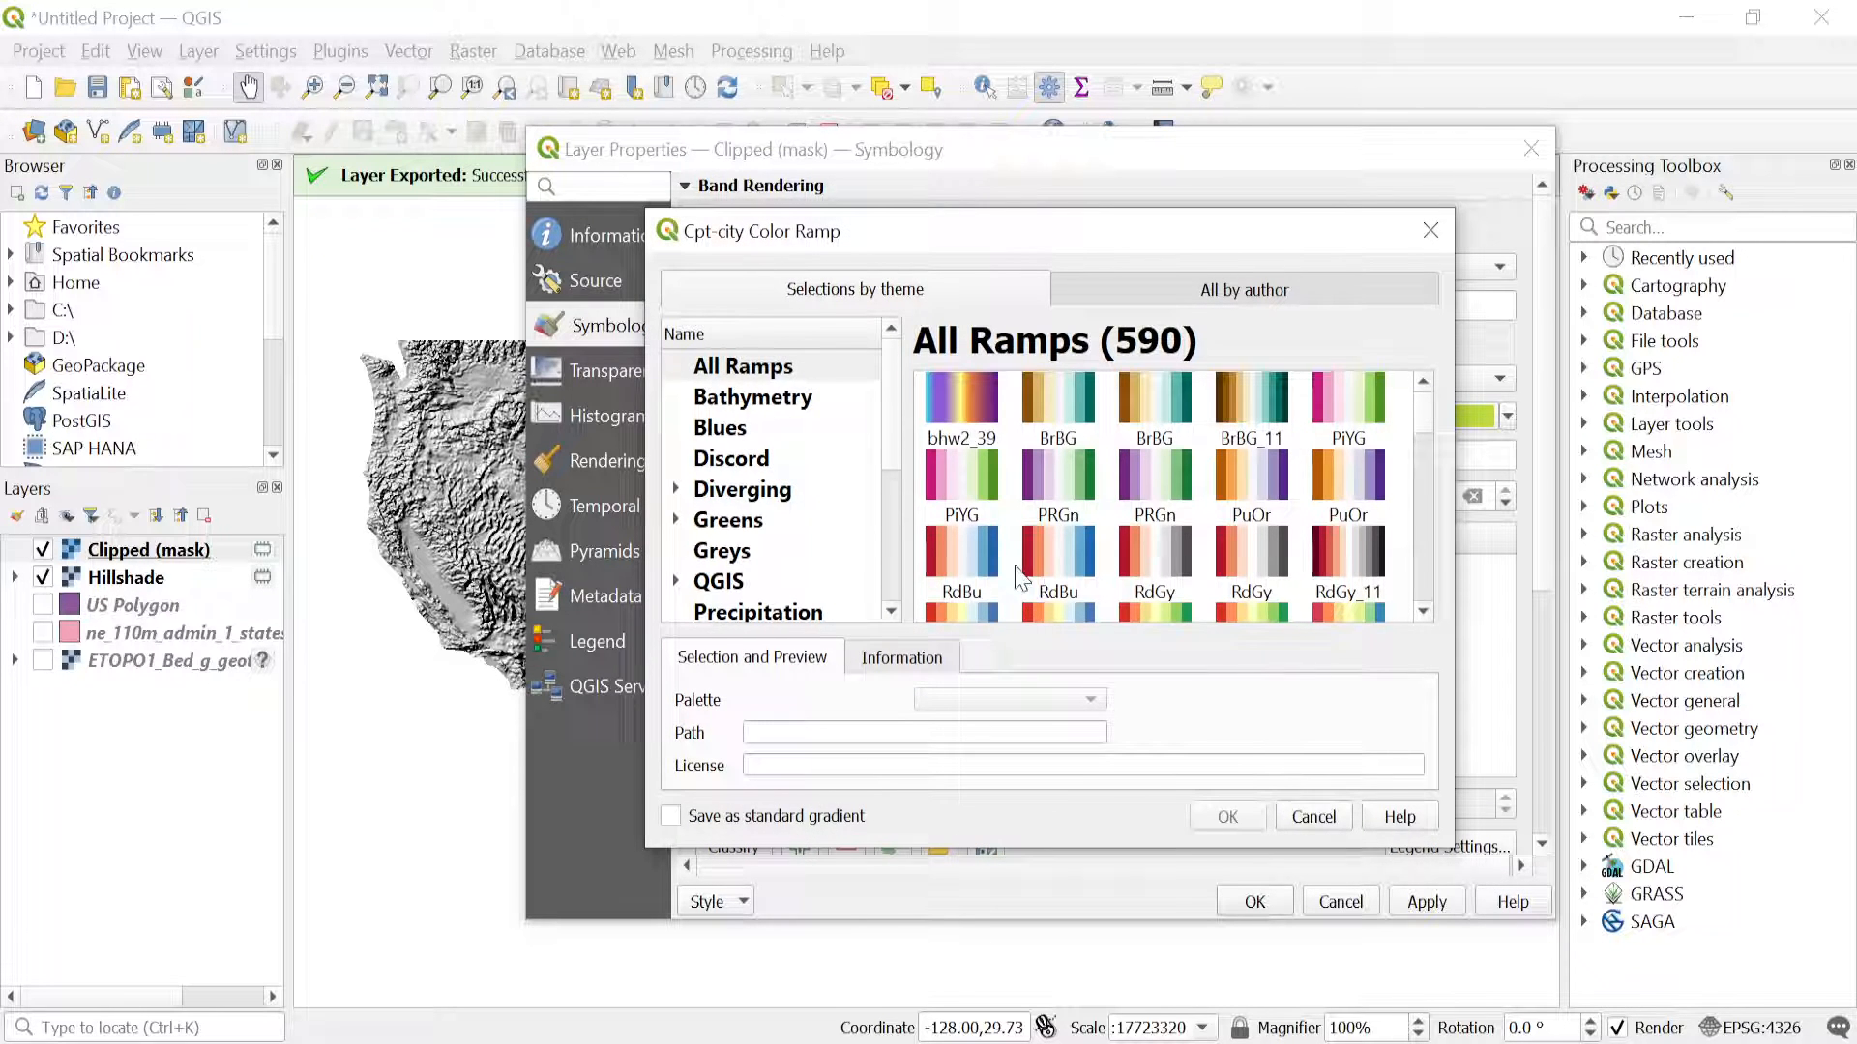
scroll("down", 3)
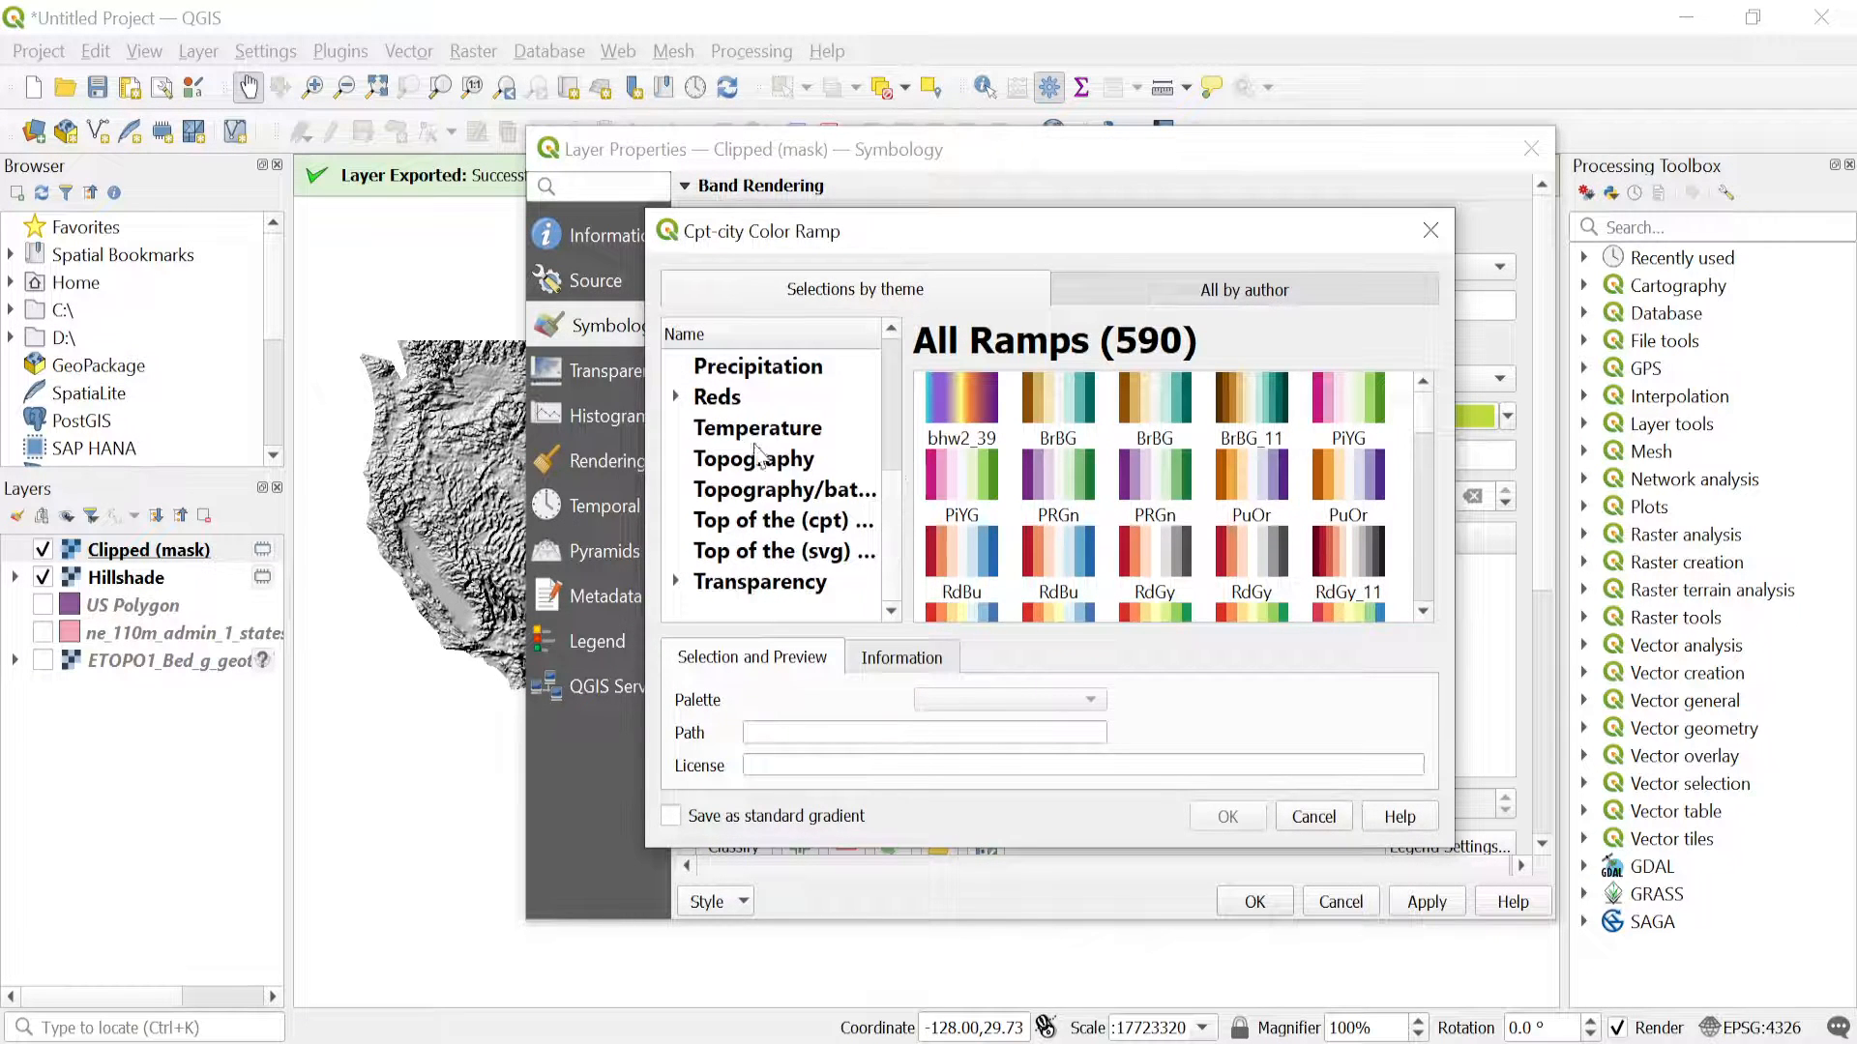
left_click(752, 459)
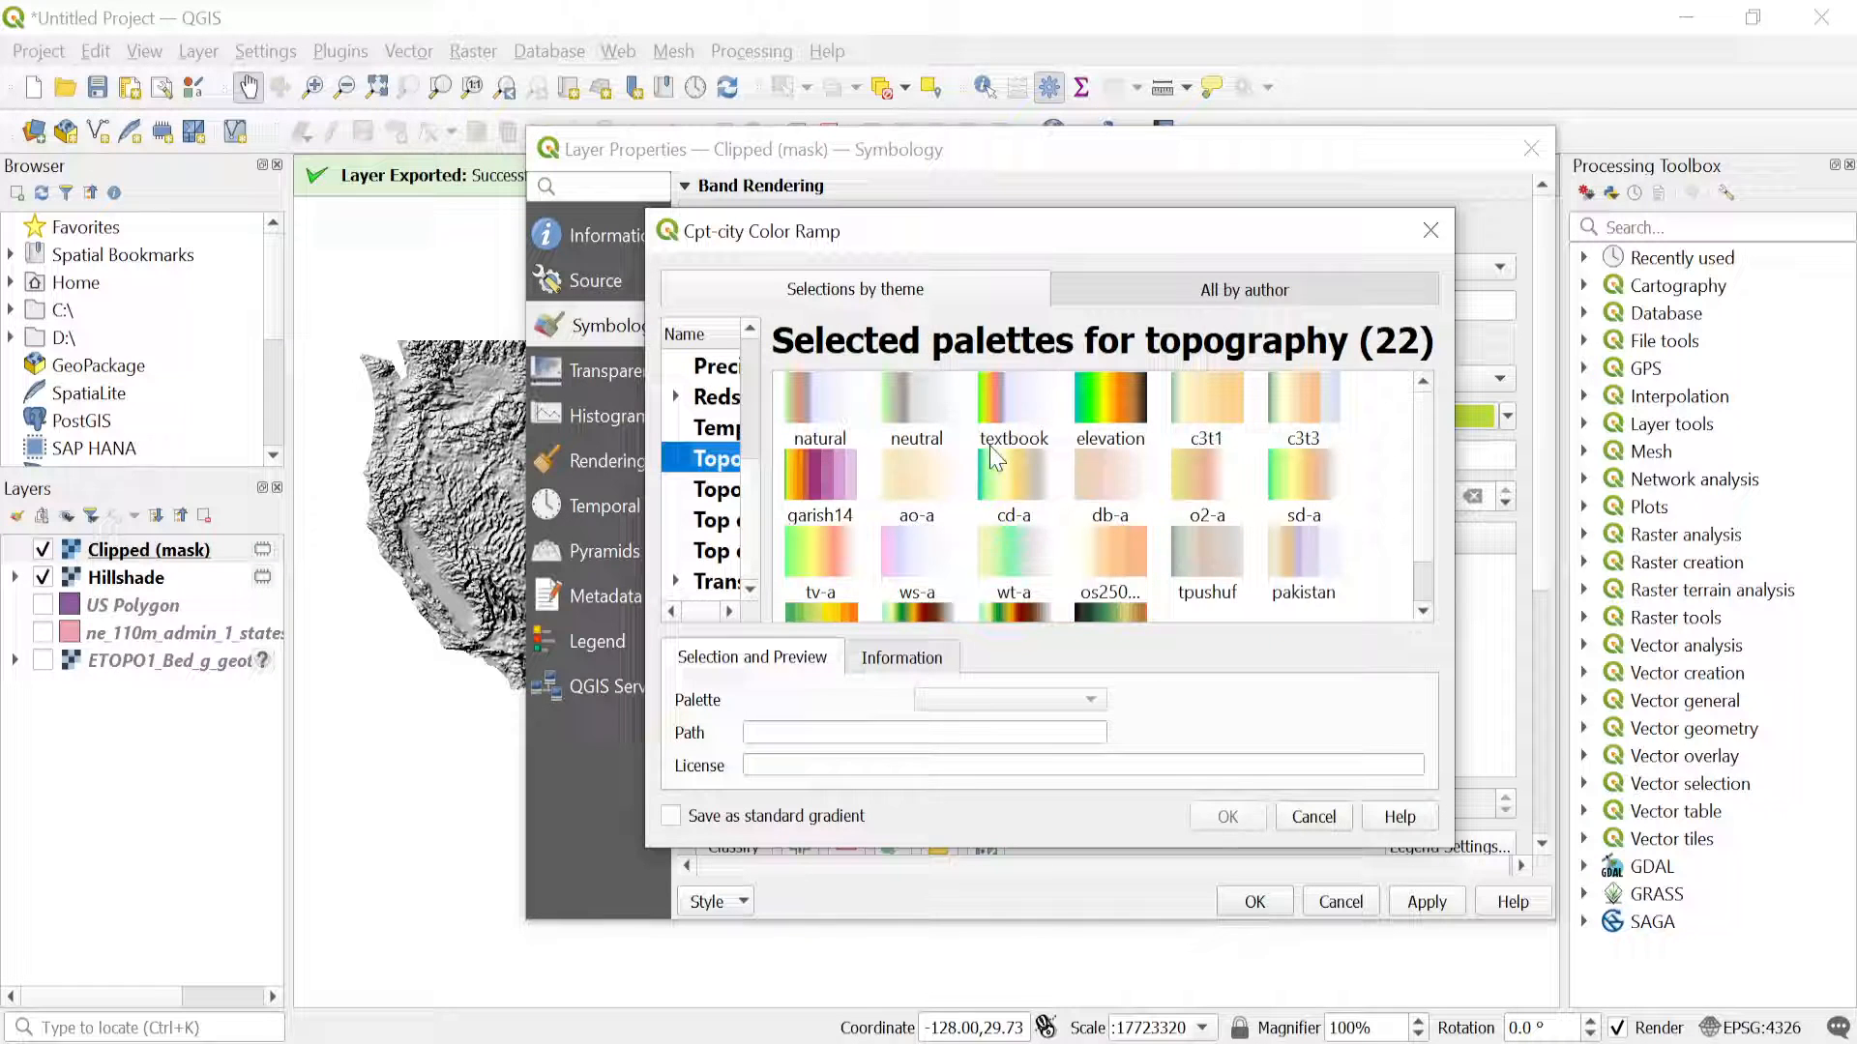
scroll("down", 3)
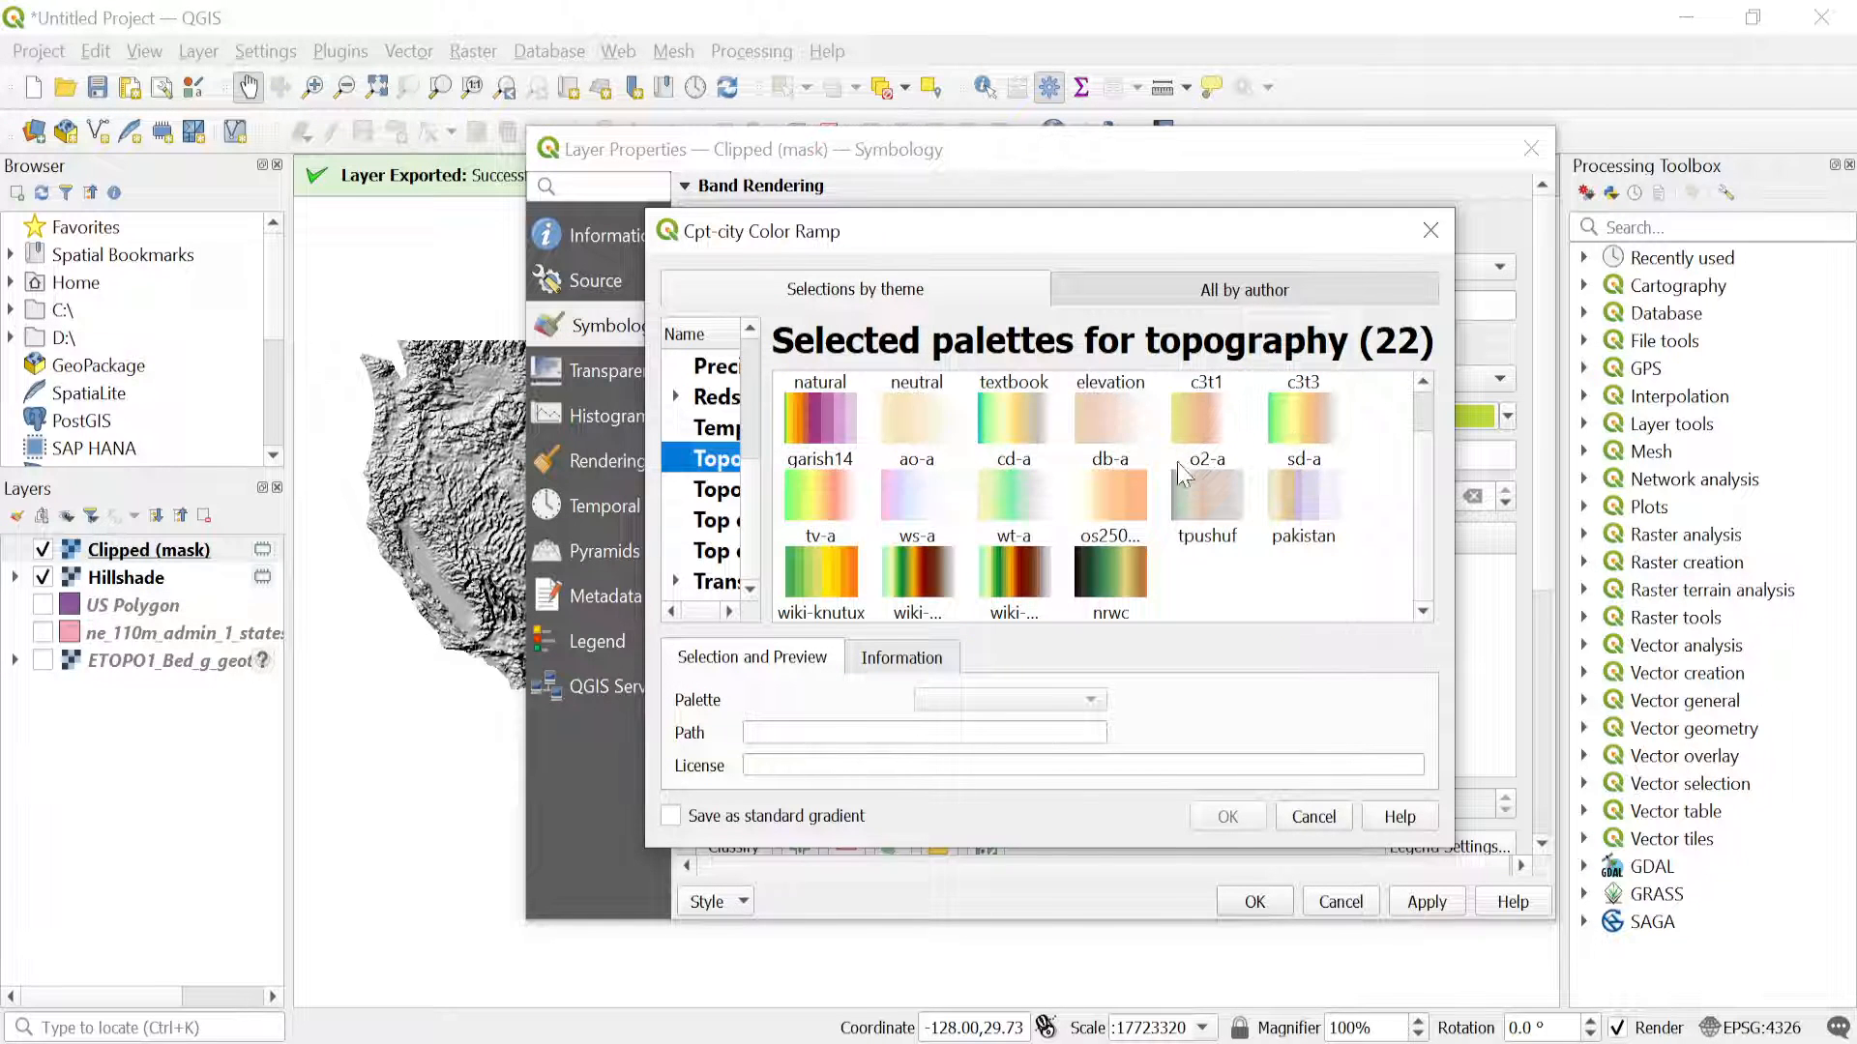
mouse_move(977, 548)
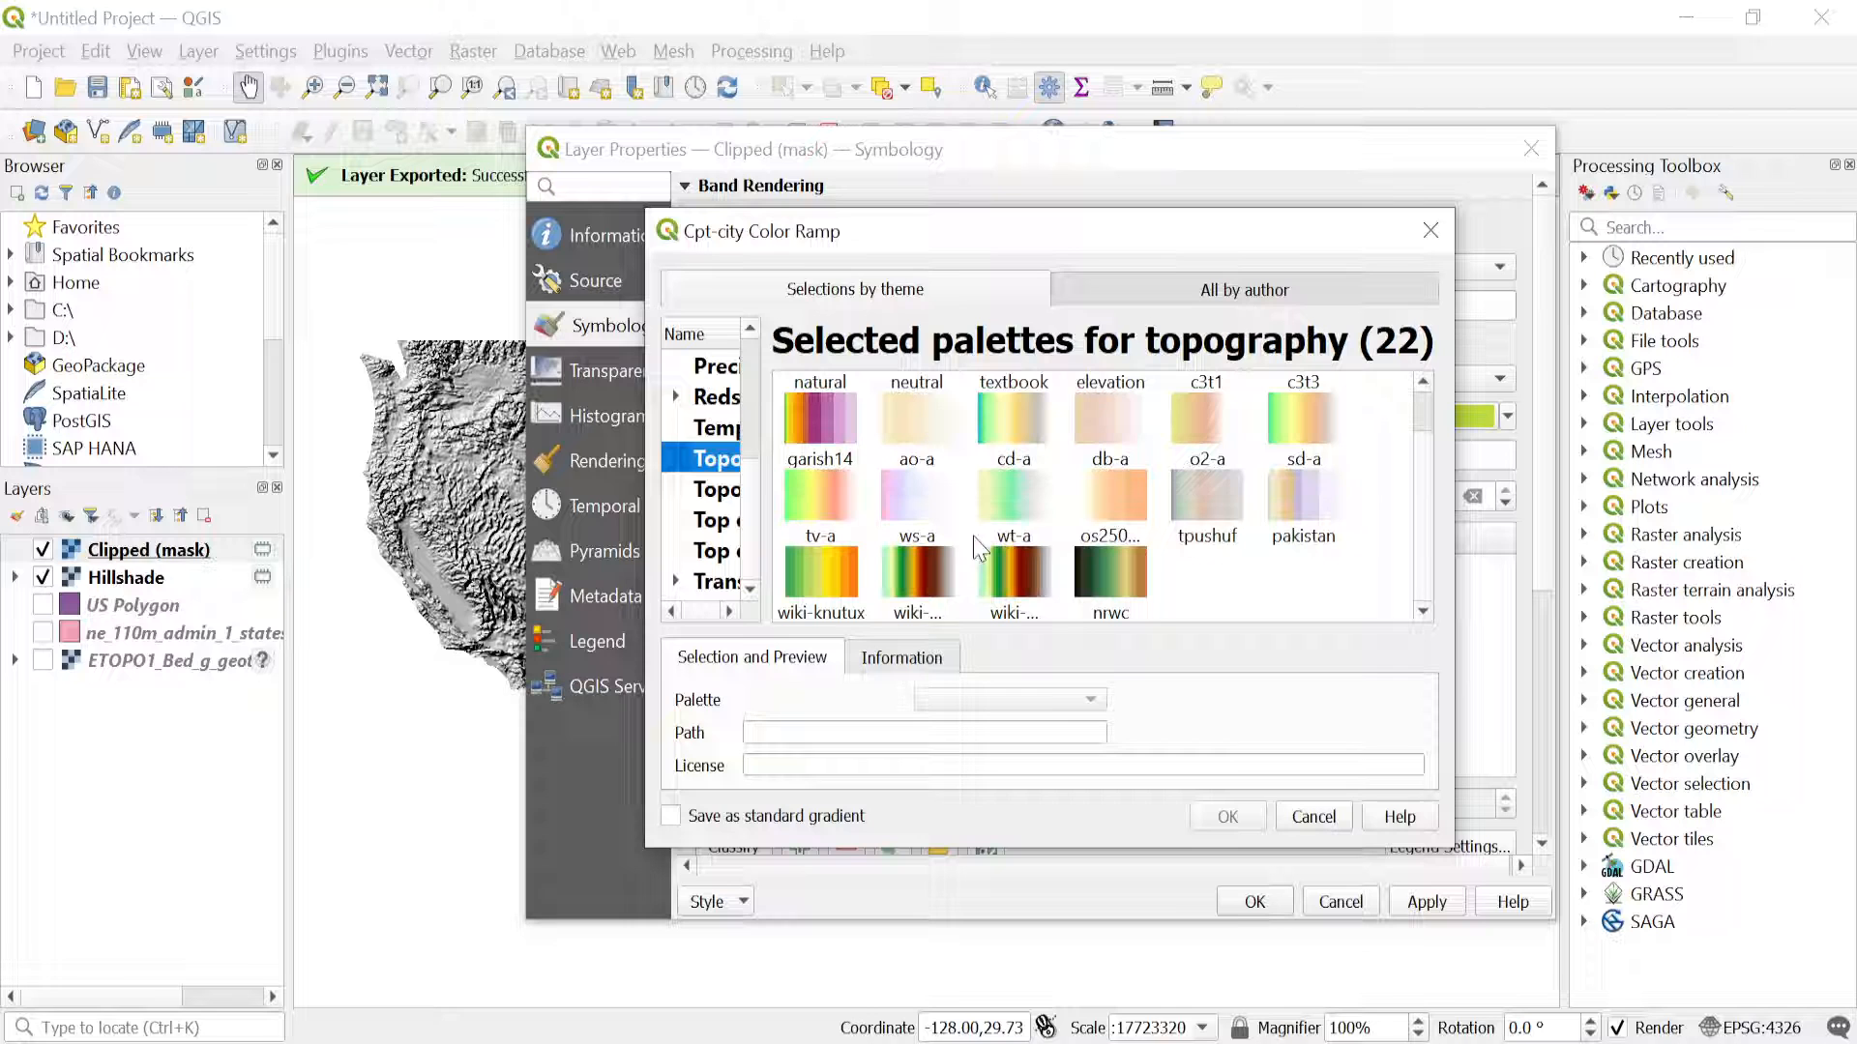
left_click(915, 575)
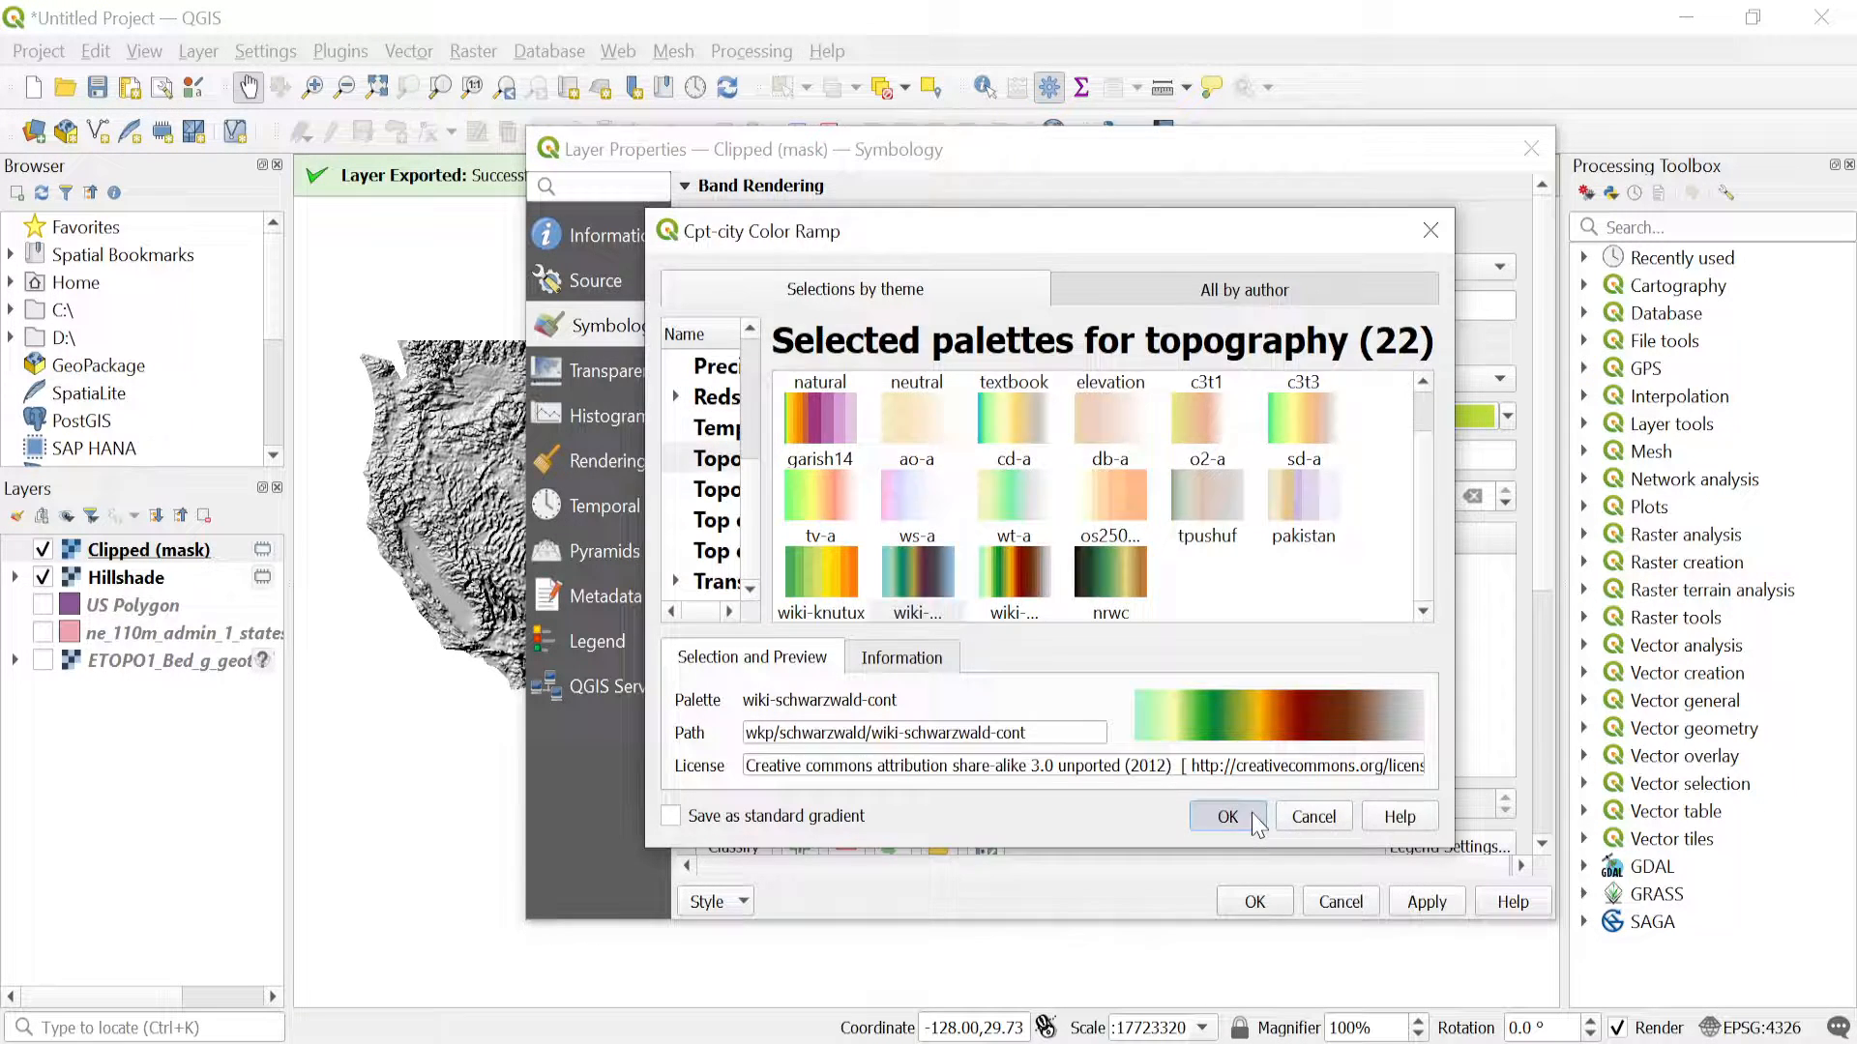
left_click(1226, 816)
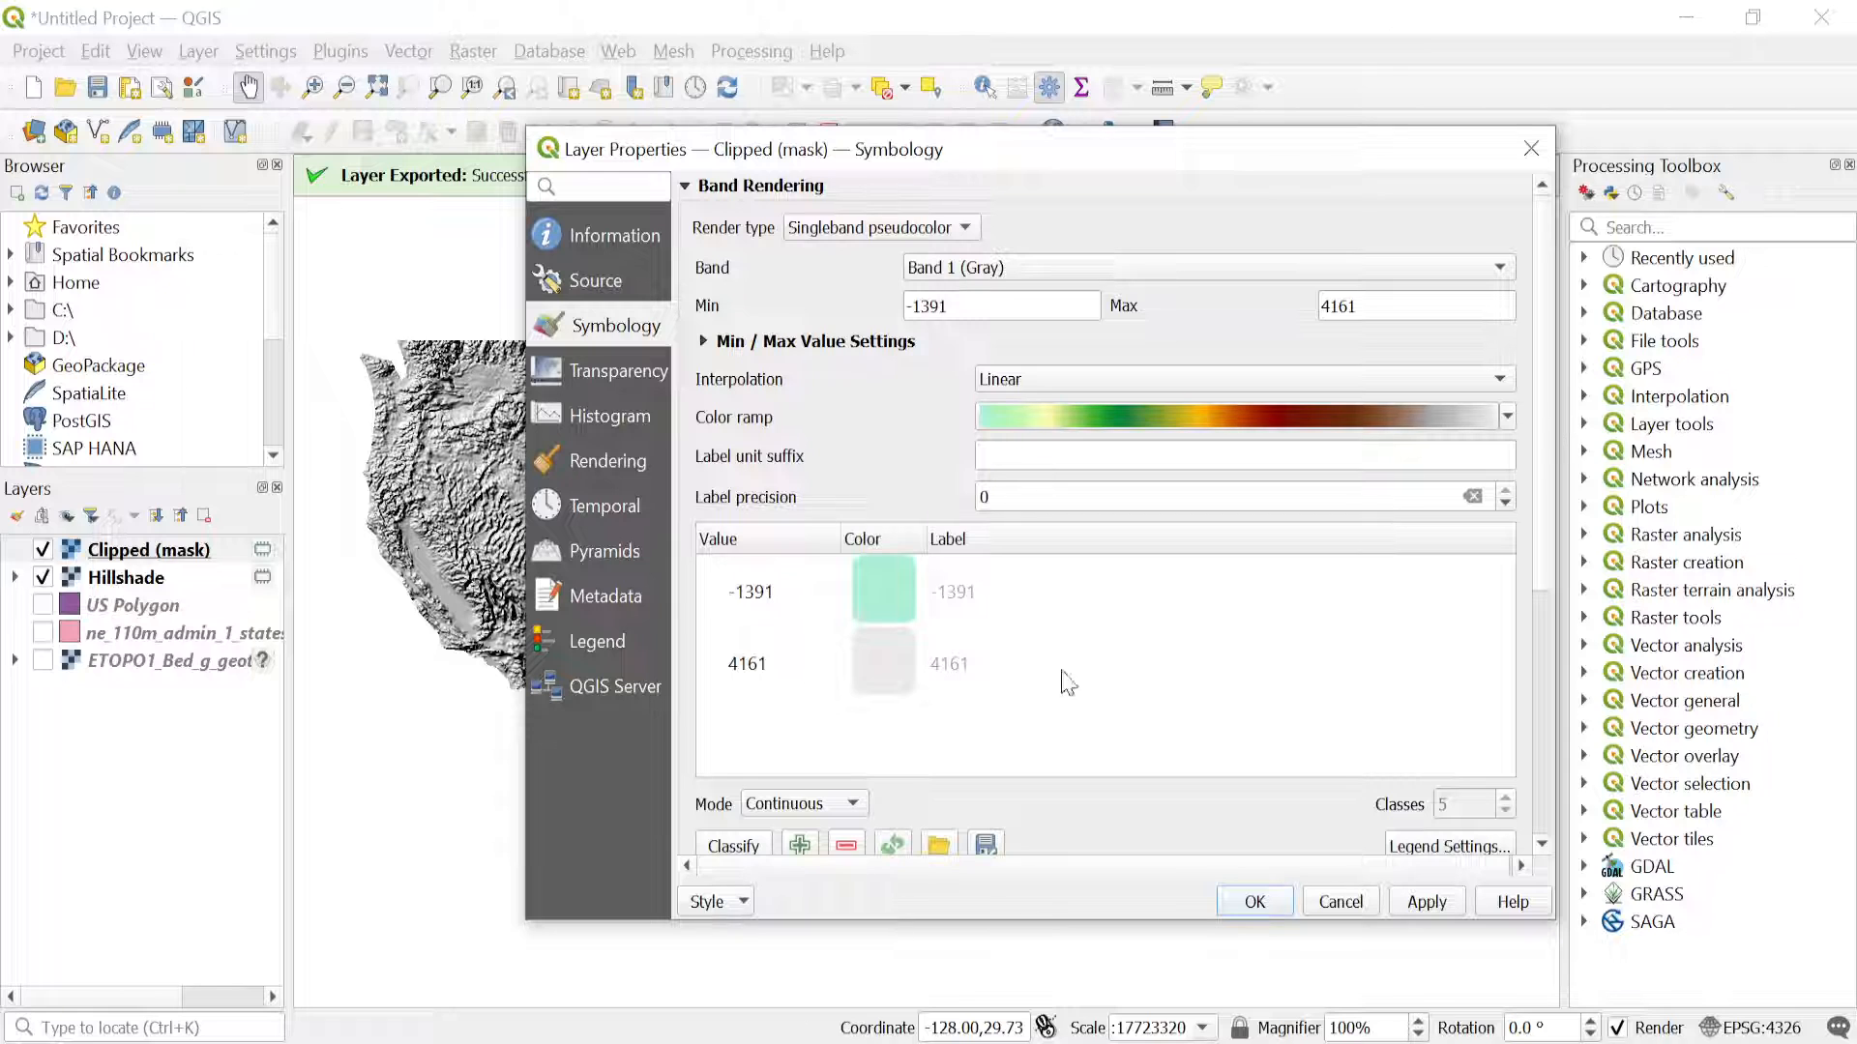
Classify the elevation values with the new ramp and apply it to the layer.
scroll("down", 3)
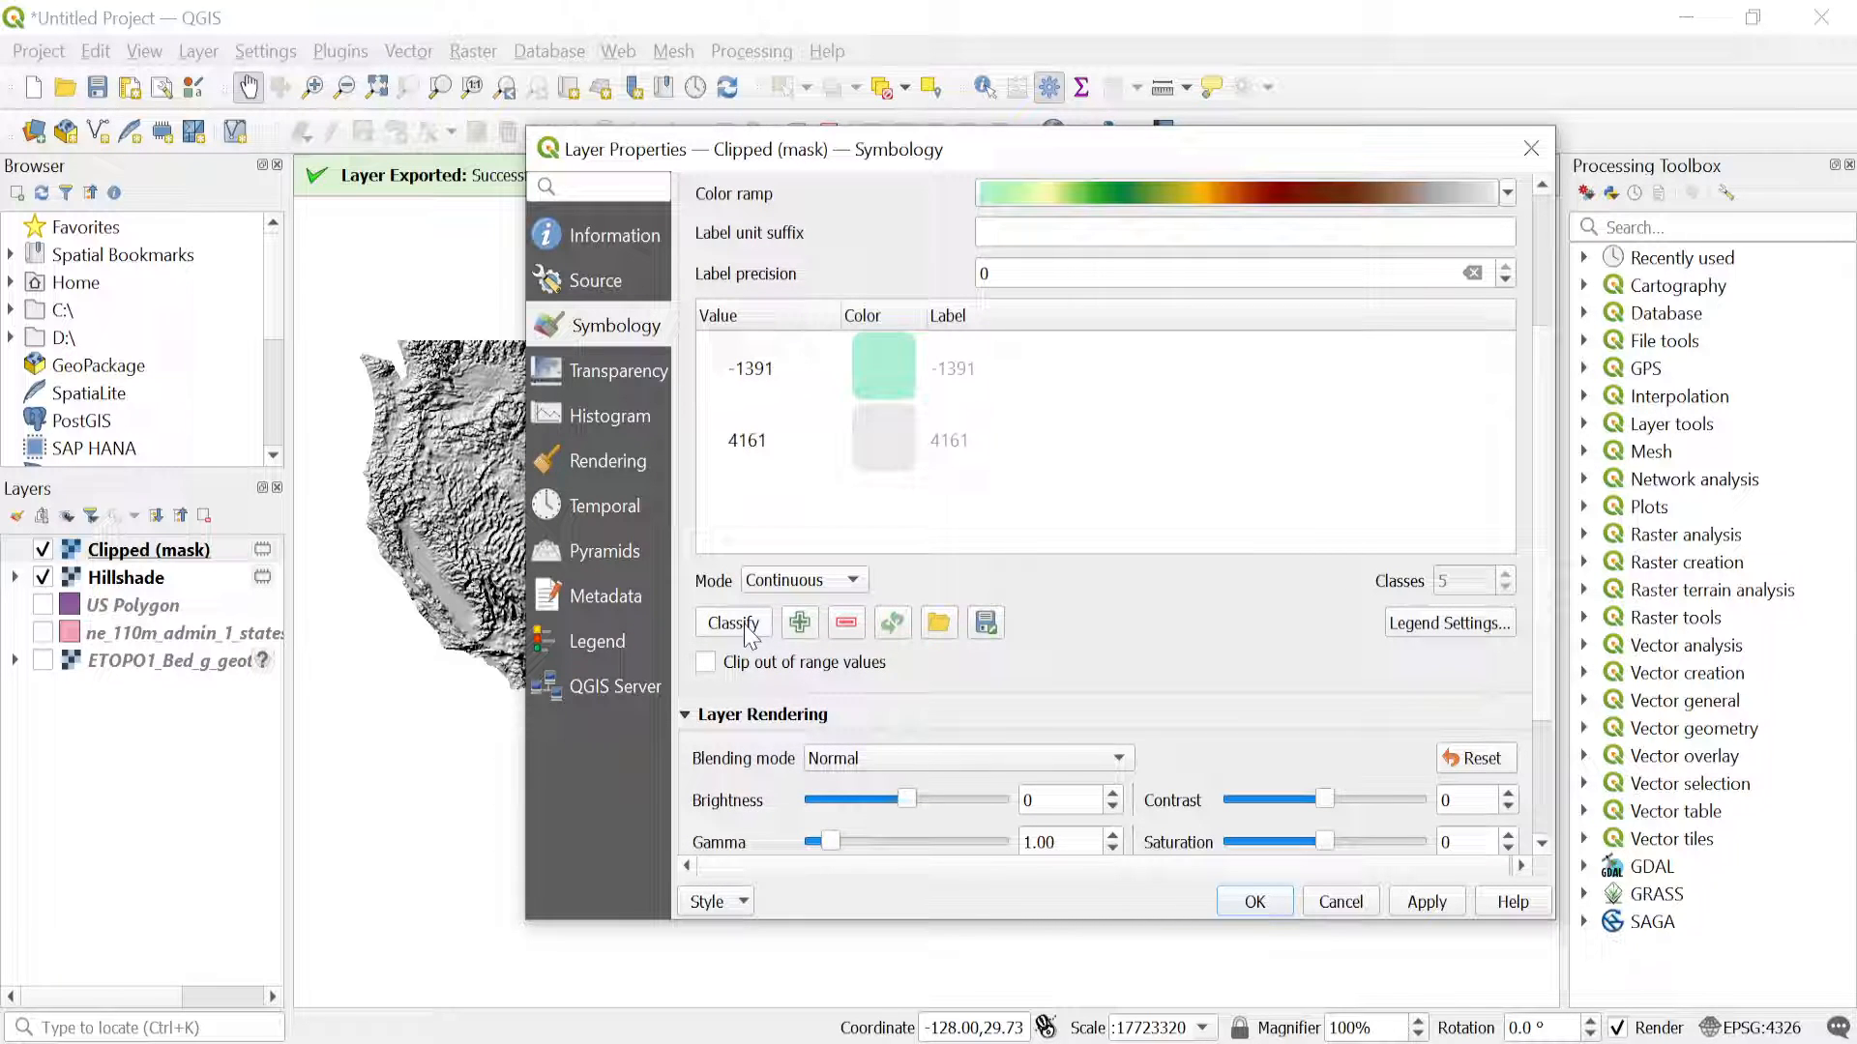
left_click(731, 623)
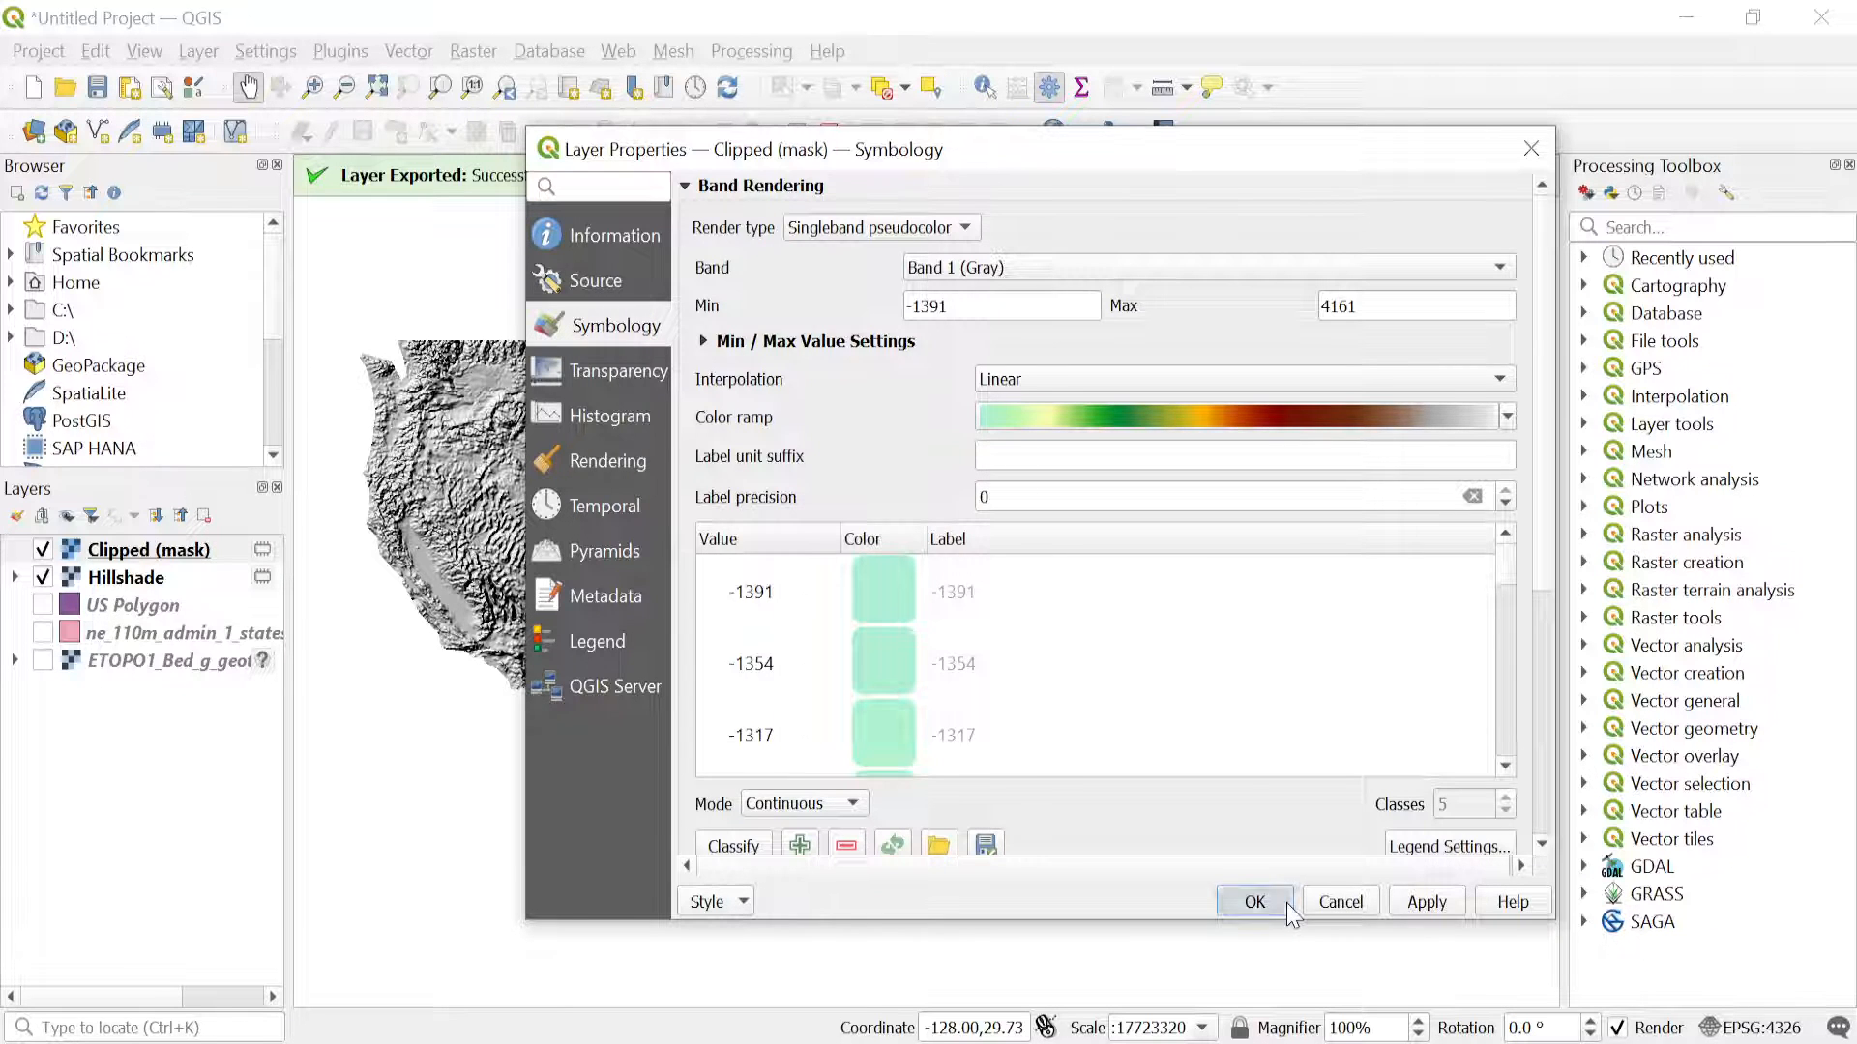
left_click(1253, 902)
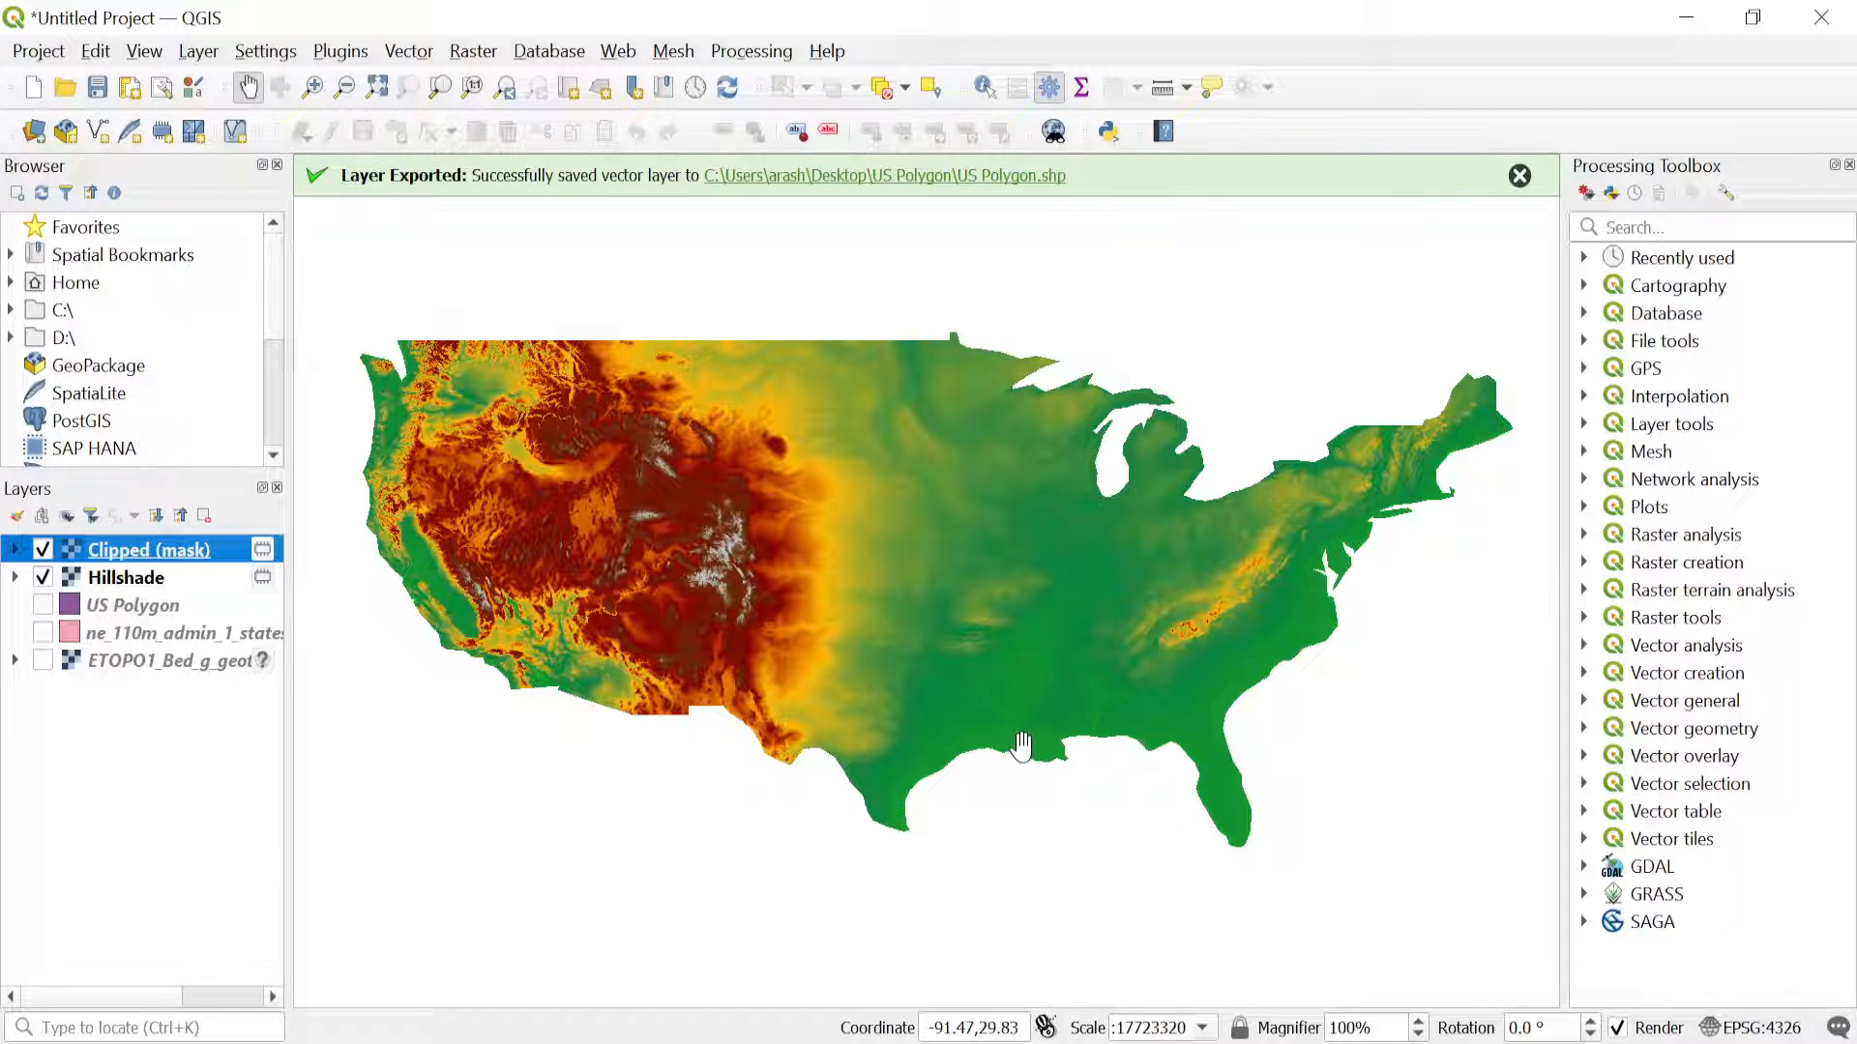
mouse_move(1035, 801)
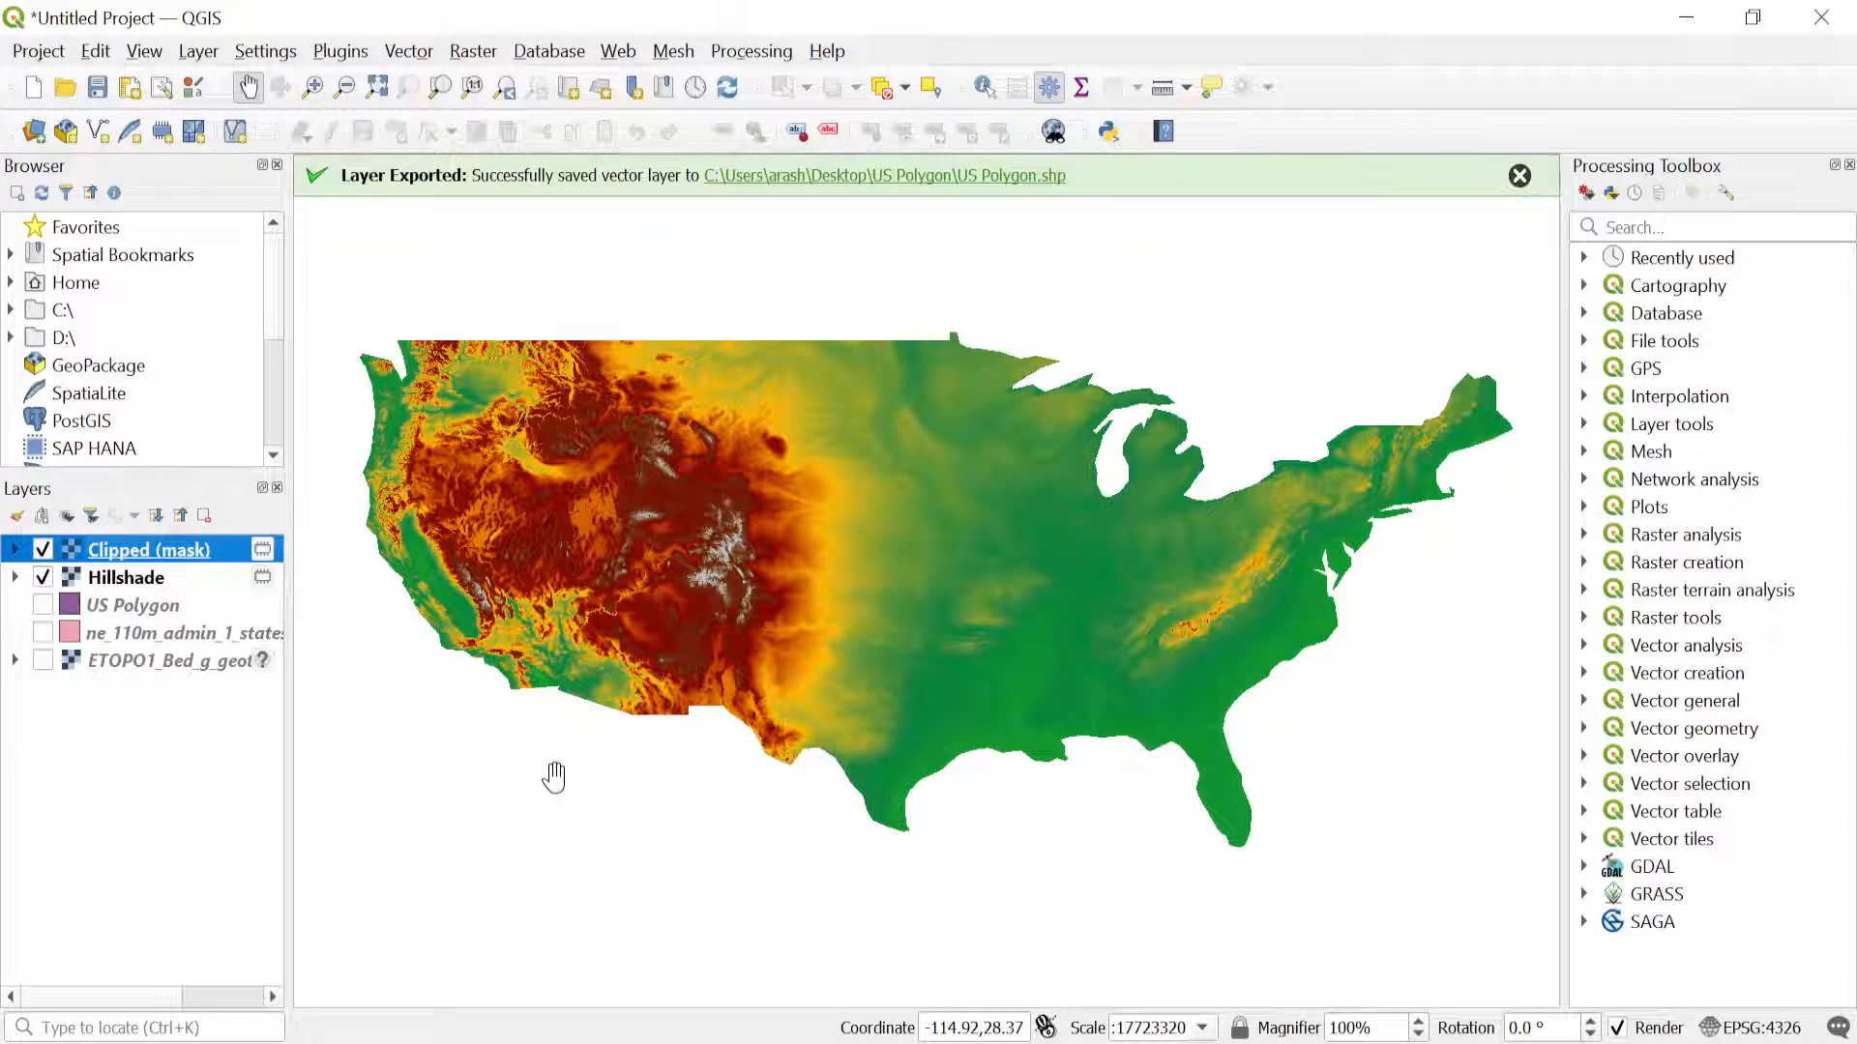
Reopen the Clipped (mask) layer properties showing its pseudocolor classification.
left_click_drag(555, 778, 824, 649)
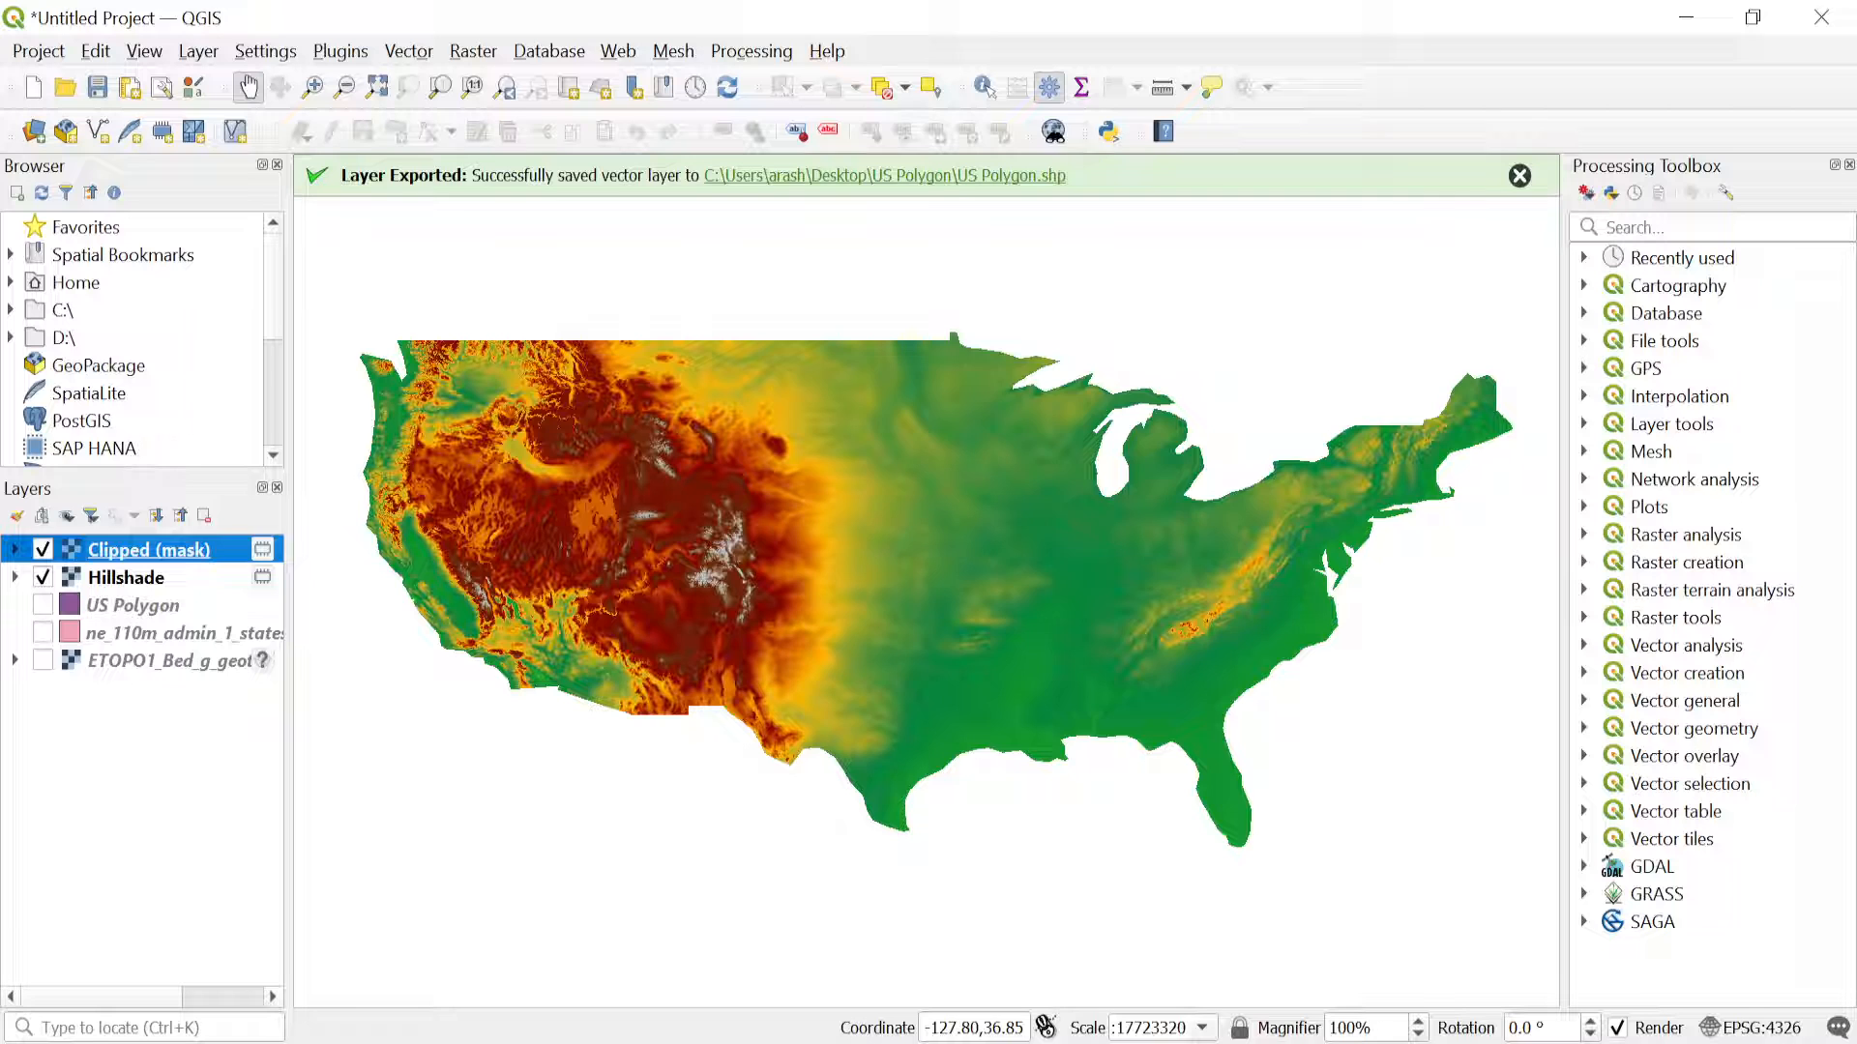
double_click(149, 548)
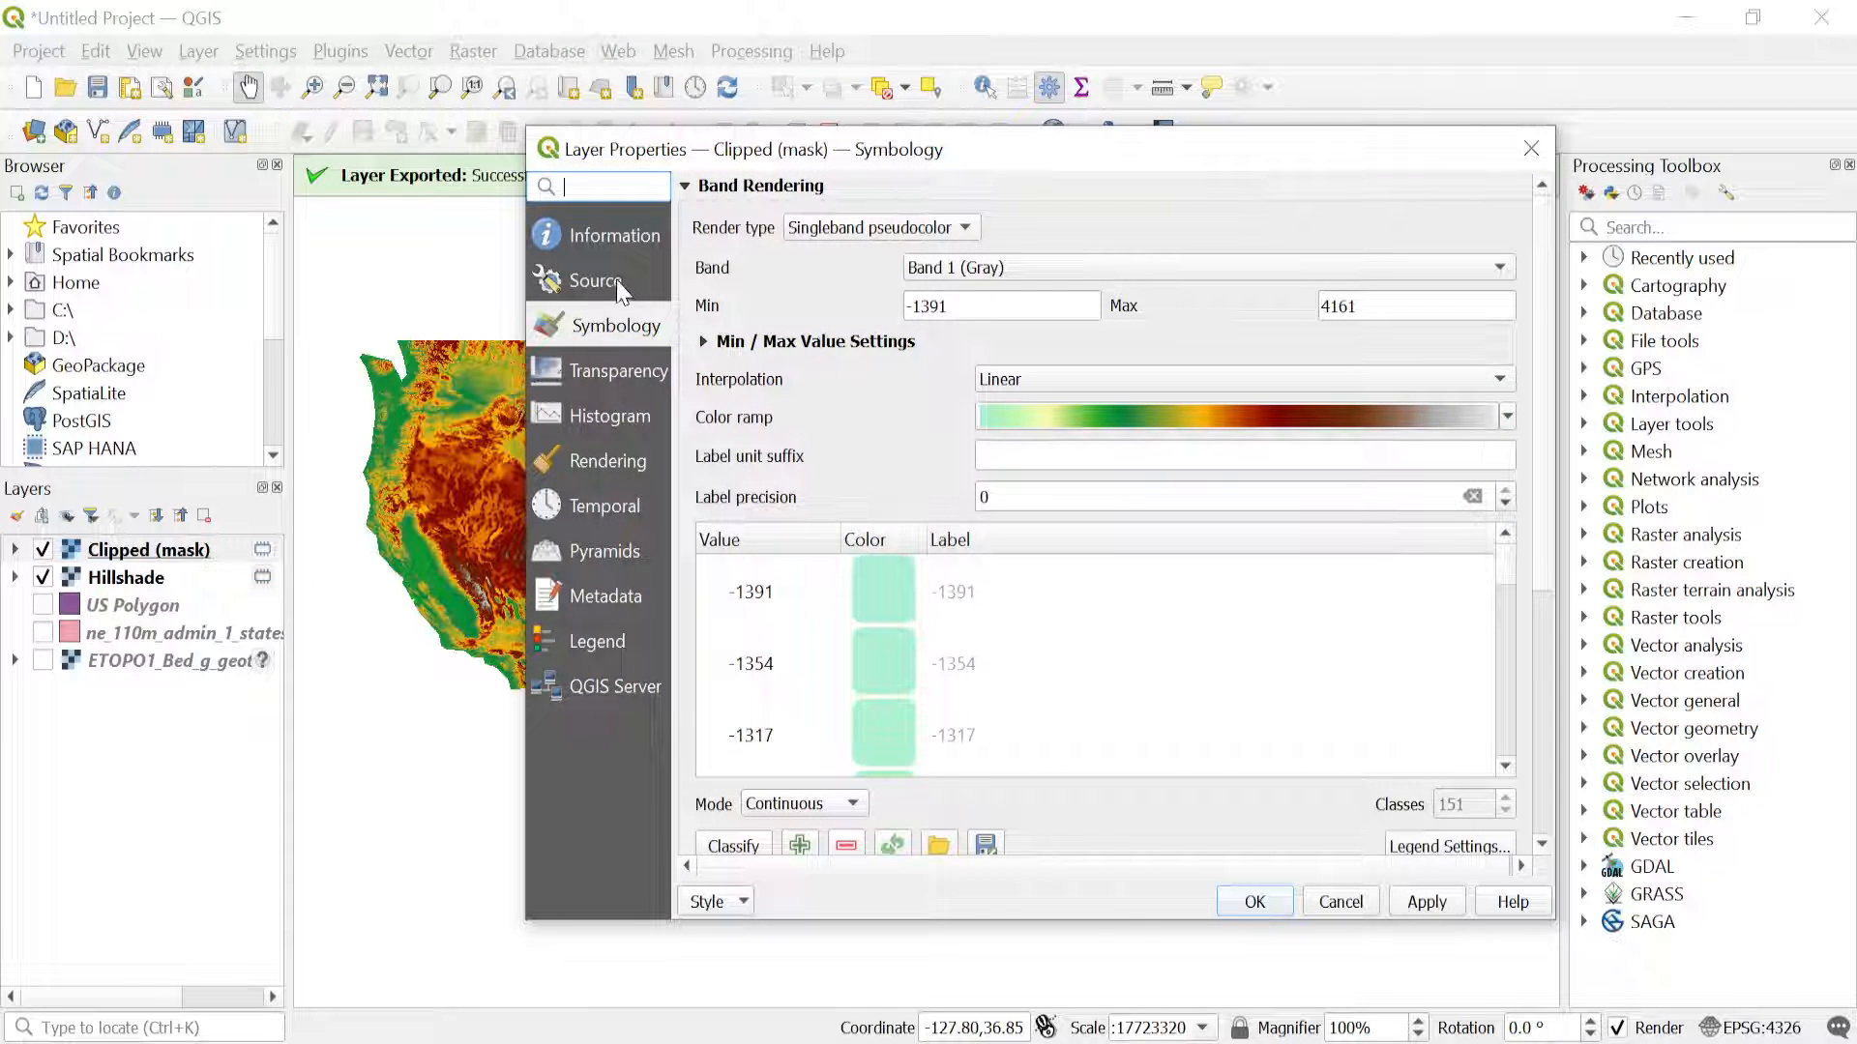
Set the Clipped (mask) layer's global opacity to 60% in Transparency and apply it.
left_click(619, 371)
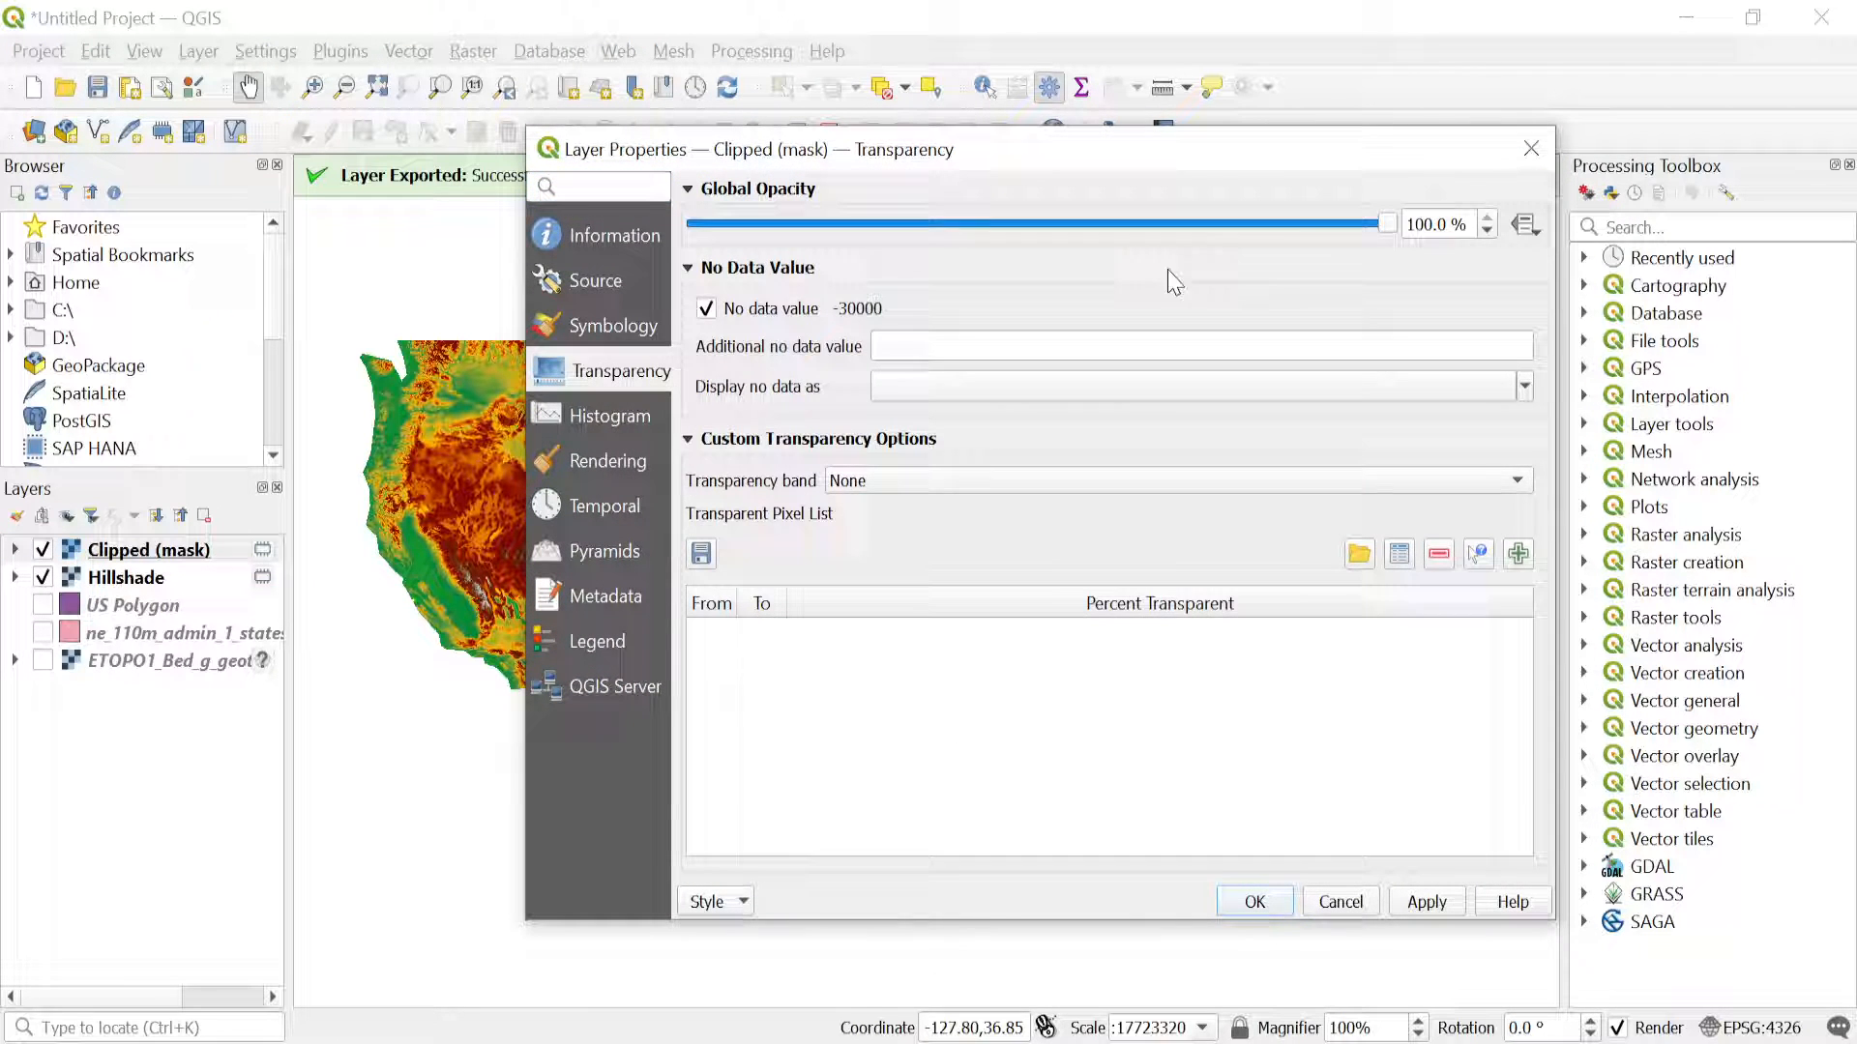
mouse_move(1188, 228)
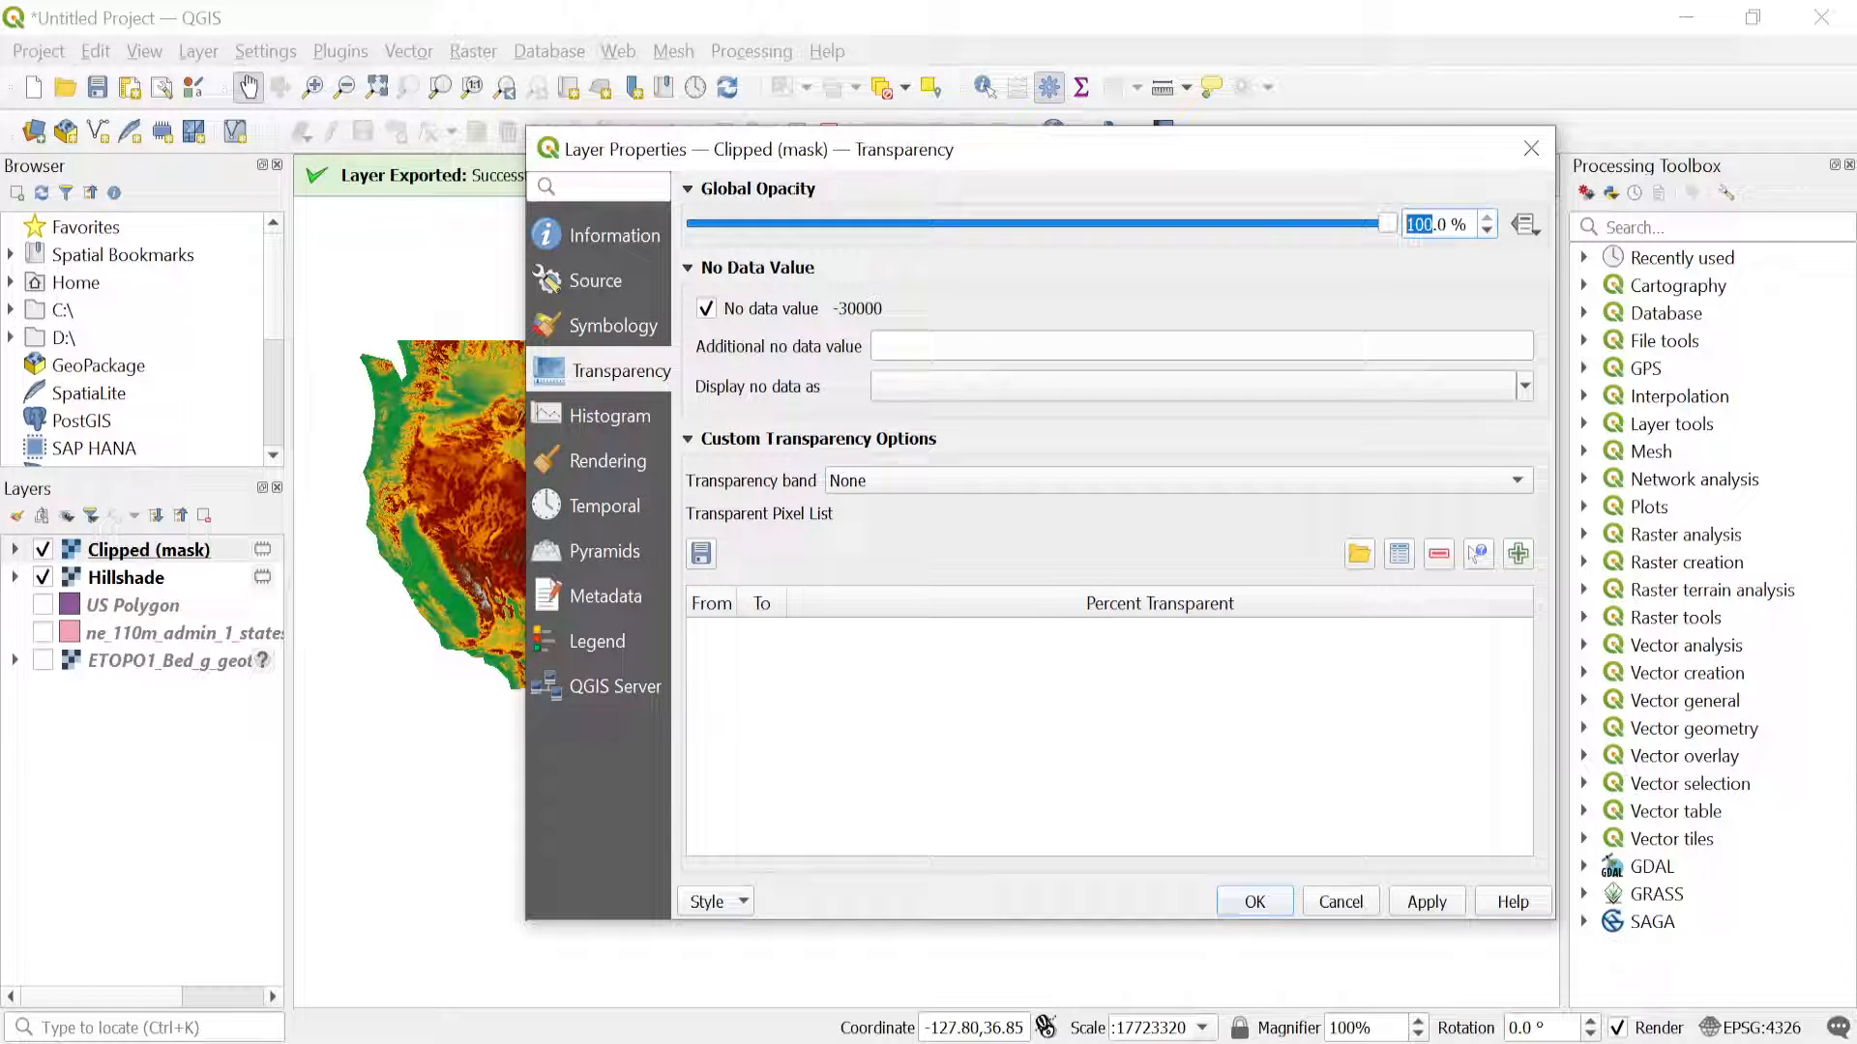
left_click_drag(1385, 223, 1110, 223)
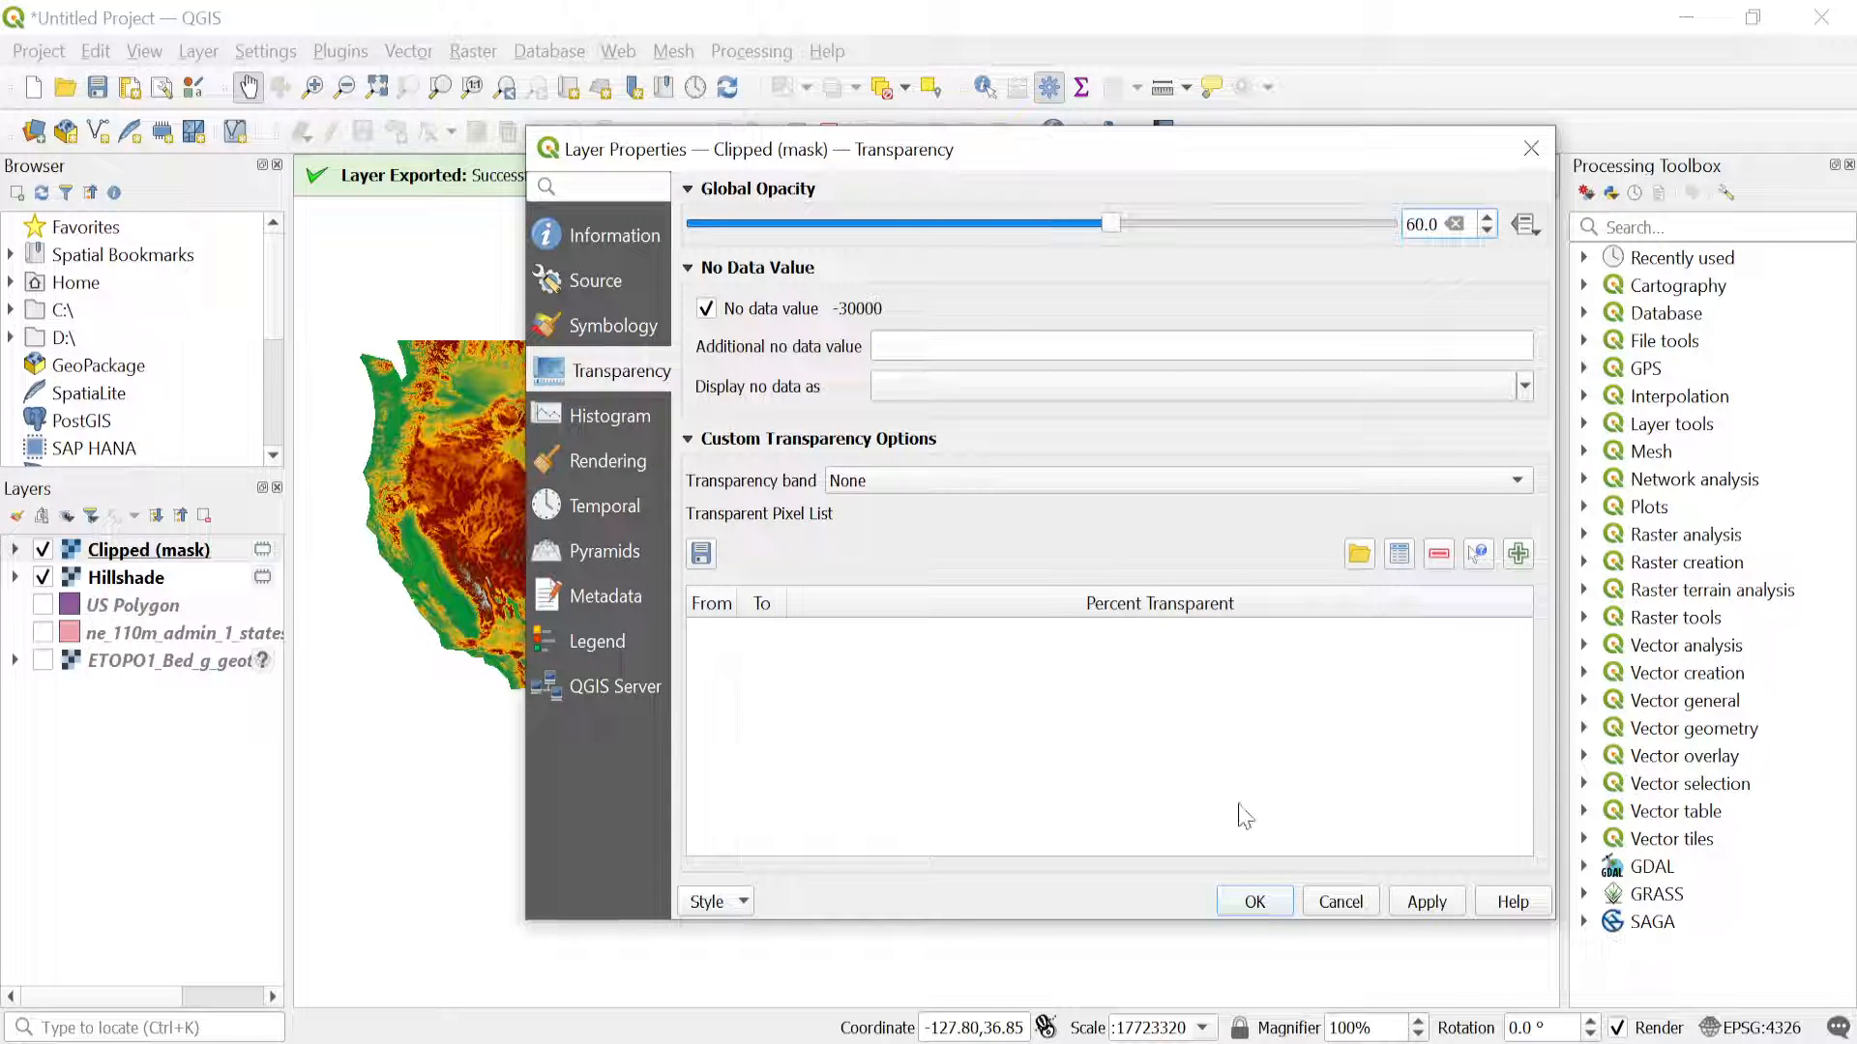
left_click(1253, 901)
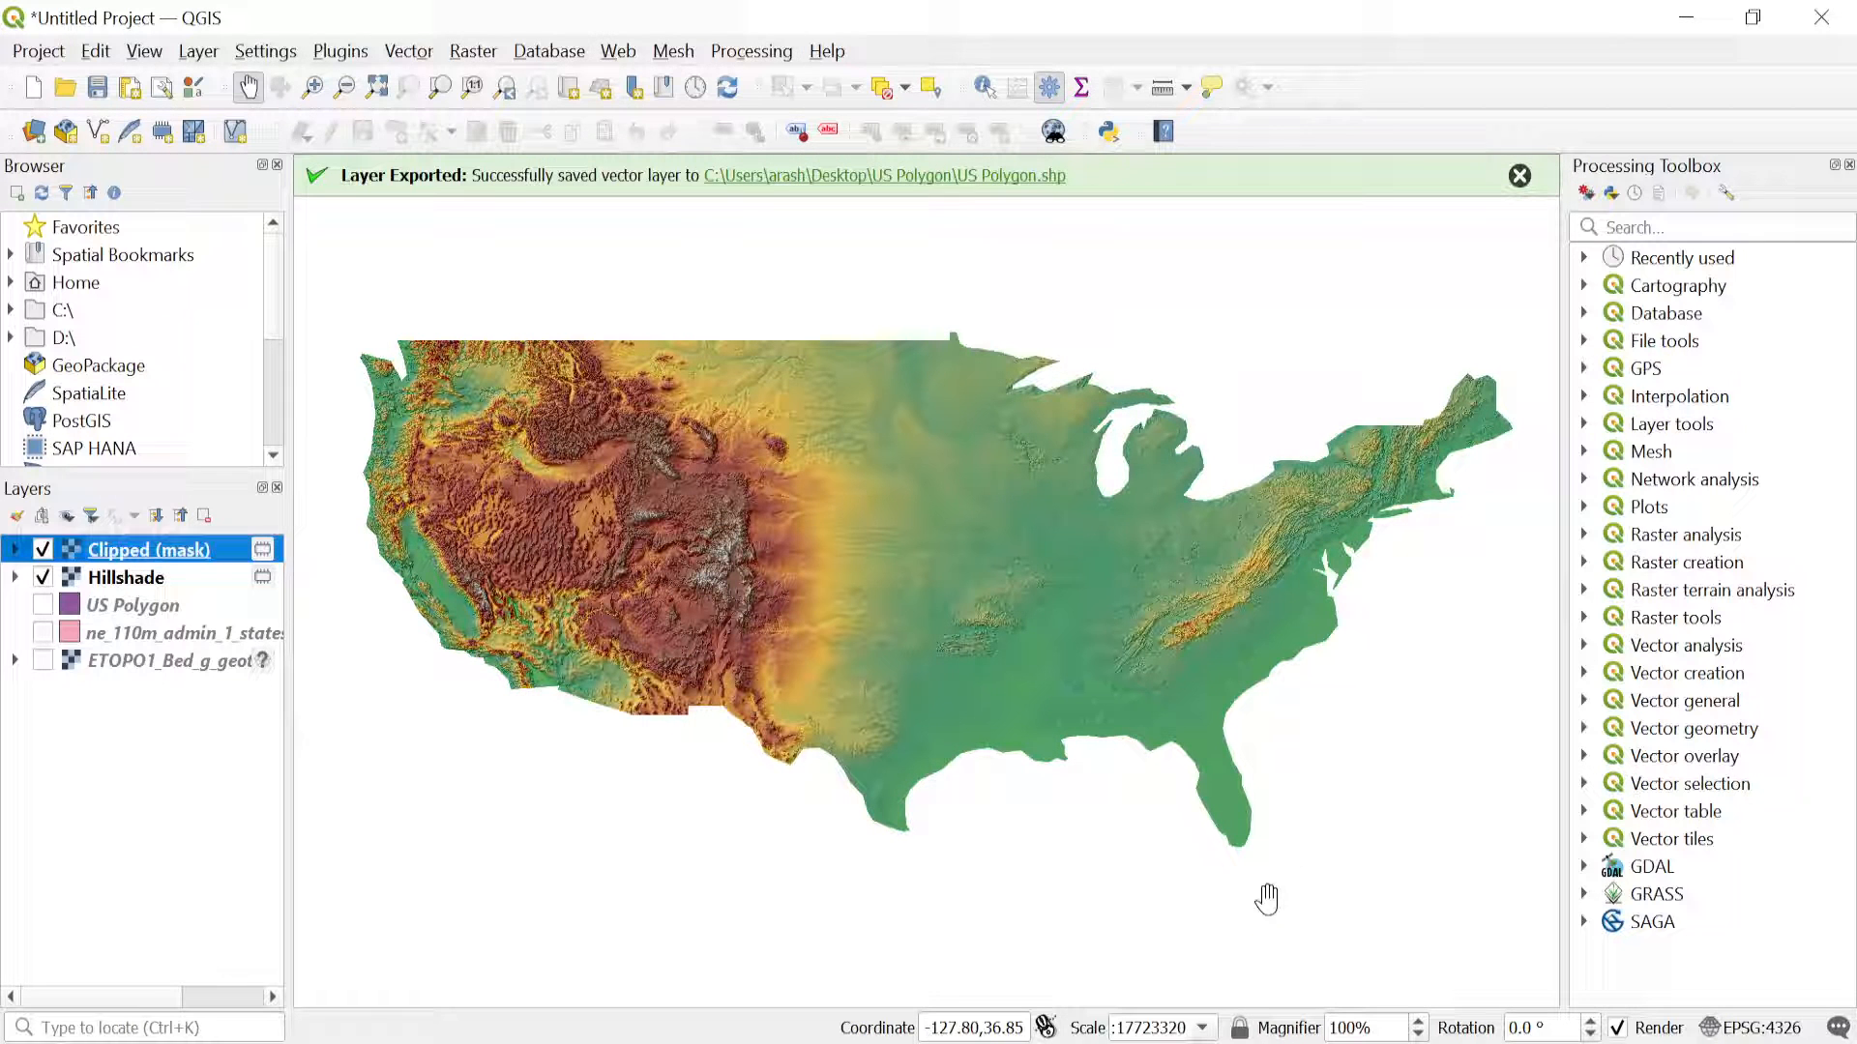